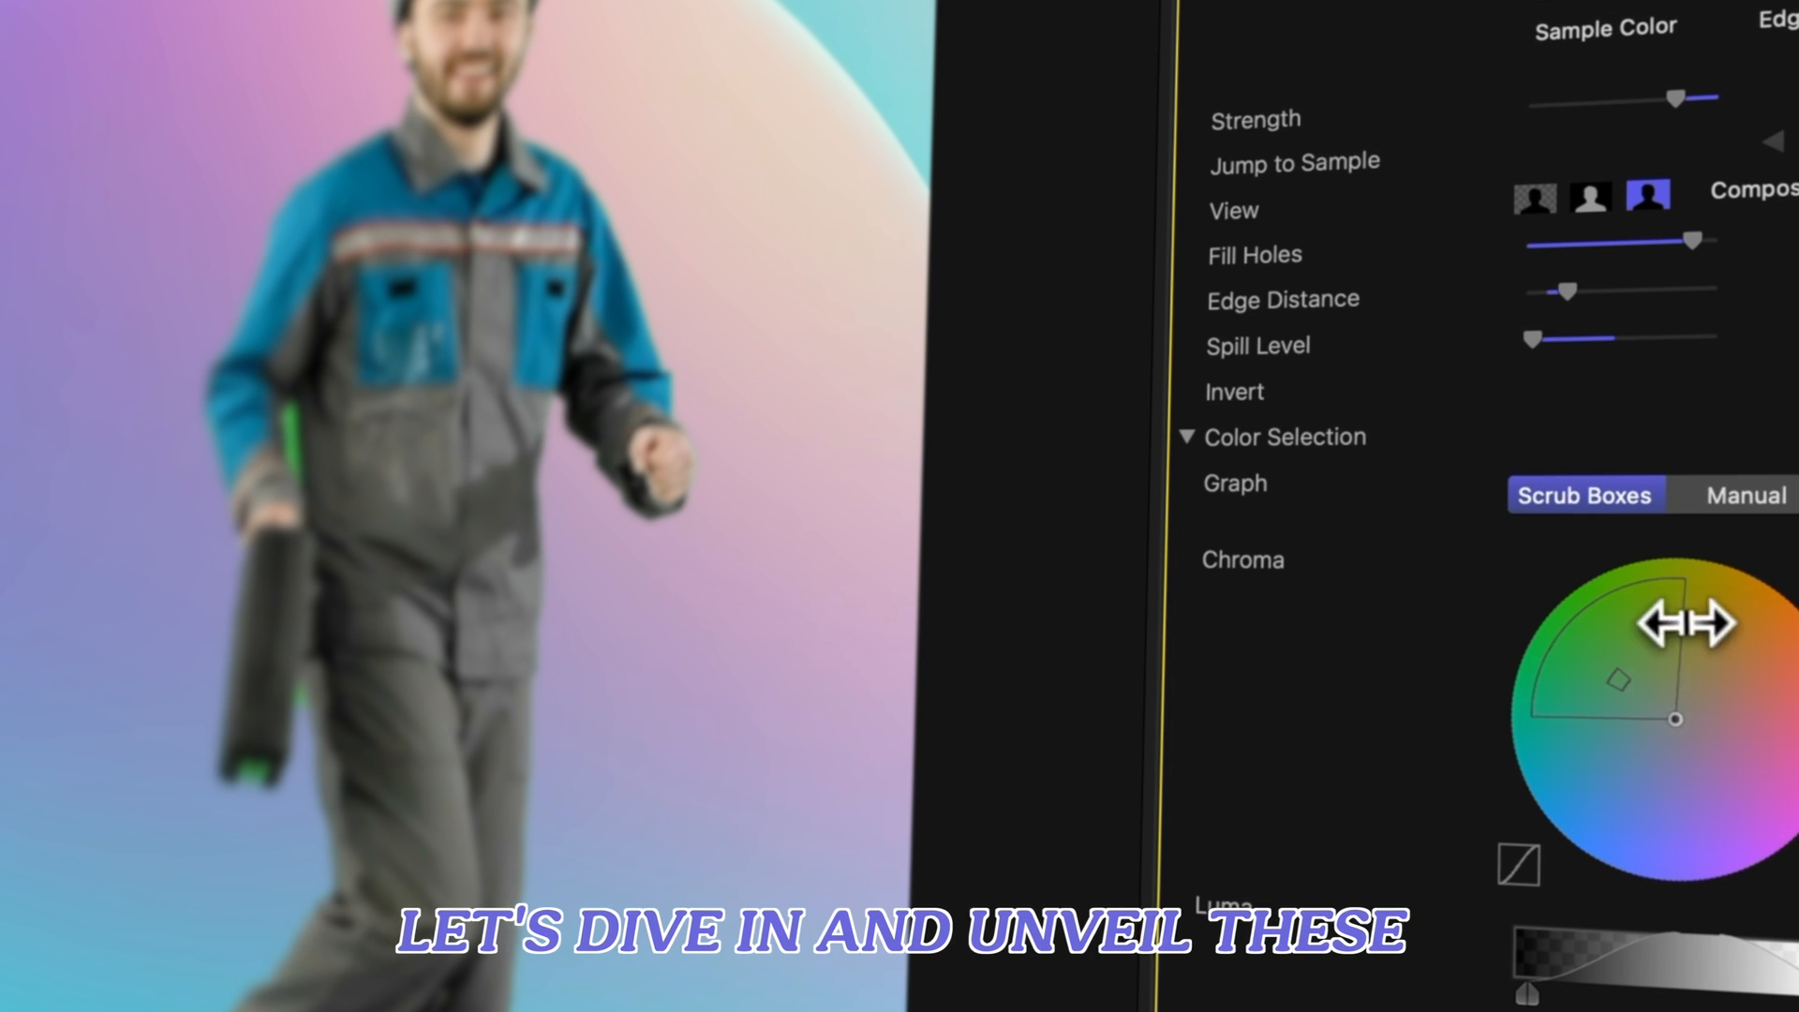
- Select the green-screen worker clip so the Green Screen Keyer appears in the Video Inspector
click(1743, 495)
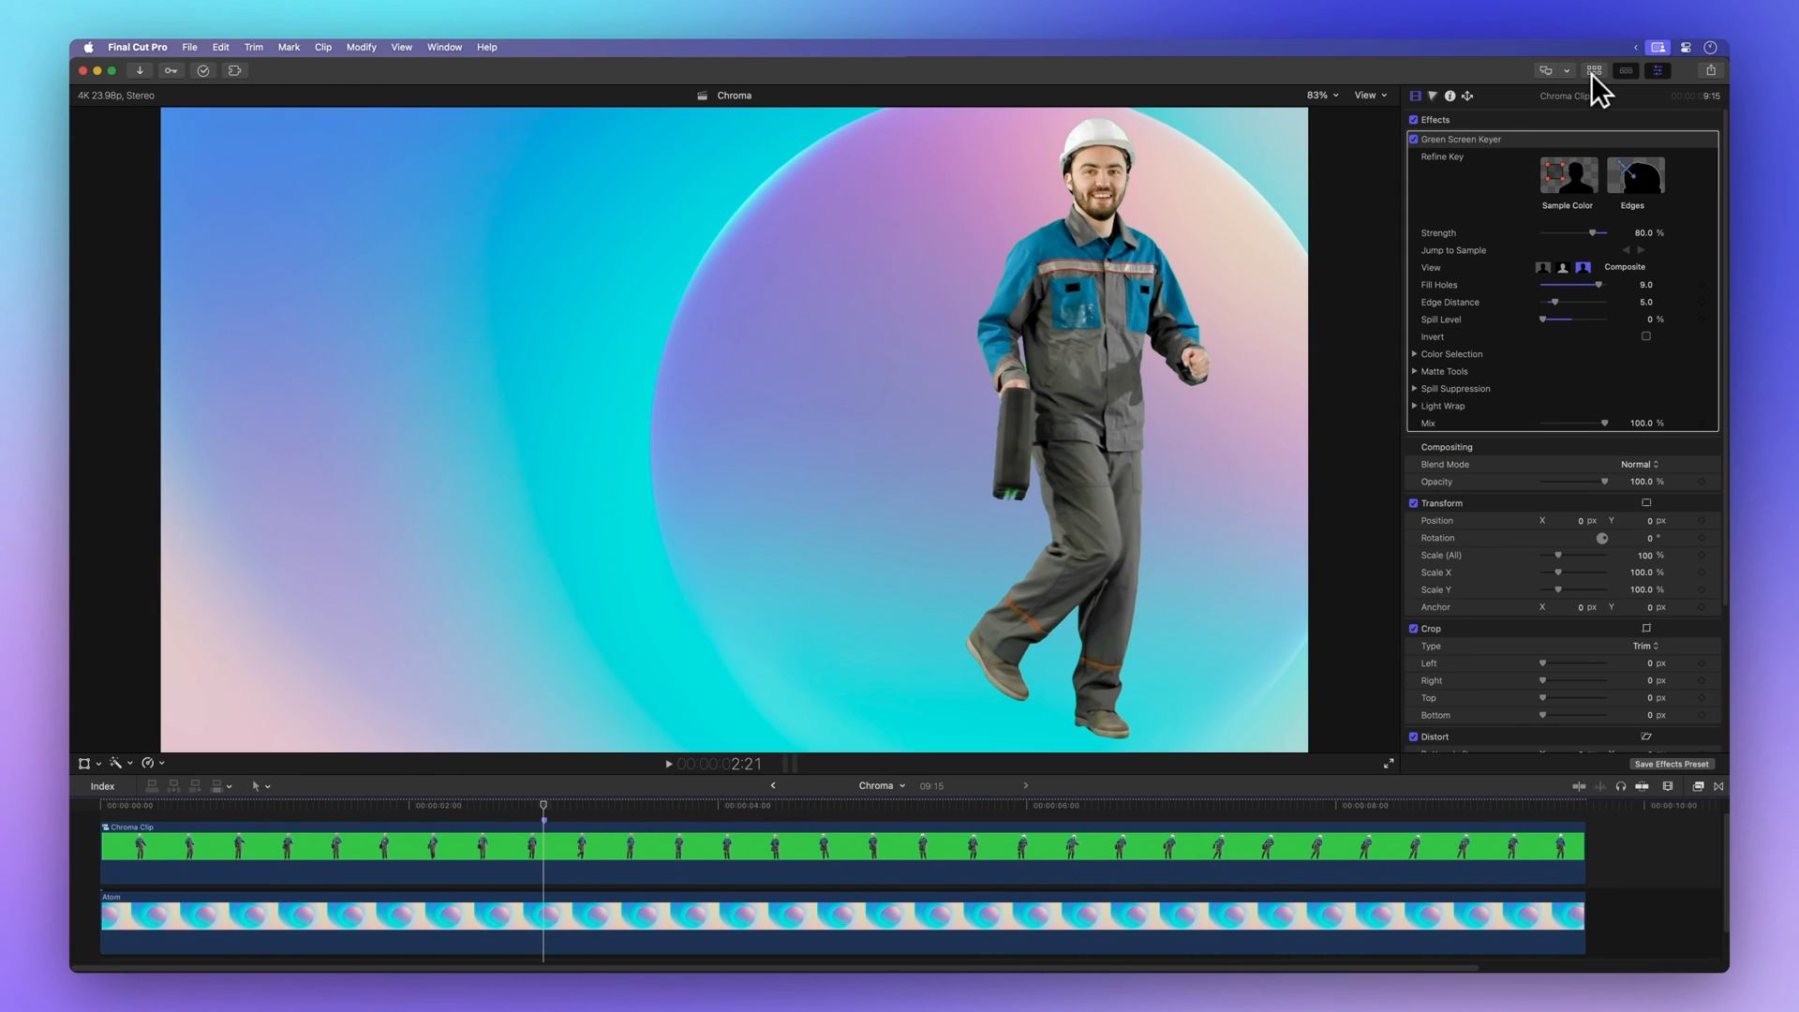
mouse_move(1008, 646)
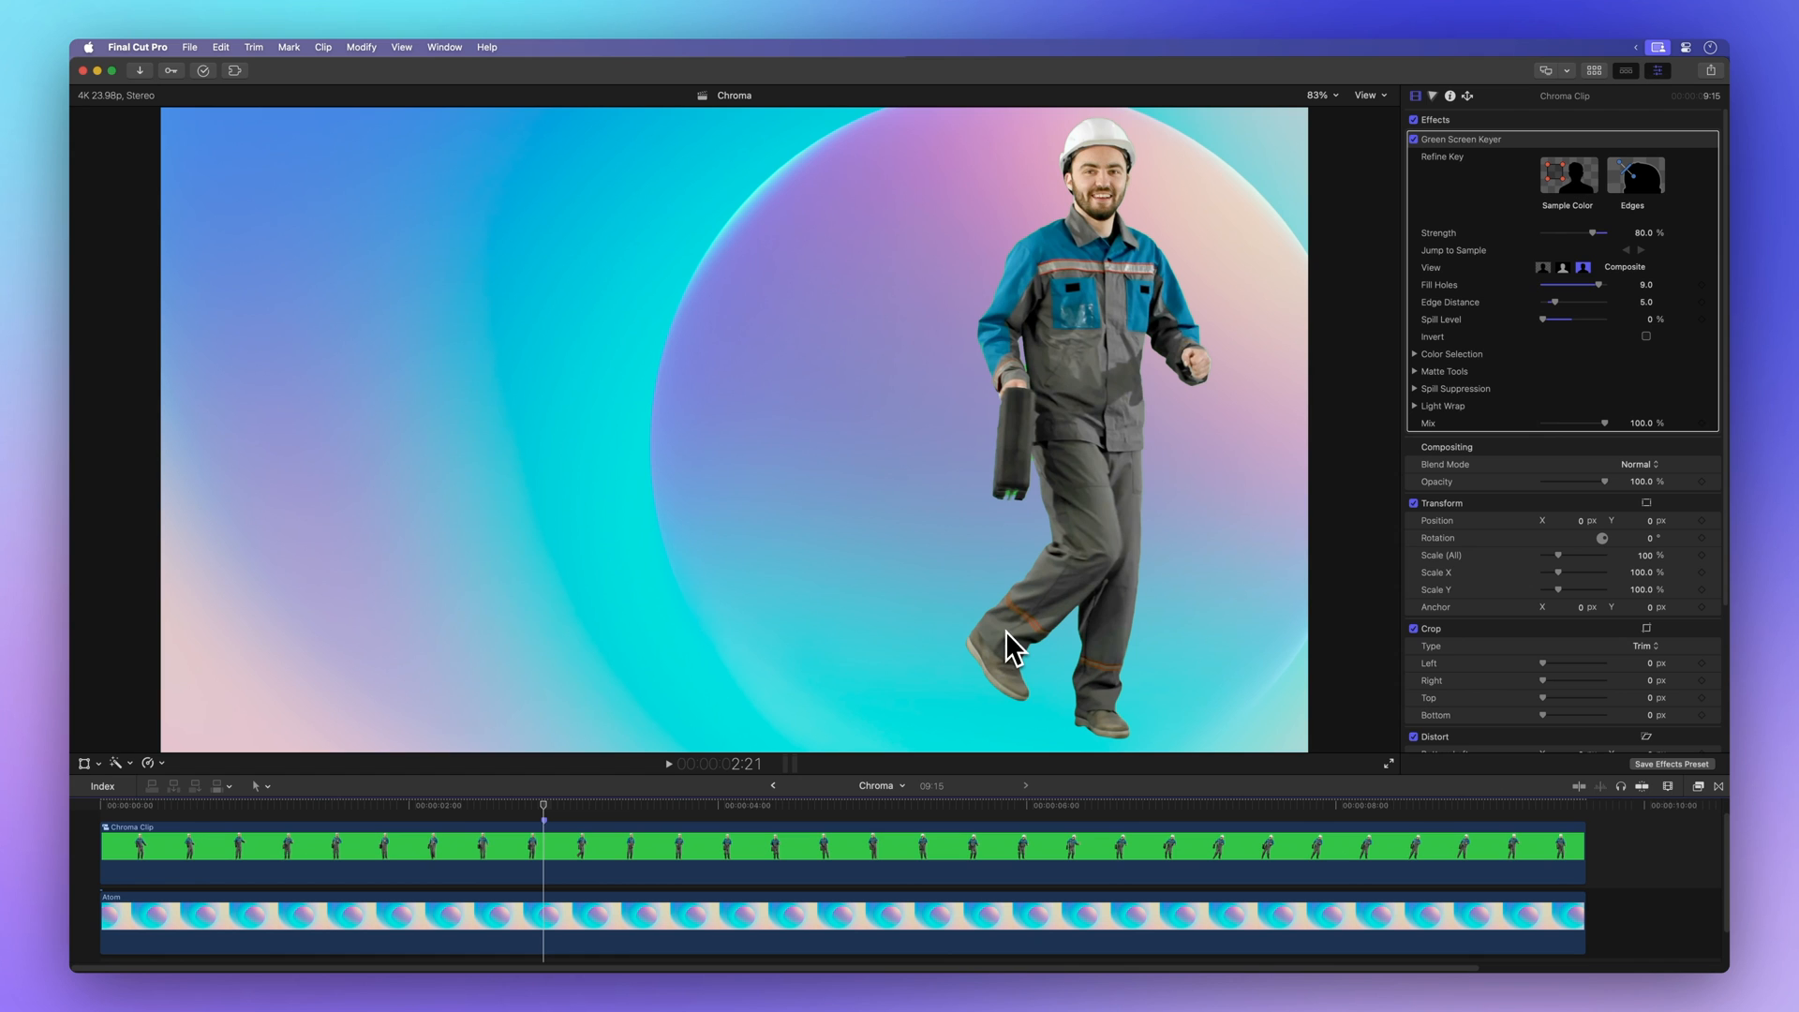
mouse_move(1278, 658)
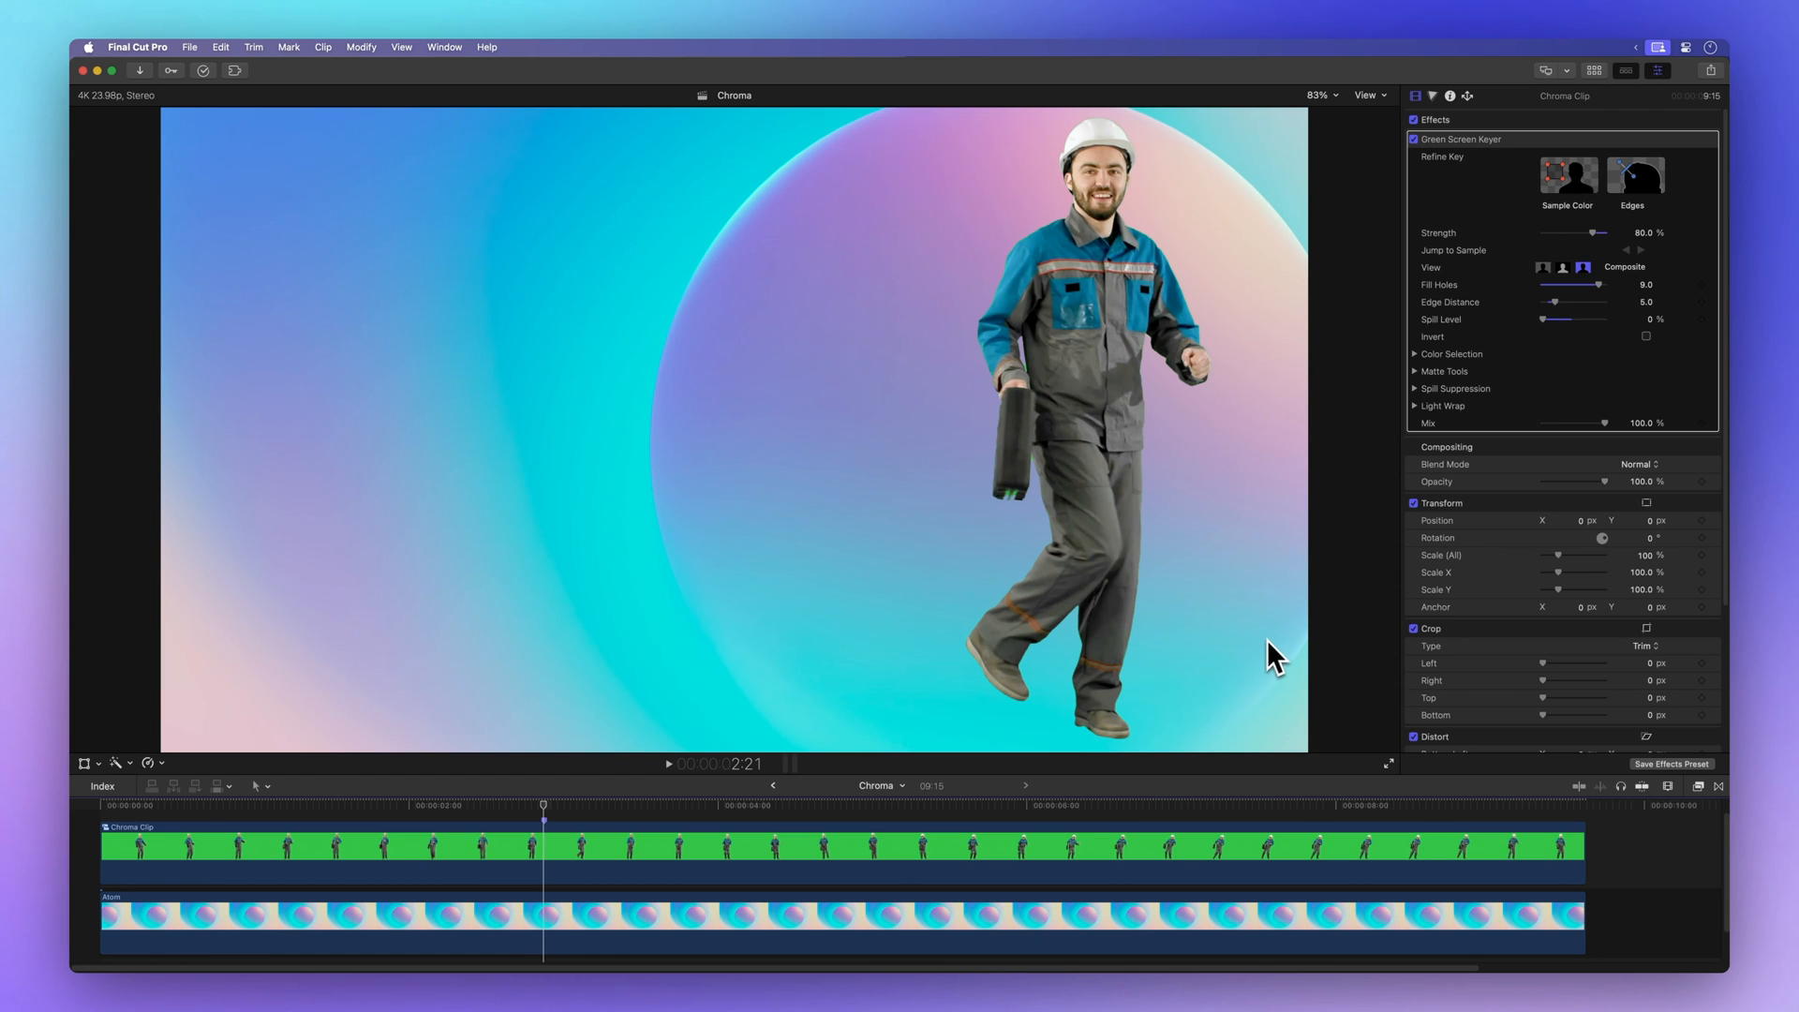
click(1007, 858)
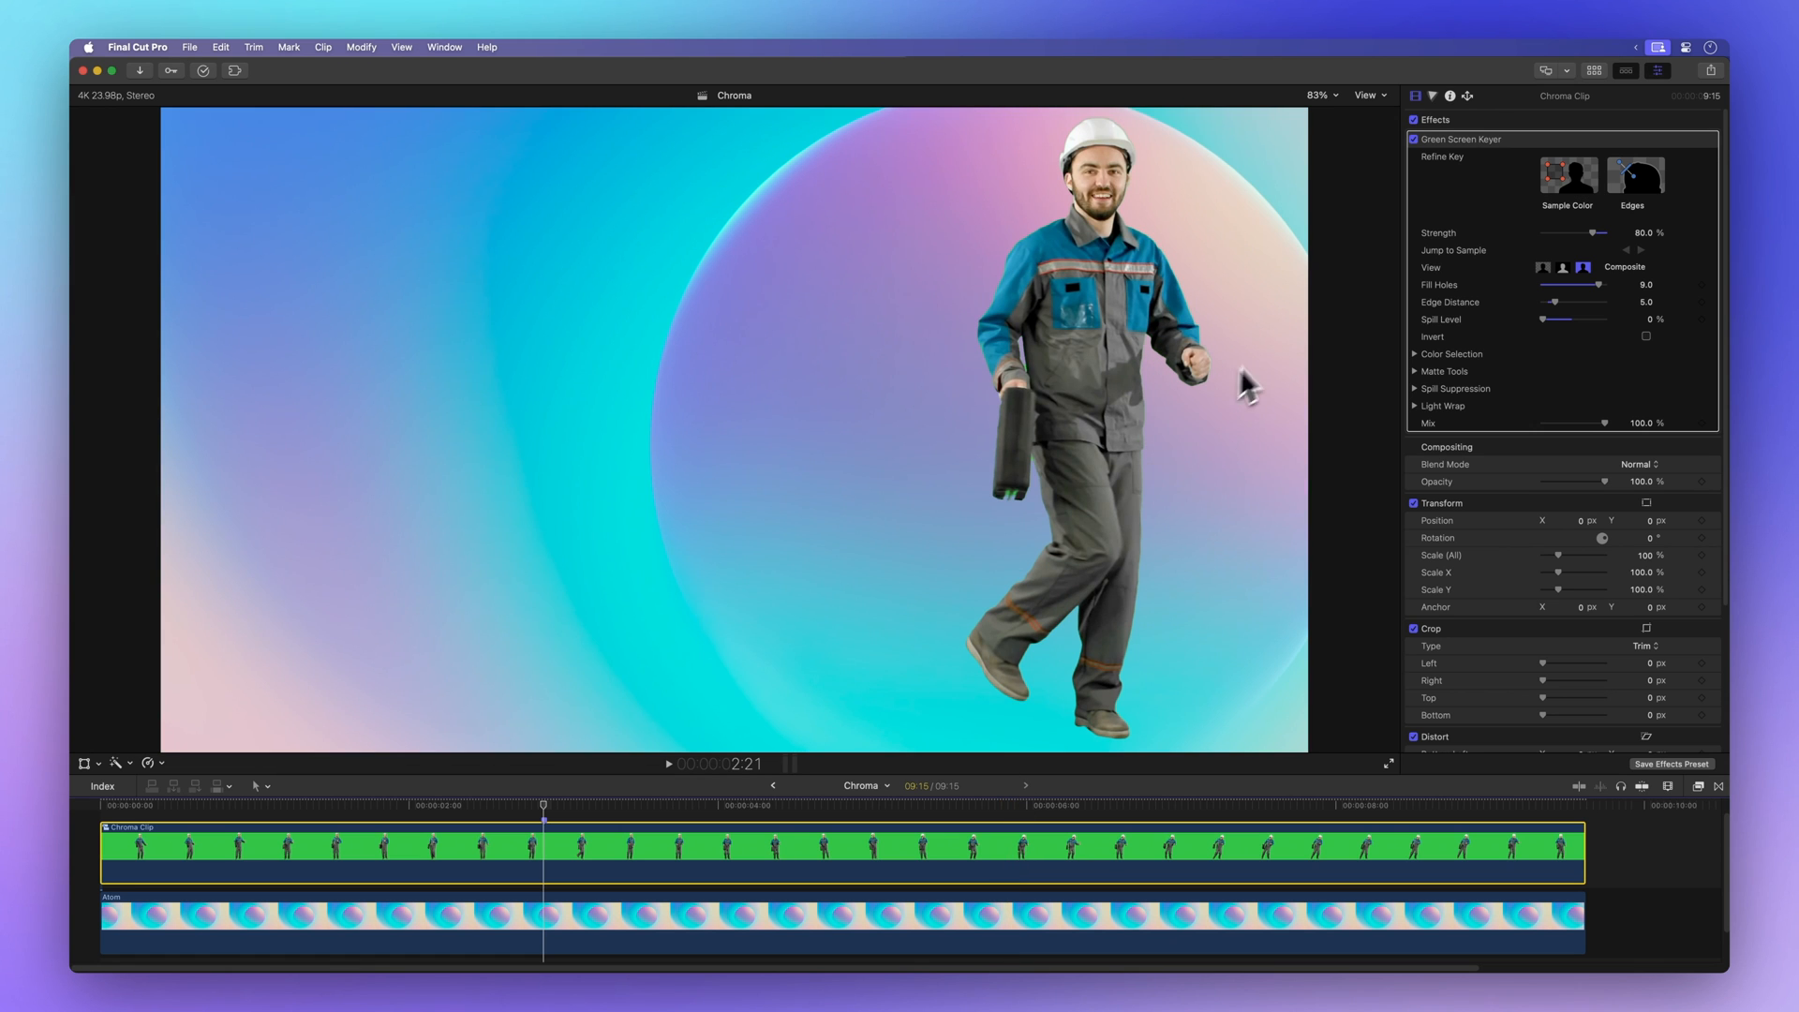
mouse_move(1655, 141)
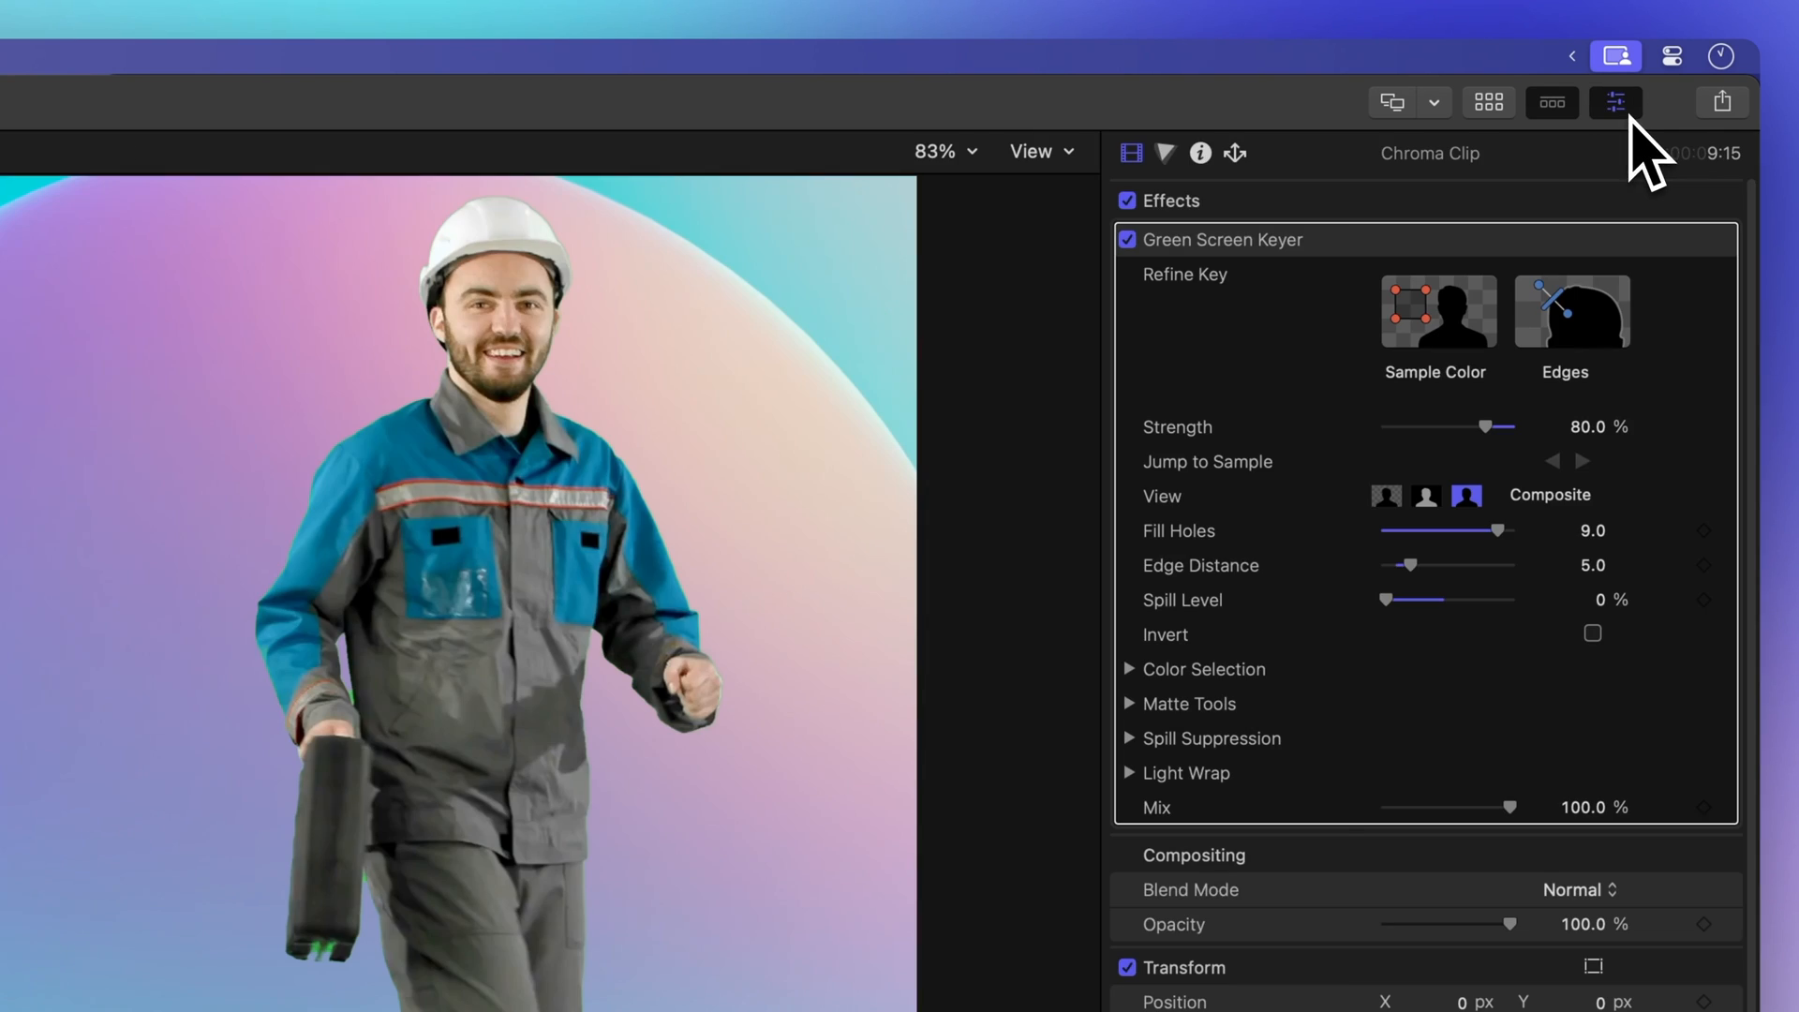
mouse_move(1160, 225)
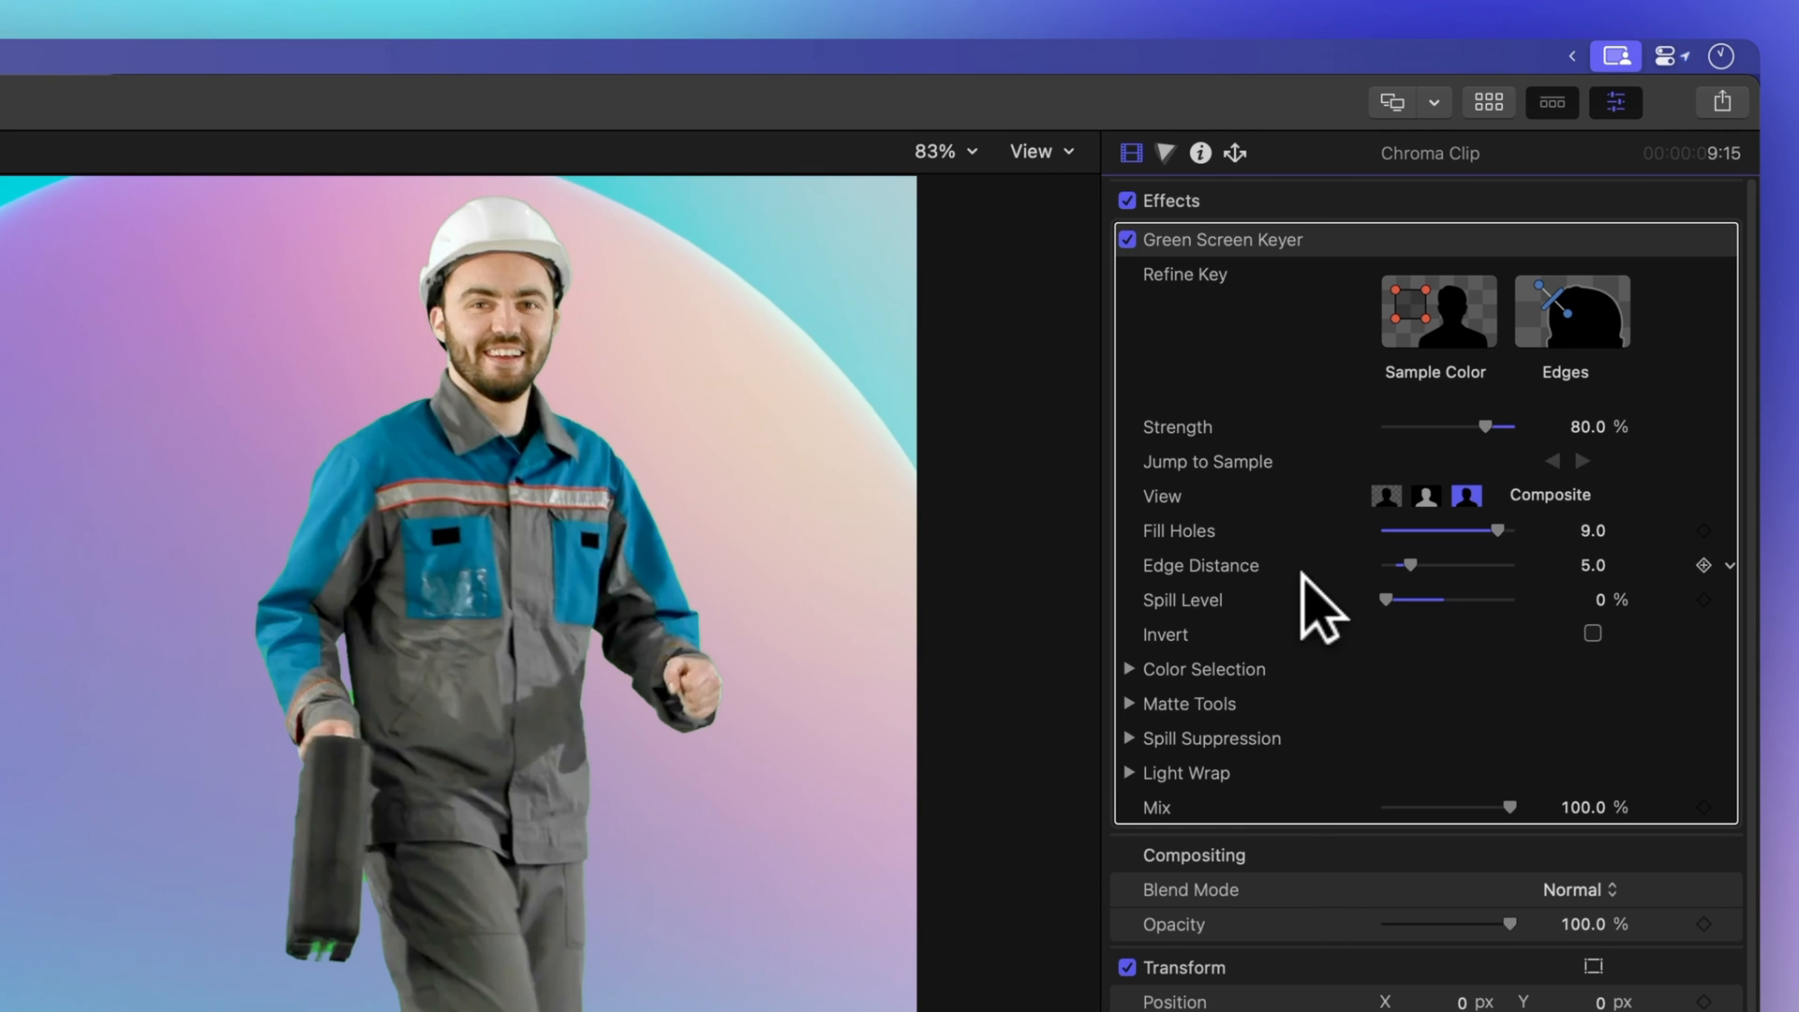
- Expand Color Selection, try the Manual graph mode, then return to Scrub Boxes
click(1130, 669)
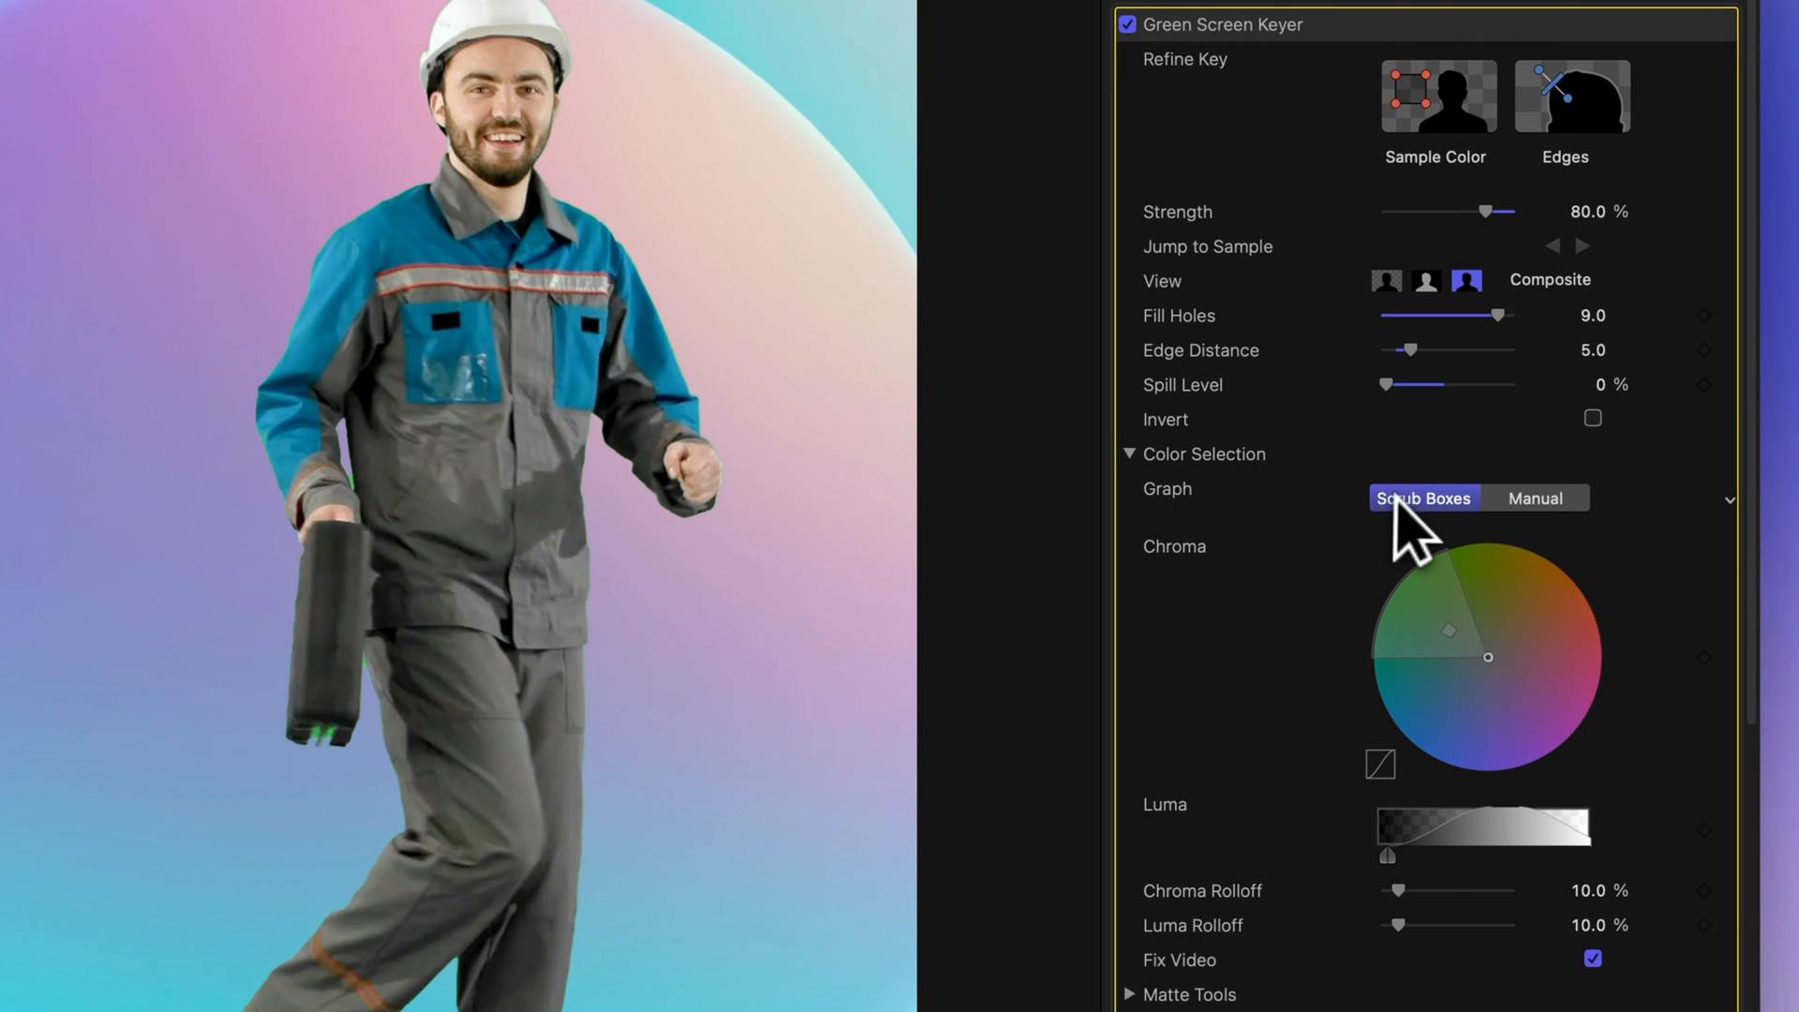
mouse_move(1548, 524)
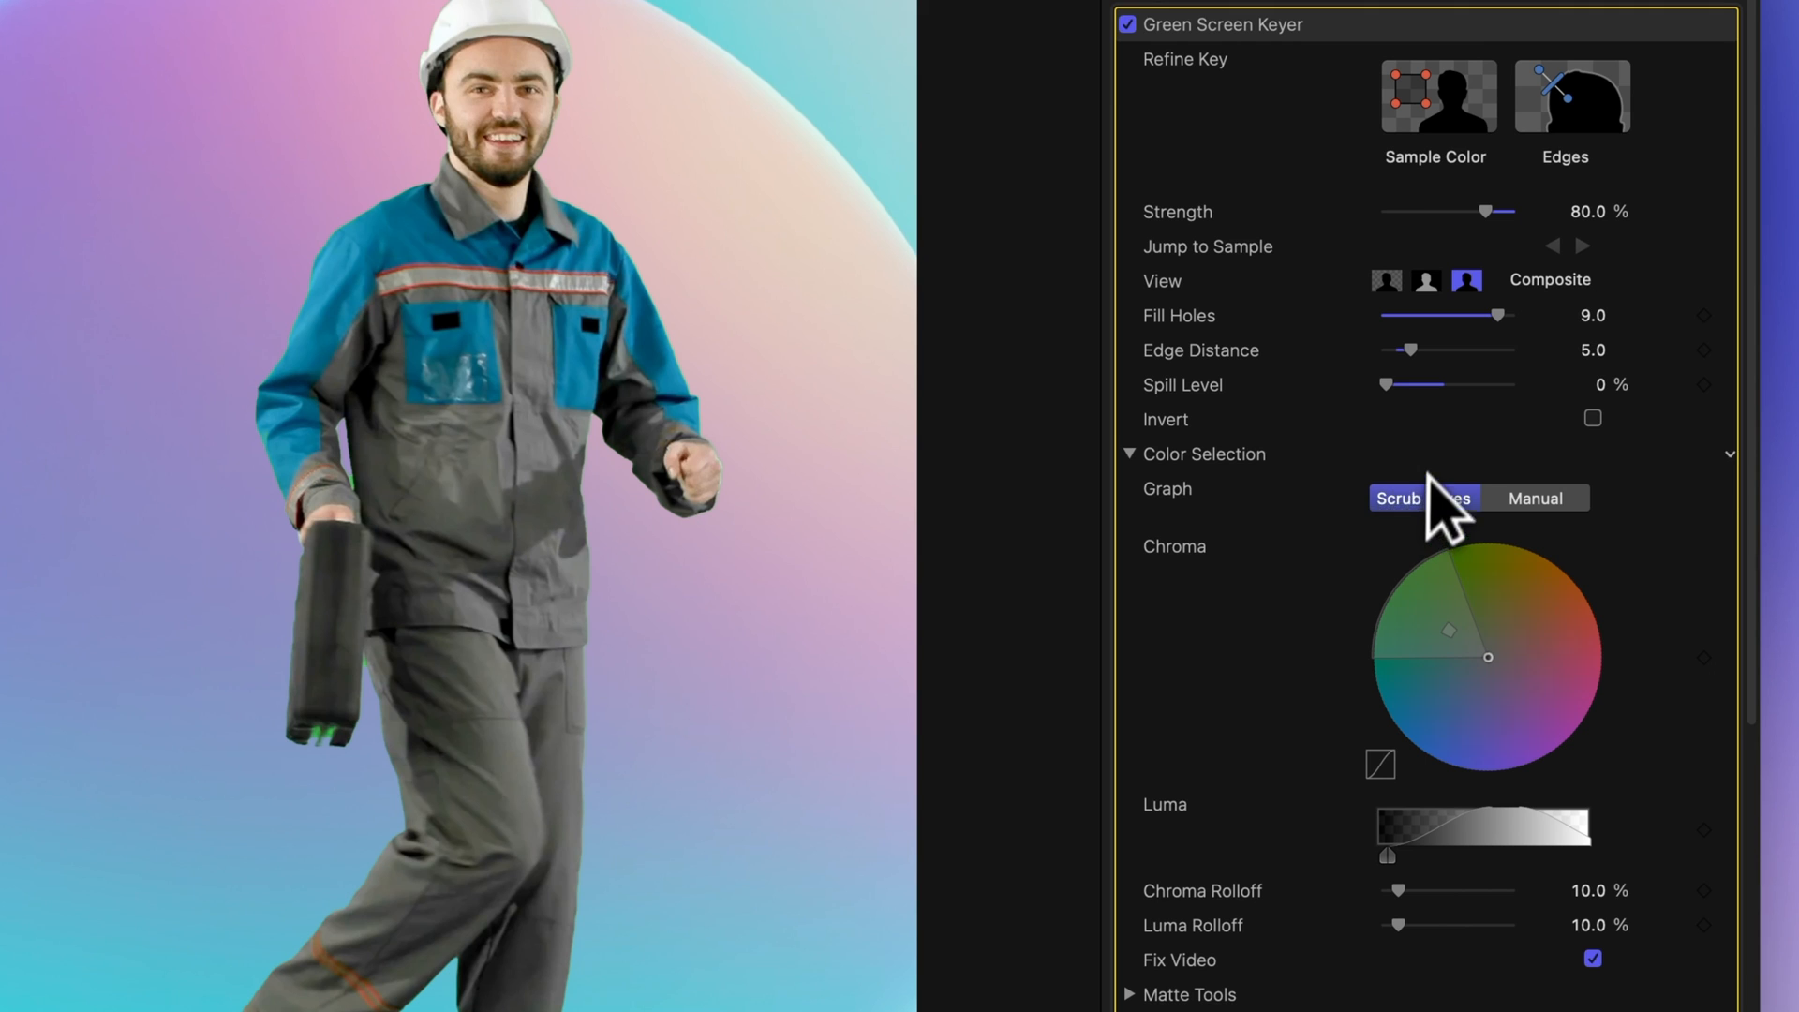
mouse_move(1570, 565)
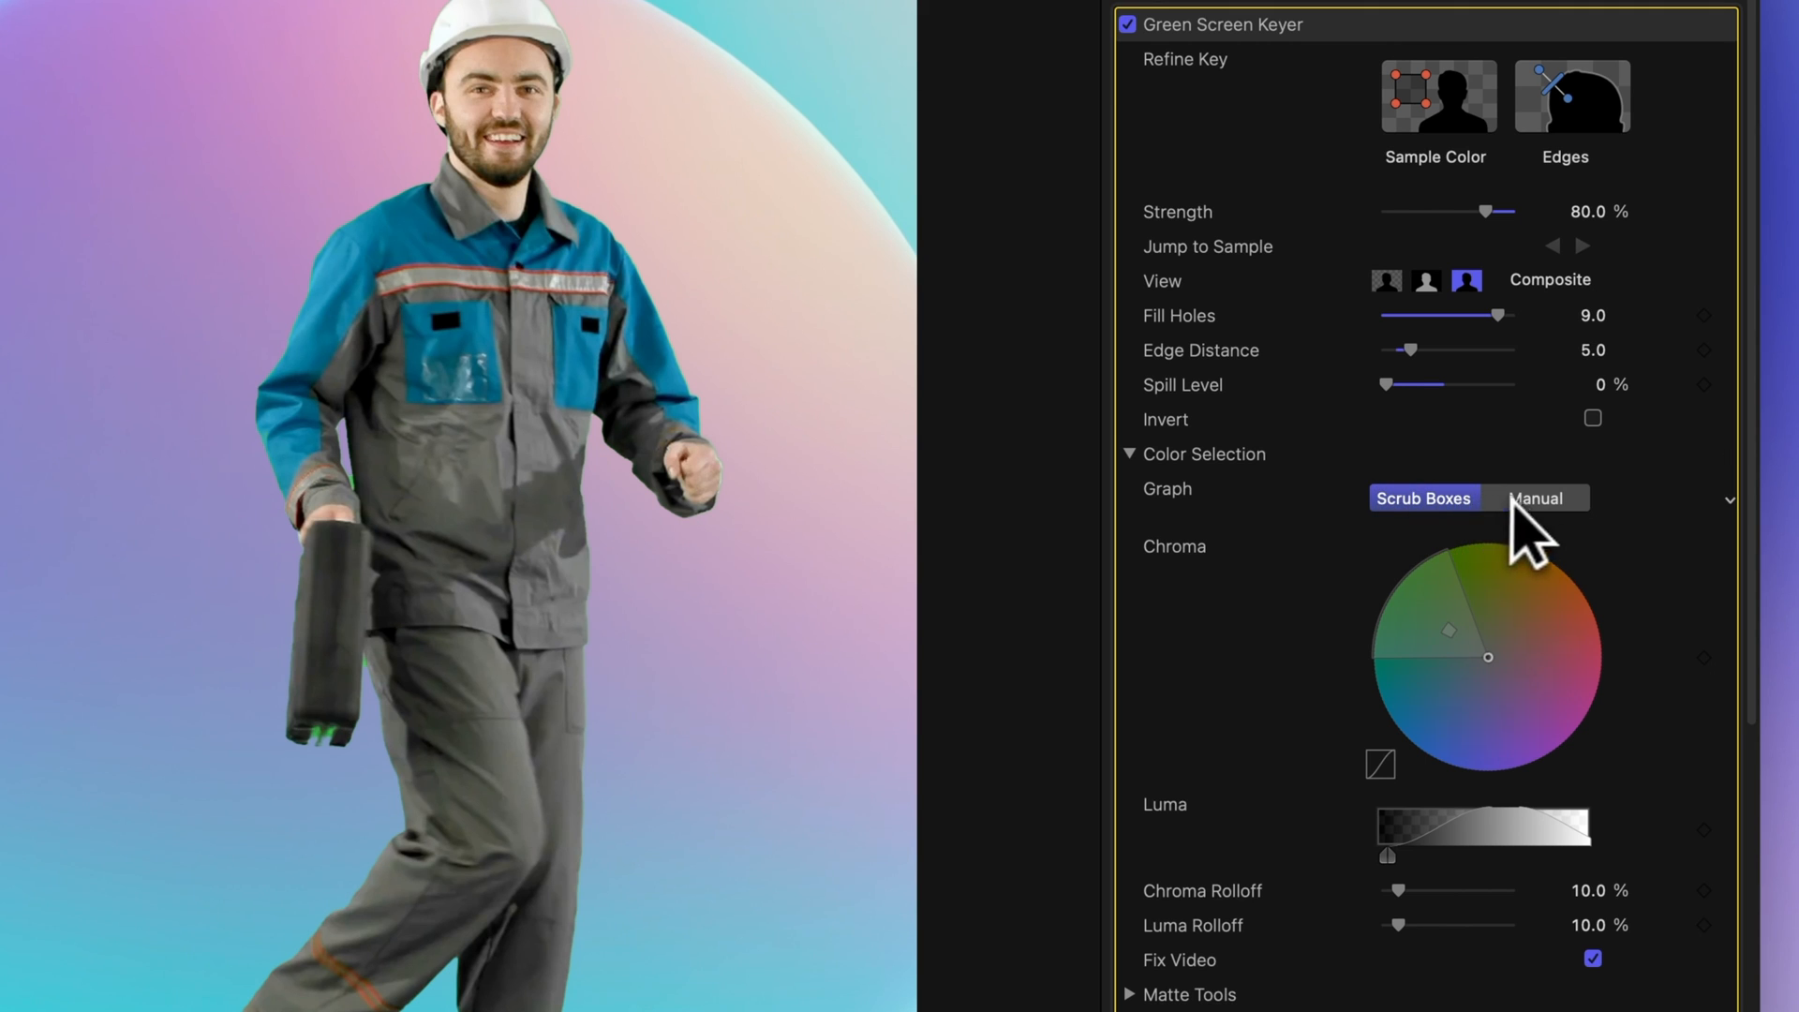
click(1536, 499)
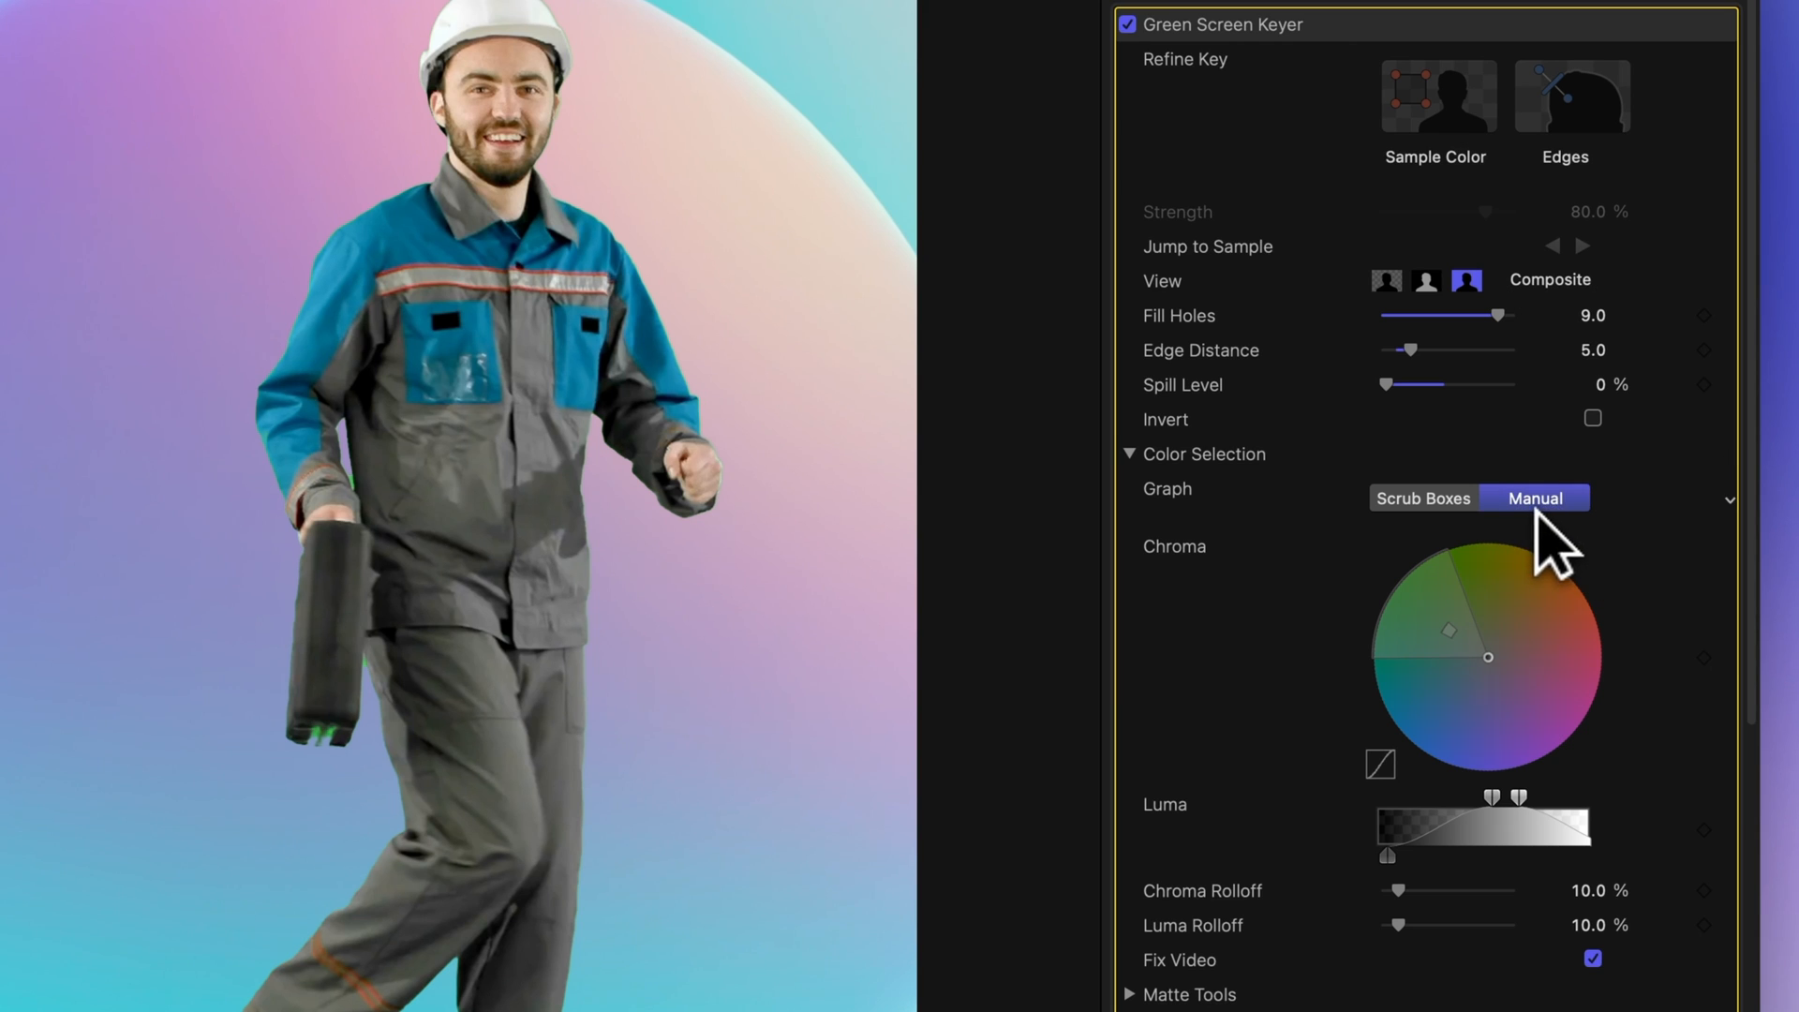
mouse_move(1422, 502)
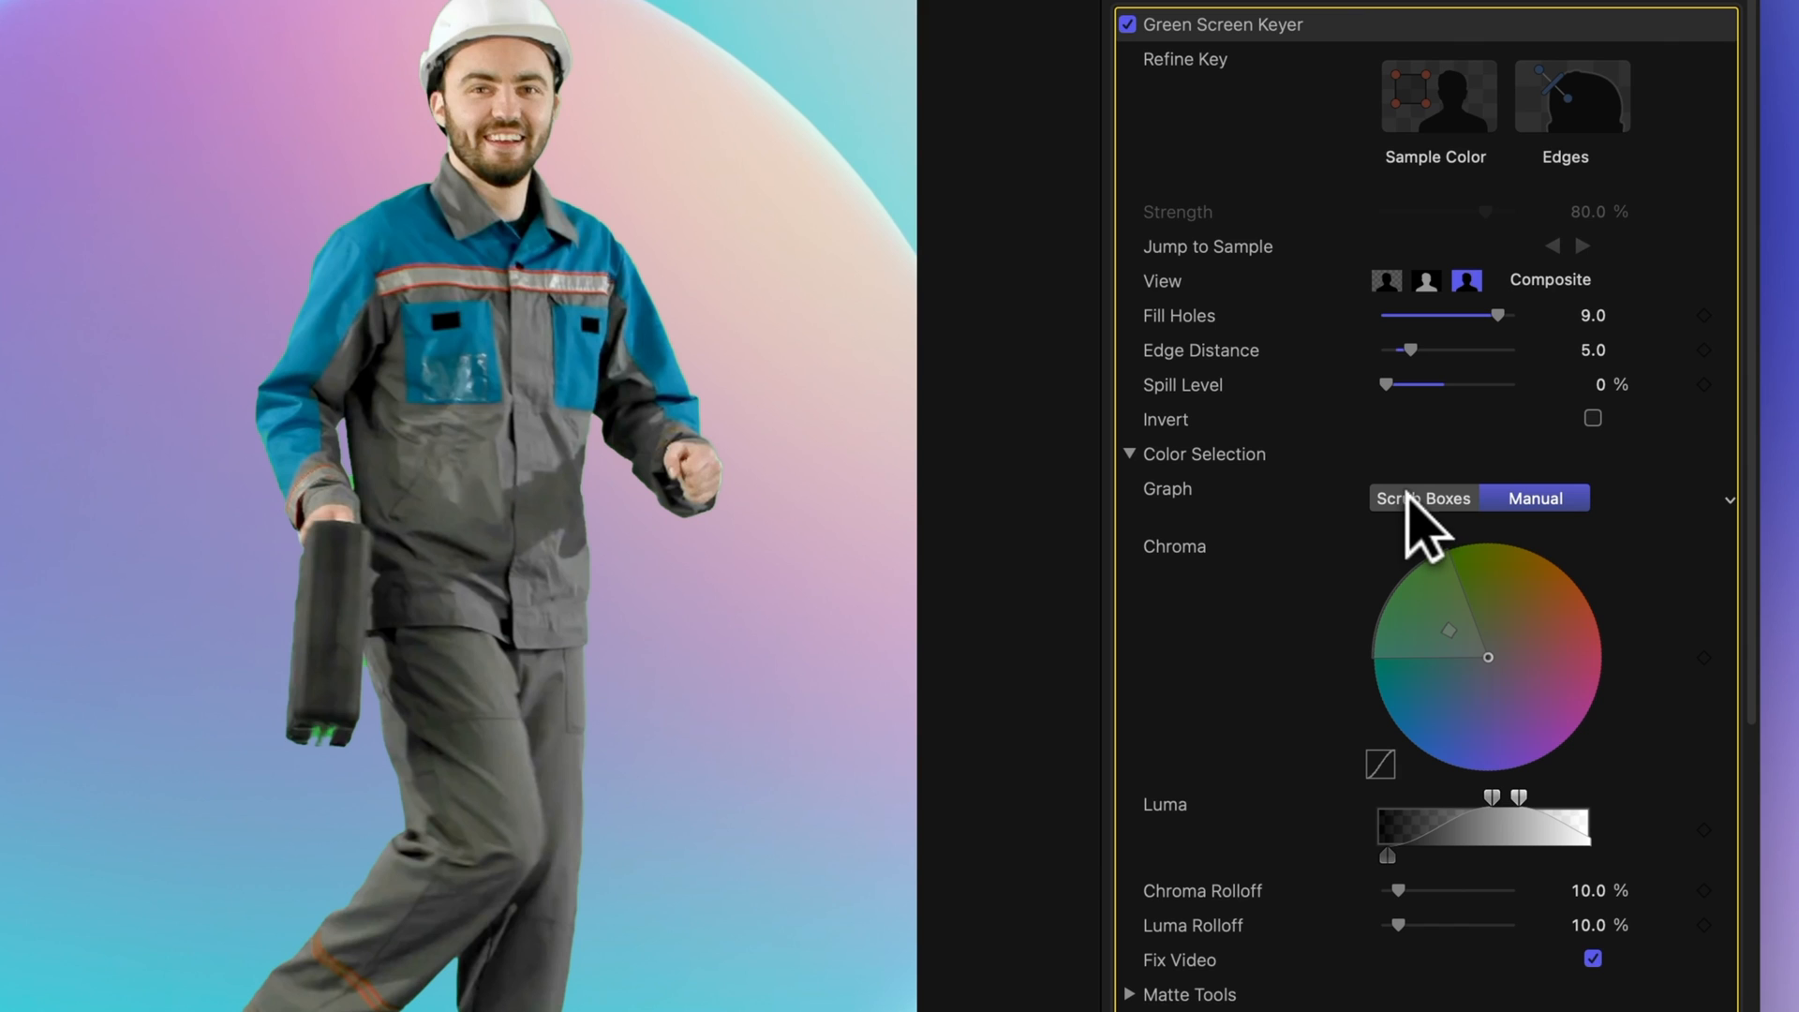
click(1424, 498)
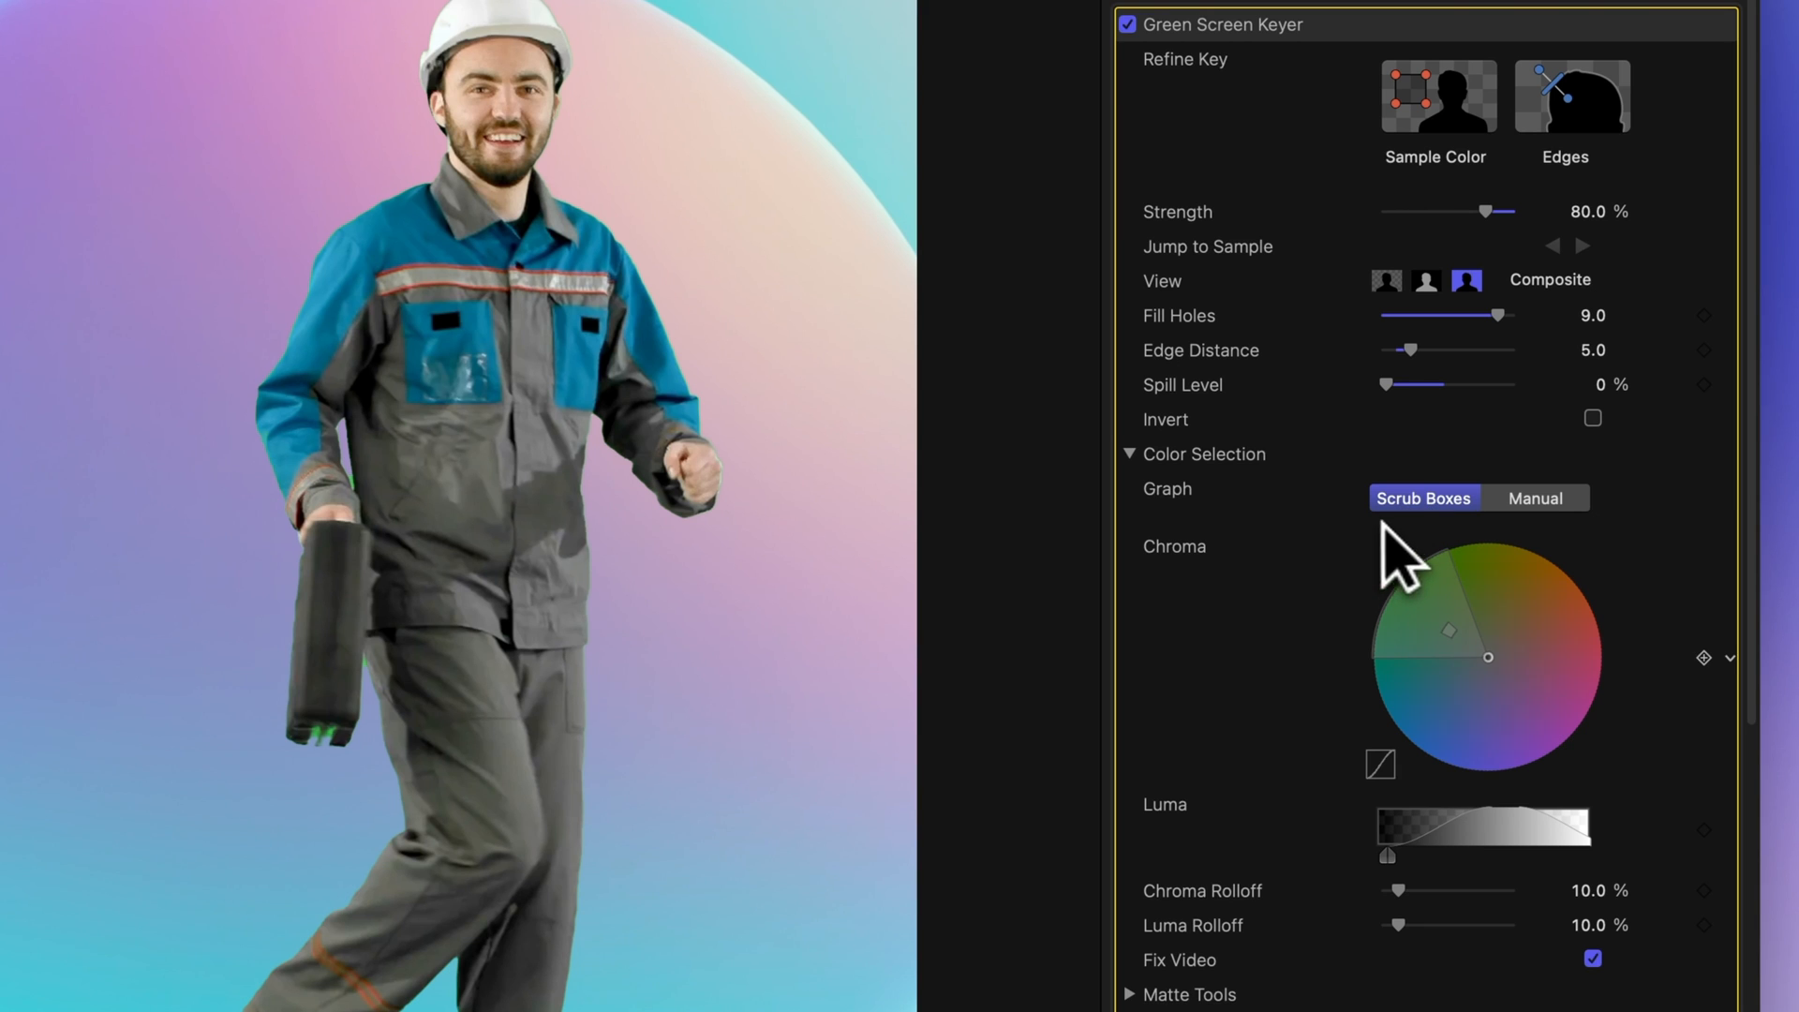
mouse_move(1324, 592)
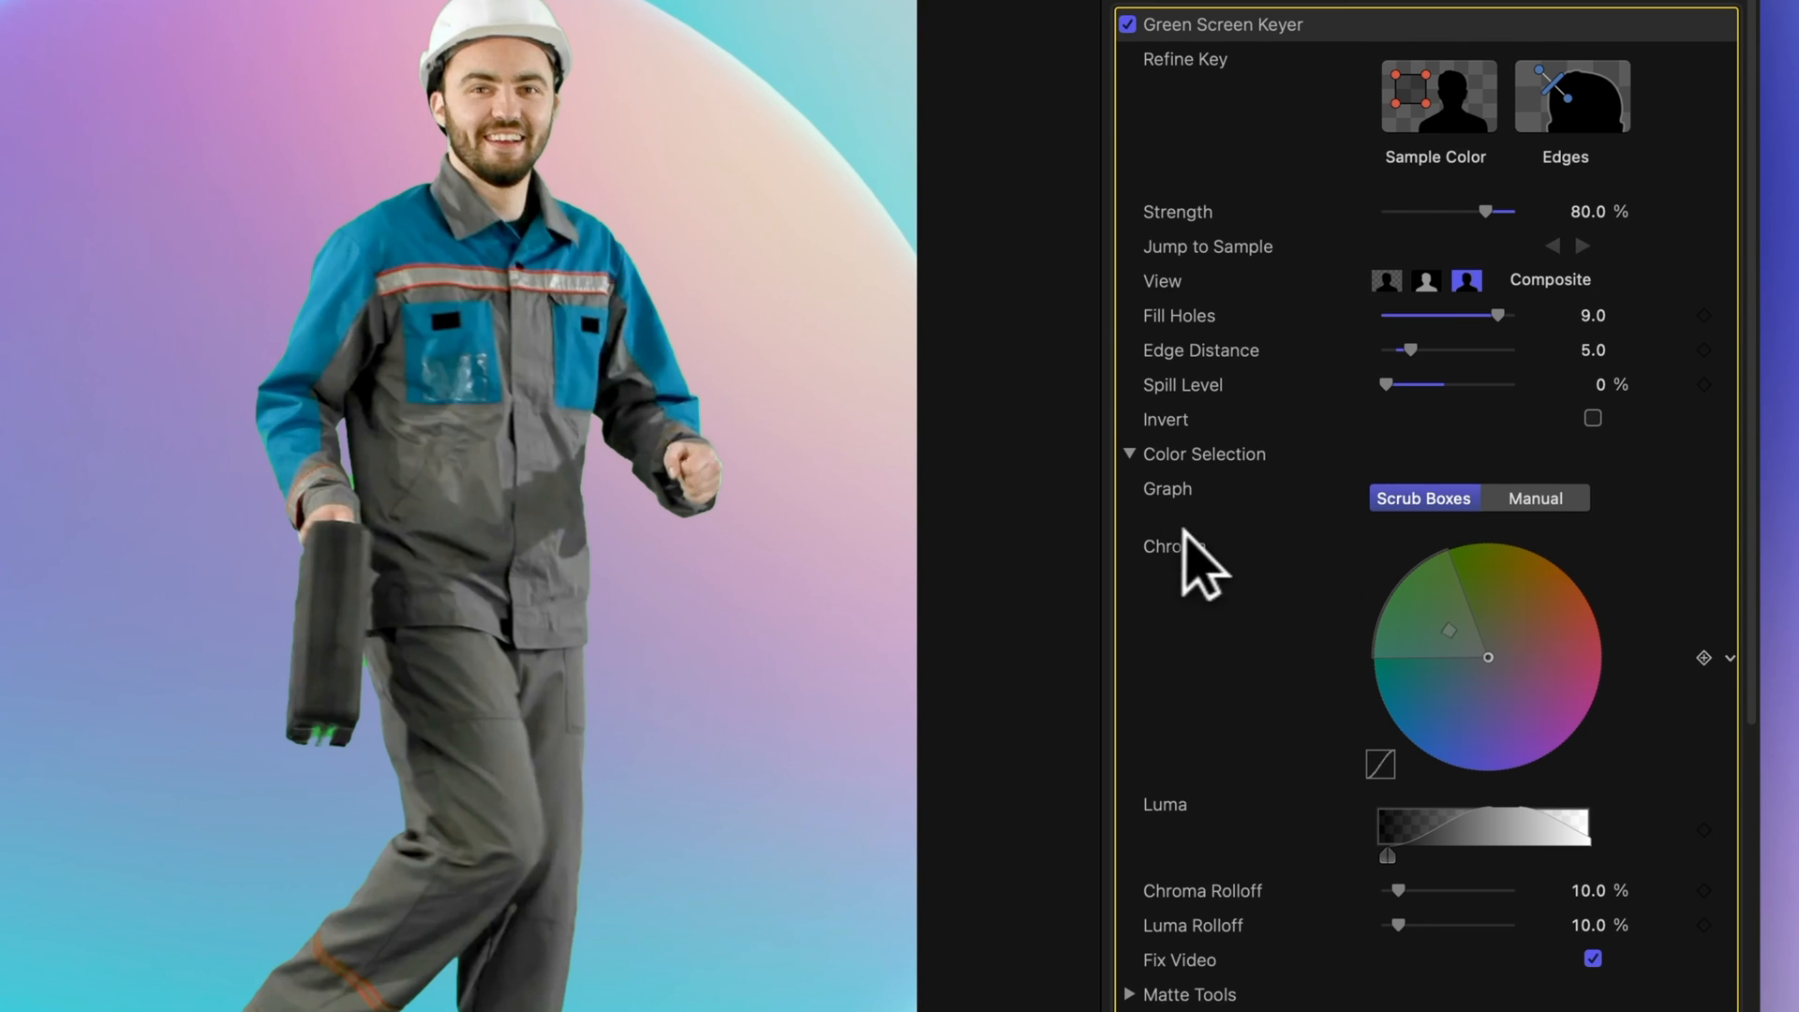
mouse_move(1345, 639)
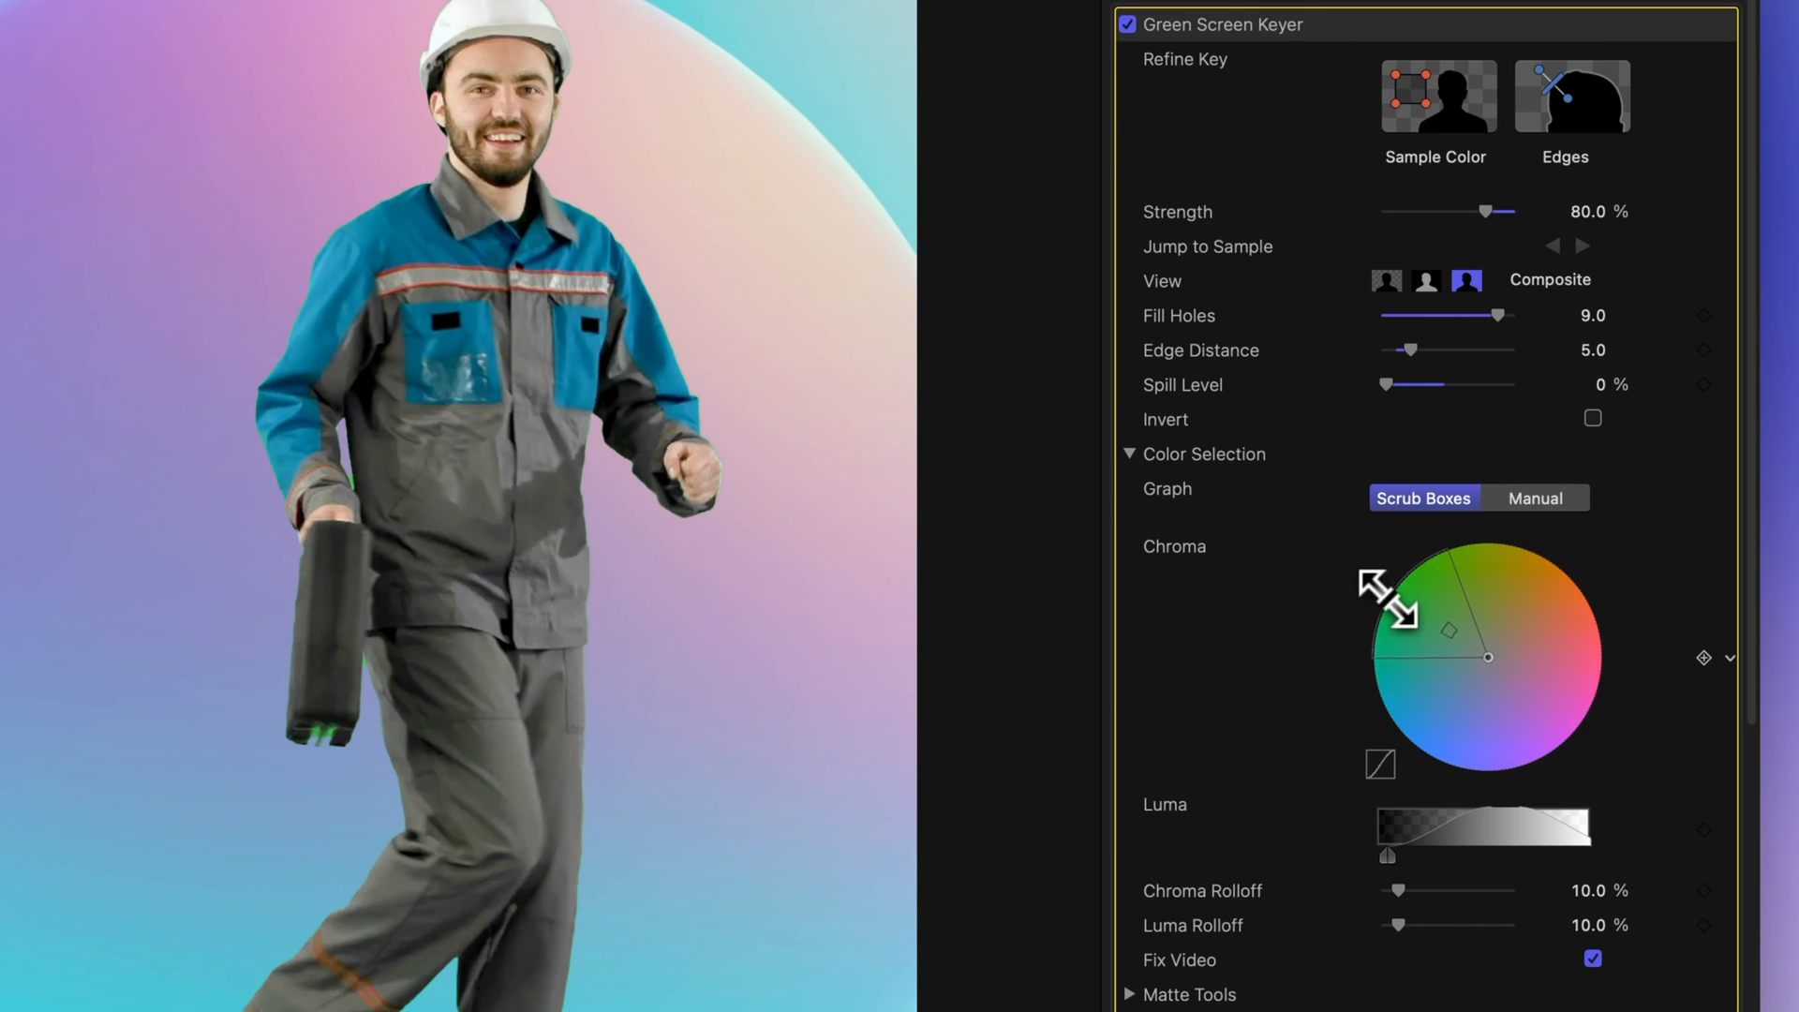
- Enlarge the sample wedge on the Chroma wheel and switch the graphs to Manual
drag(1383, 585, 1422, 615)
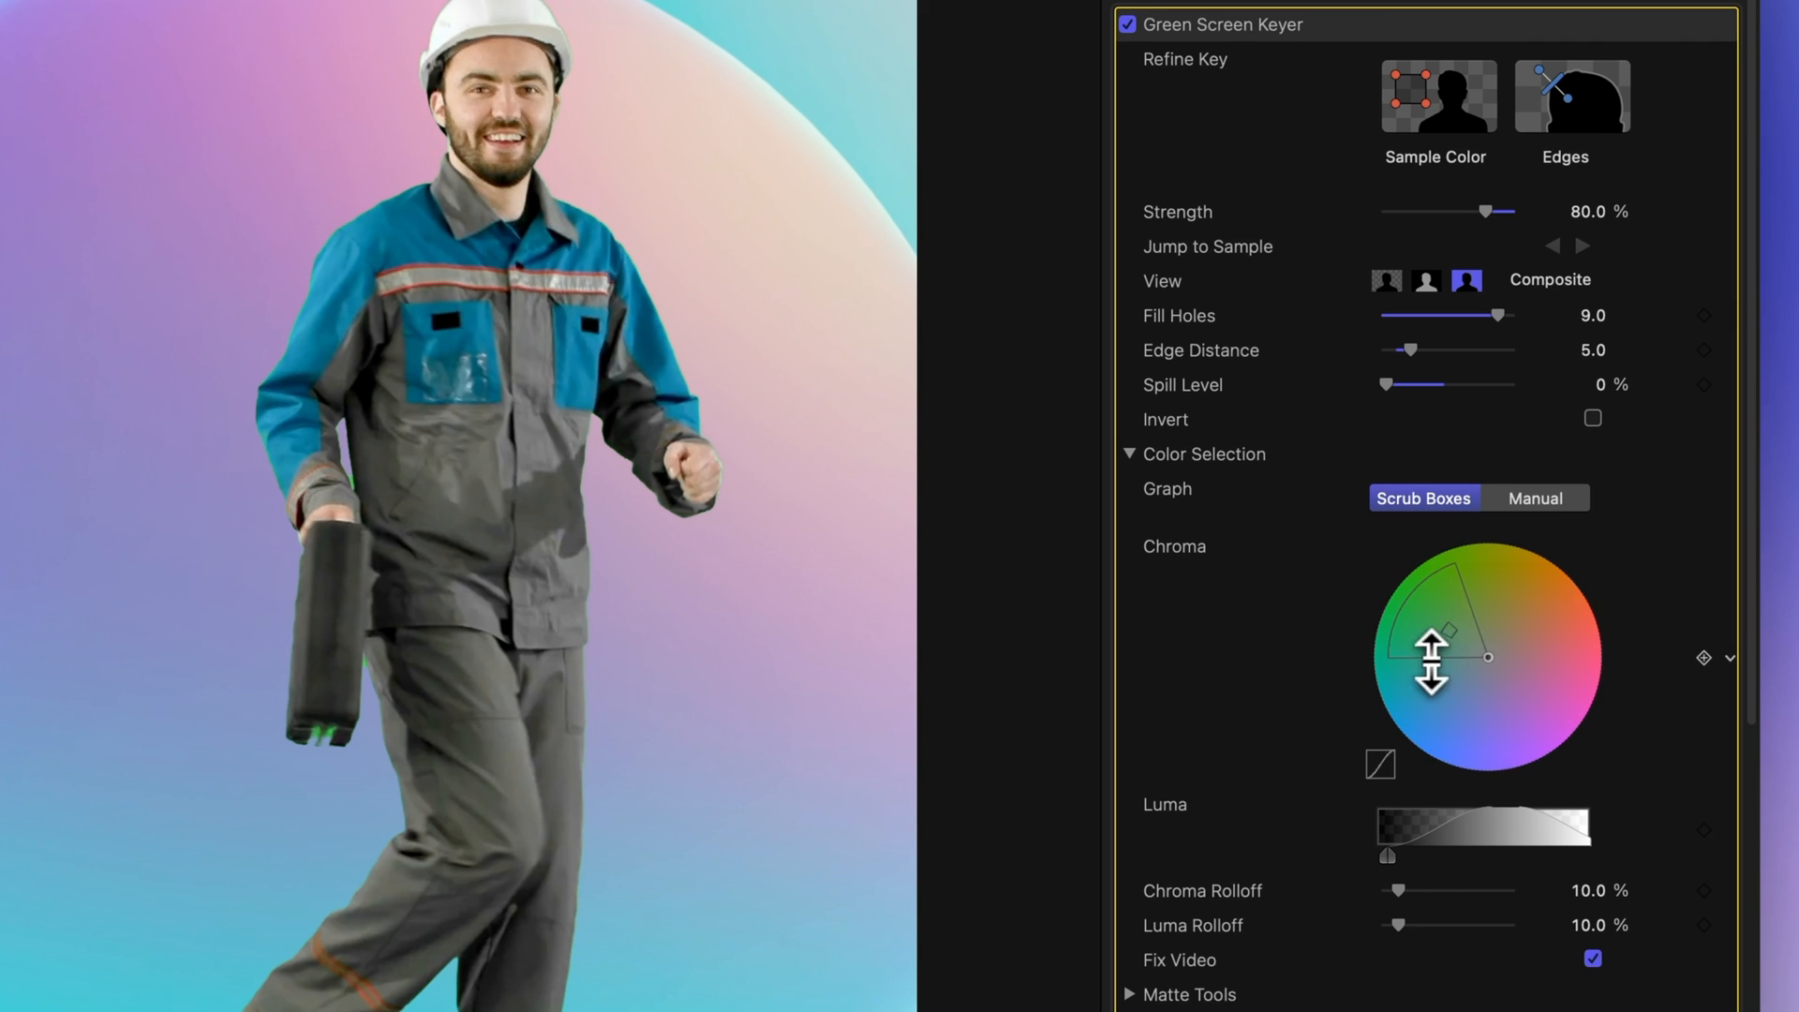
click(1536, 498)
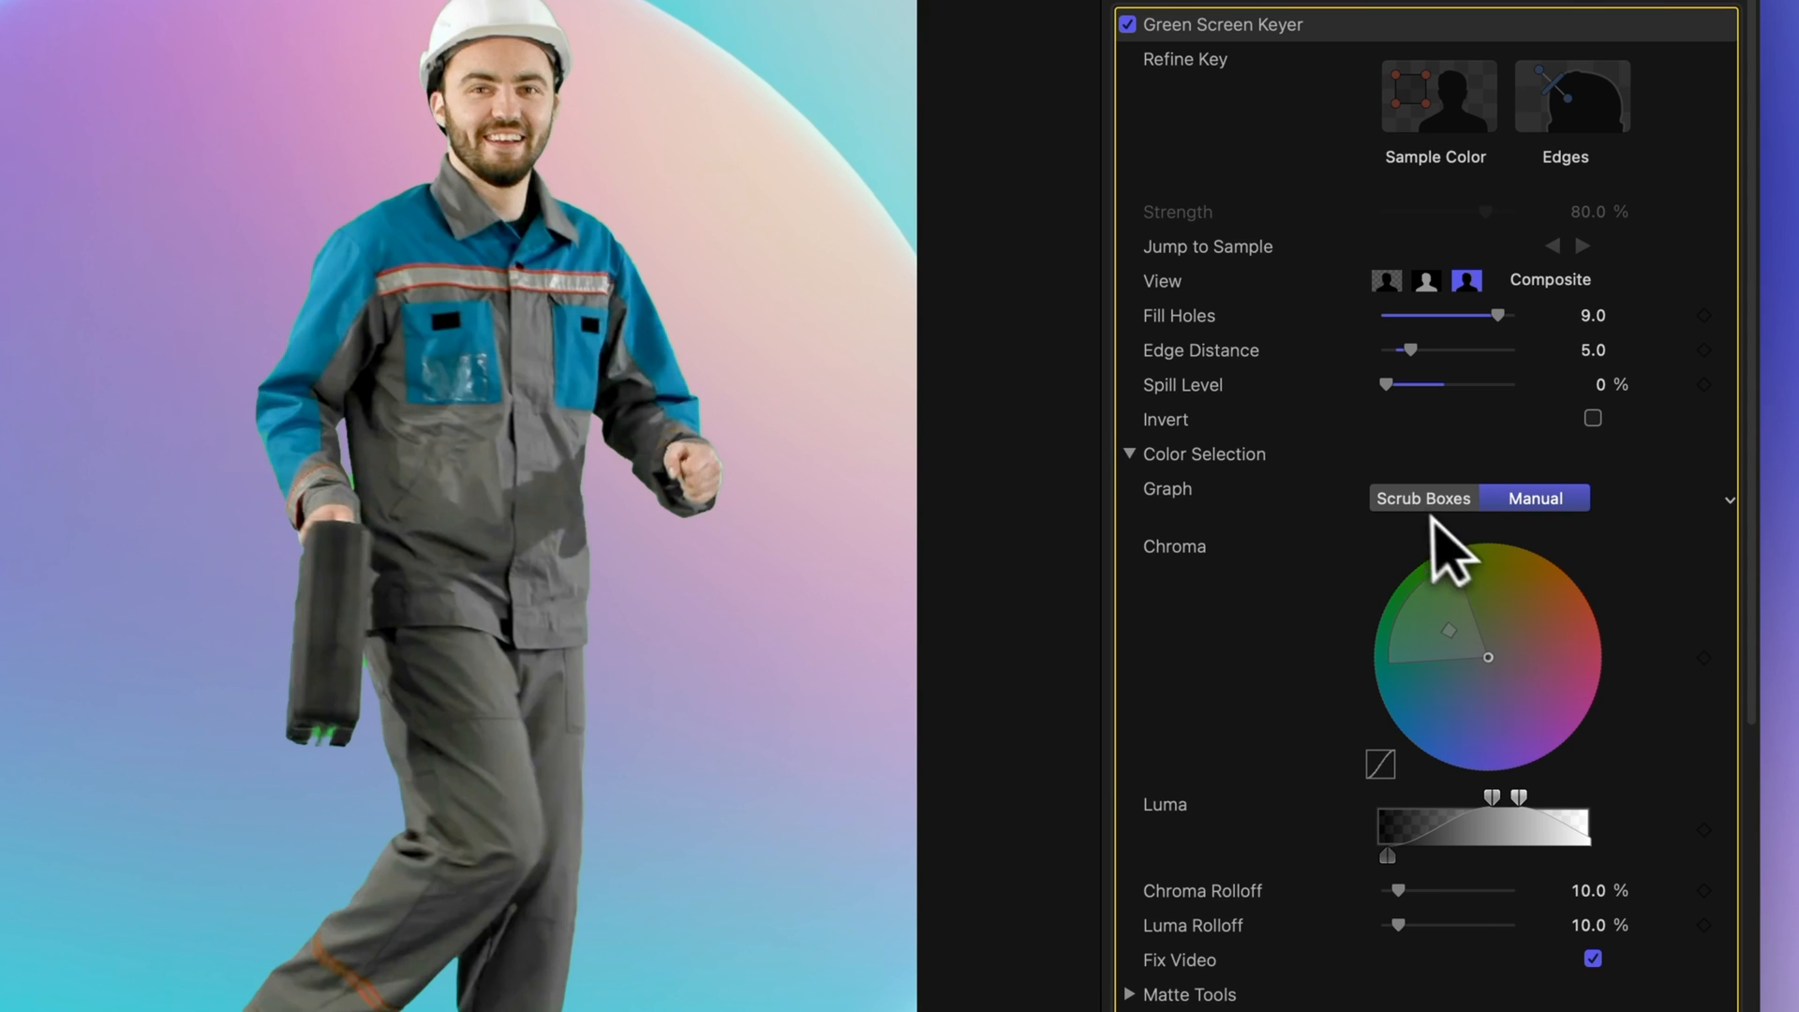
- Back in Scrub Boxes view, narrow the Luma range by pulling its lower and upper handles inward
click(1424, 498)
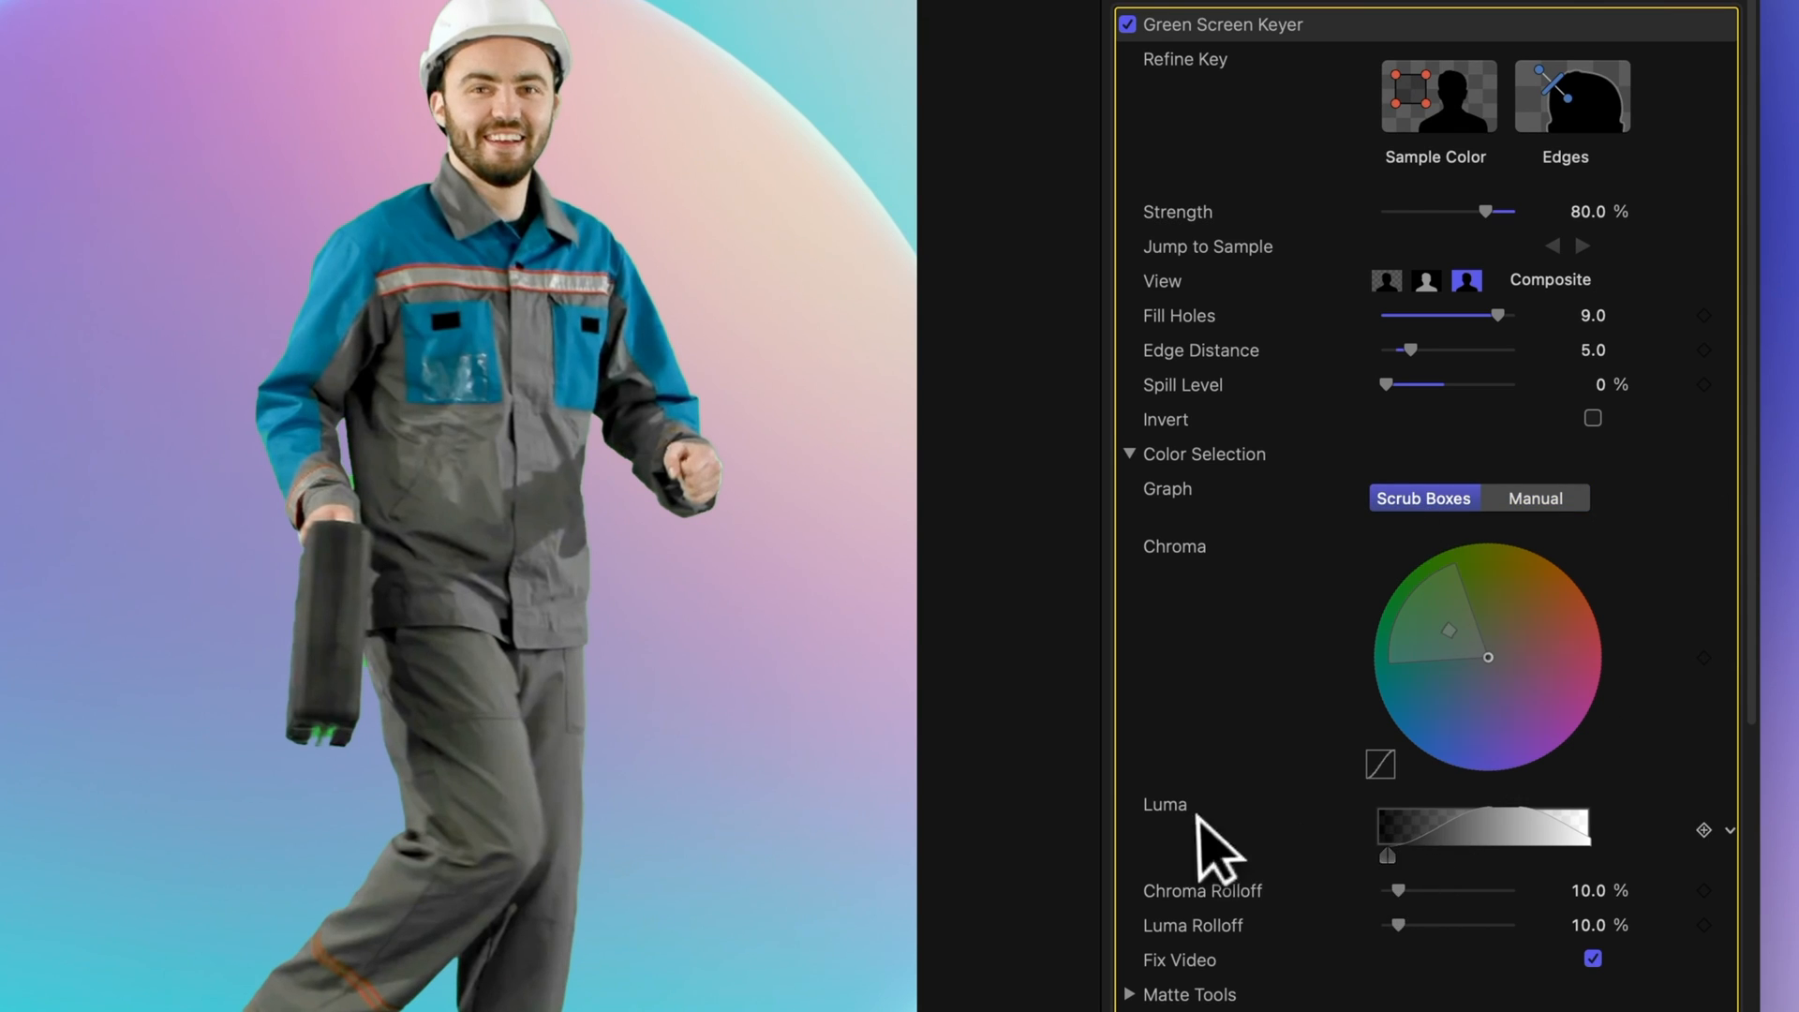
drag(1384, 857, 1480, 857)
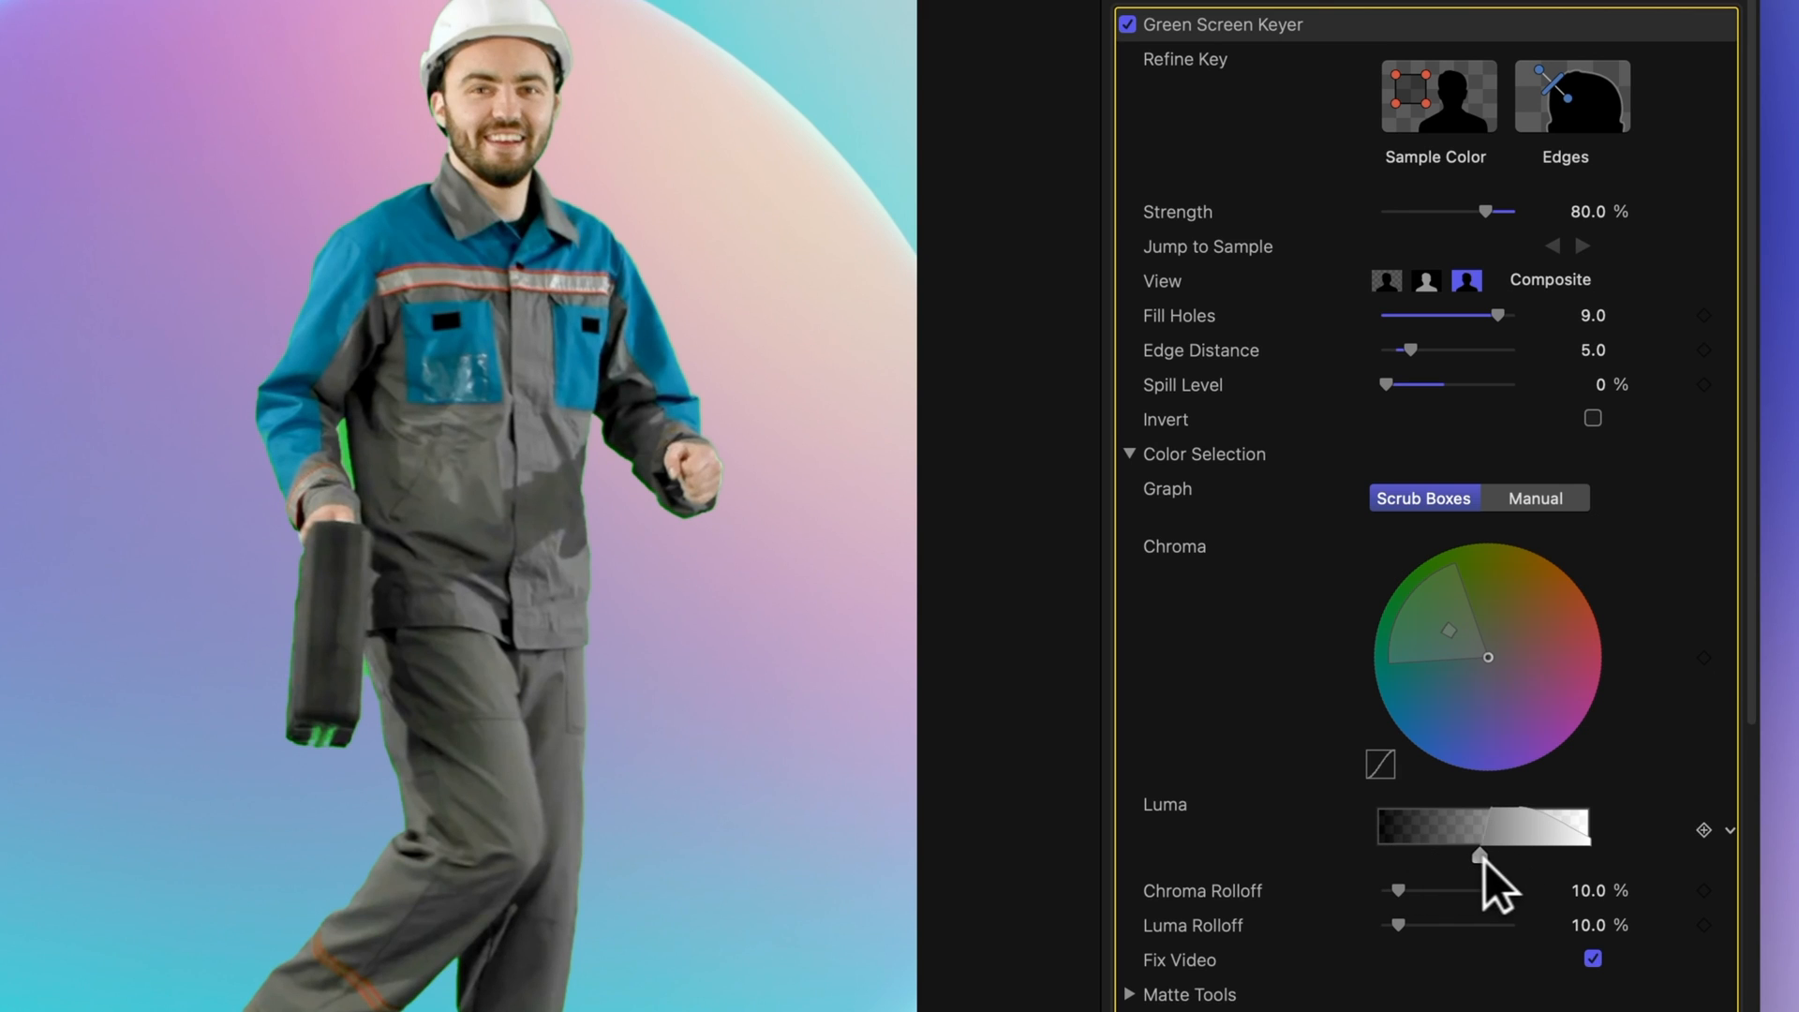
drag(1480, 858, 1400, 858)
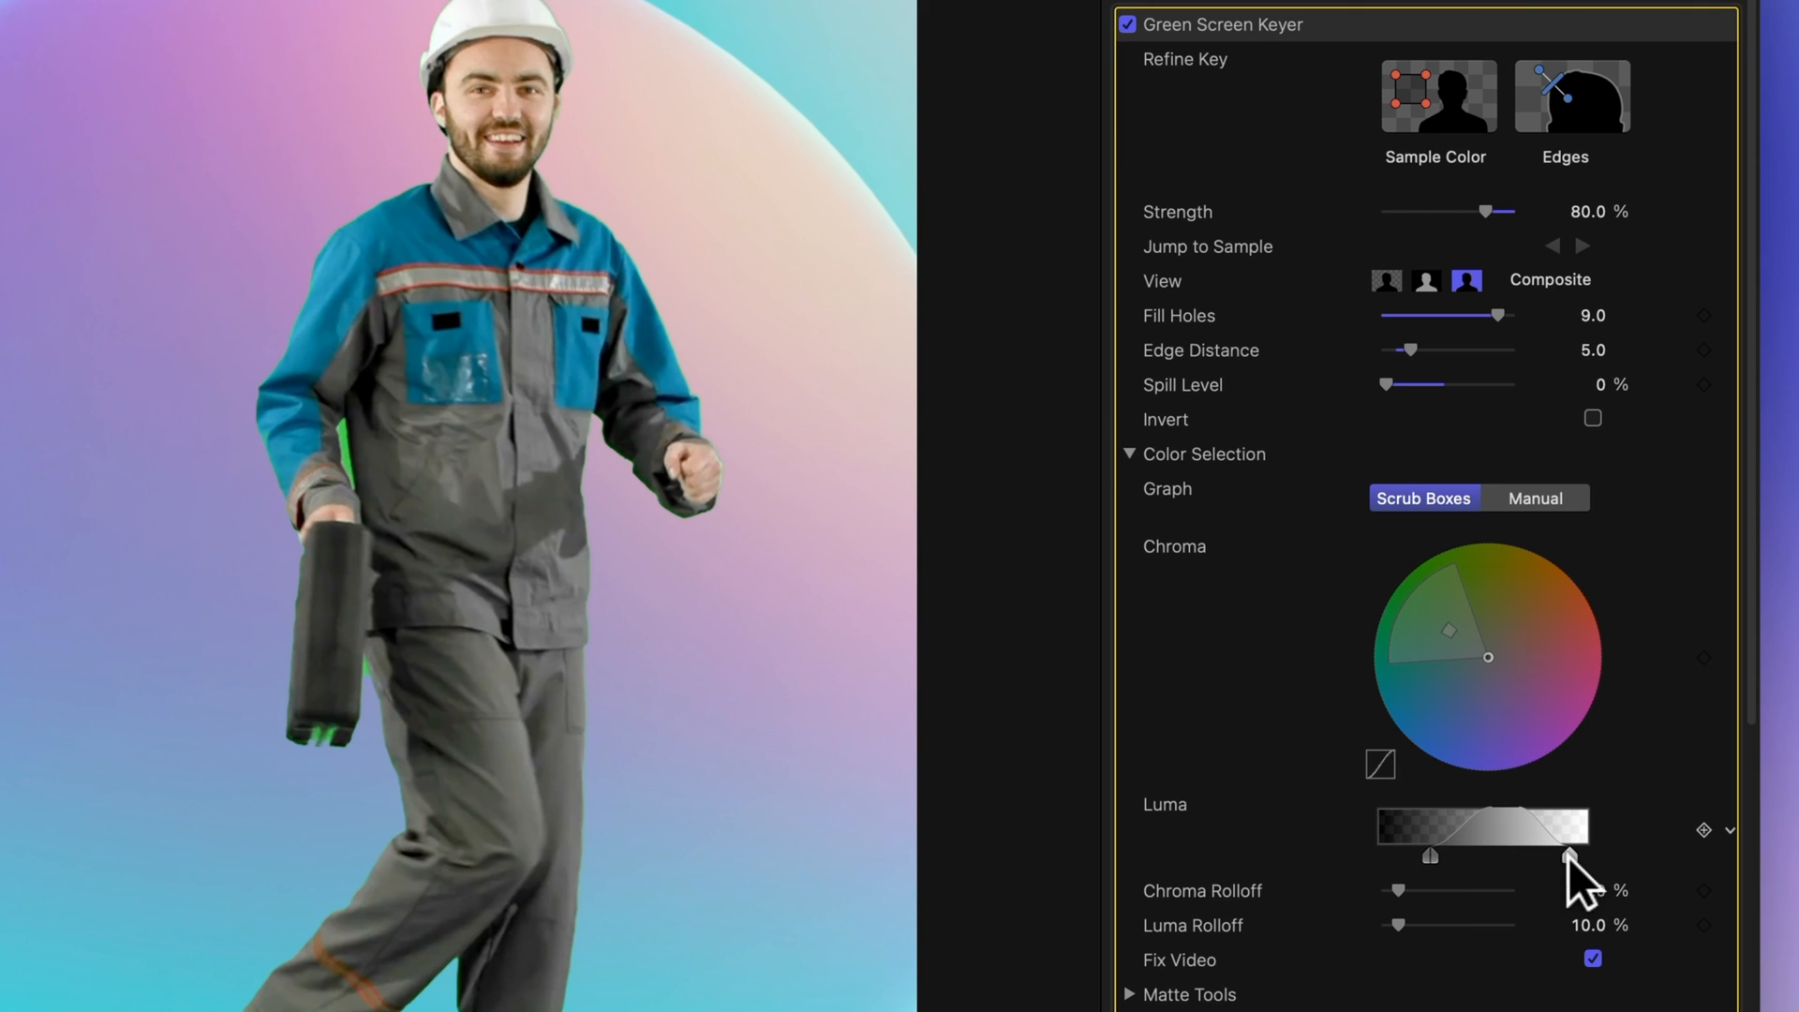
drag(1574, 856, 1555, 856)
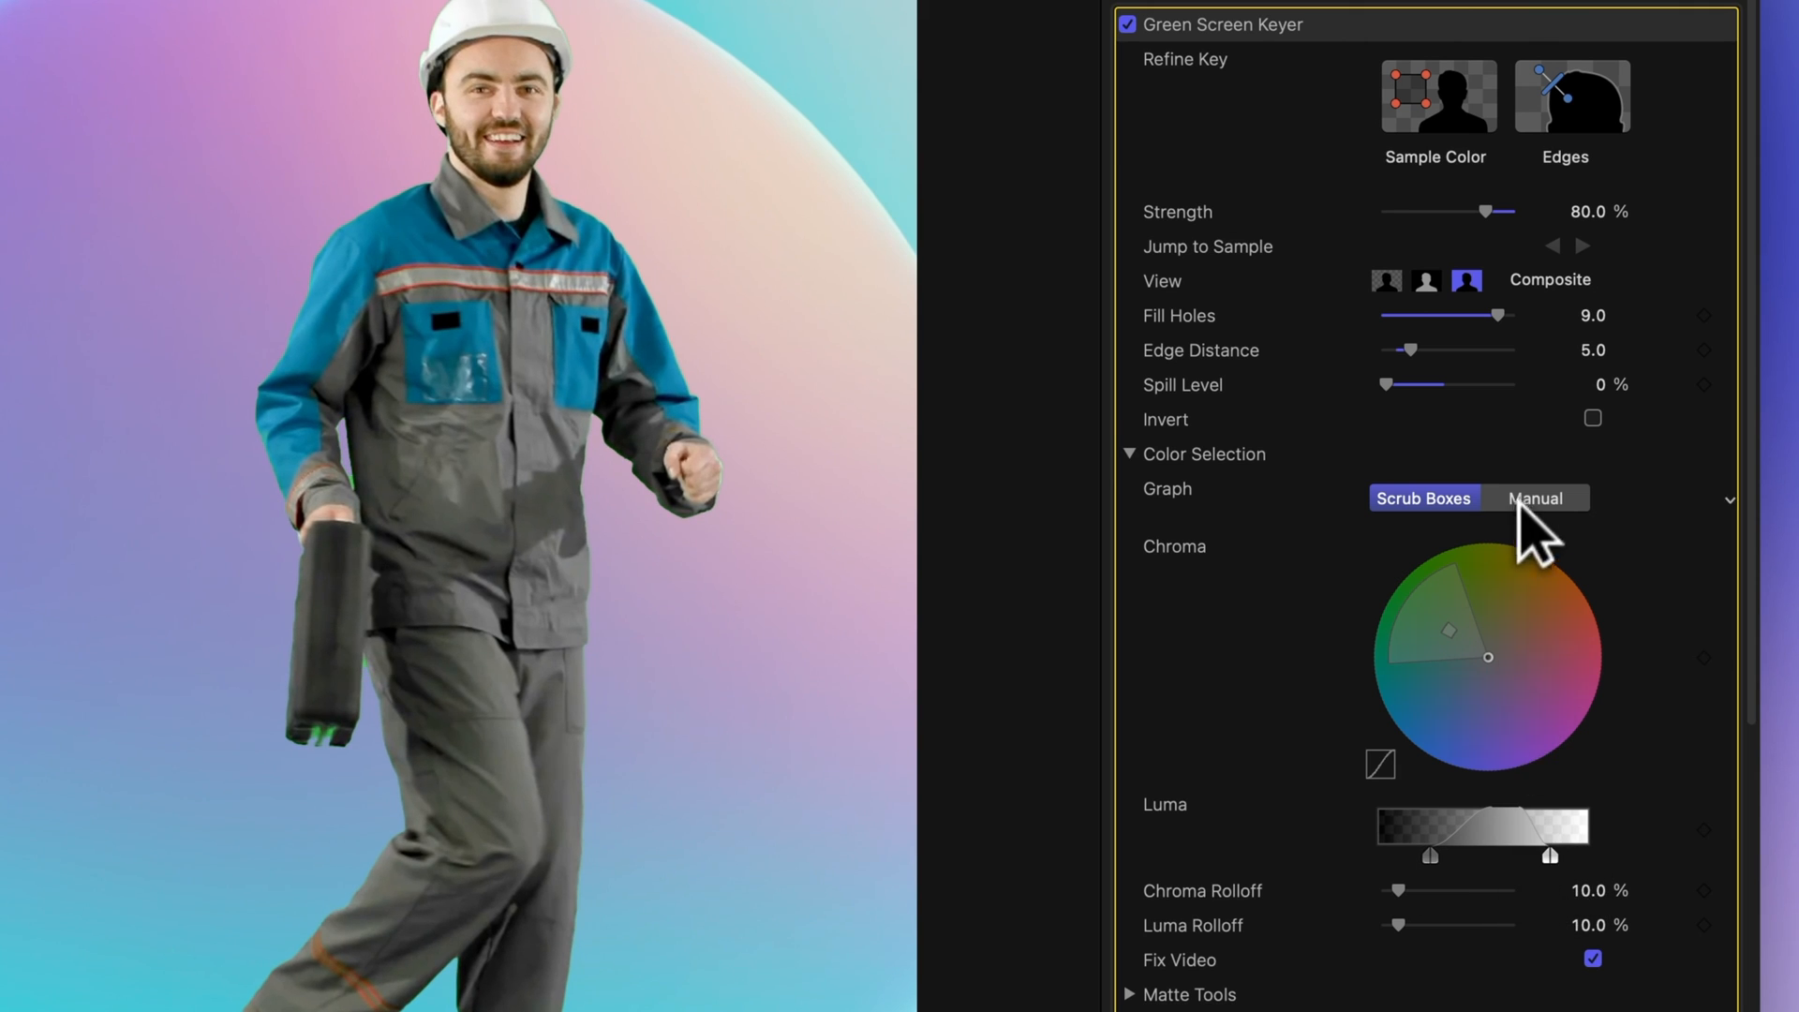
- In Manual mode, settle the Luma Rolloff at about 12.44% after testing its extremes
click(1533, 498)
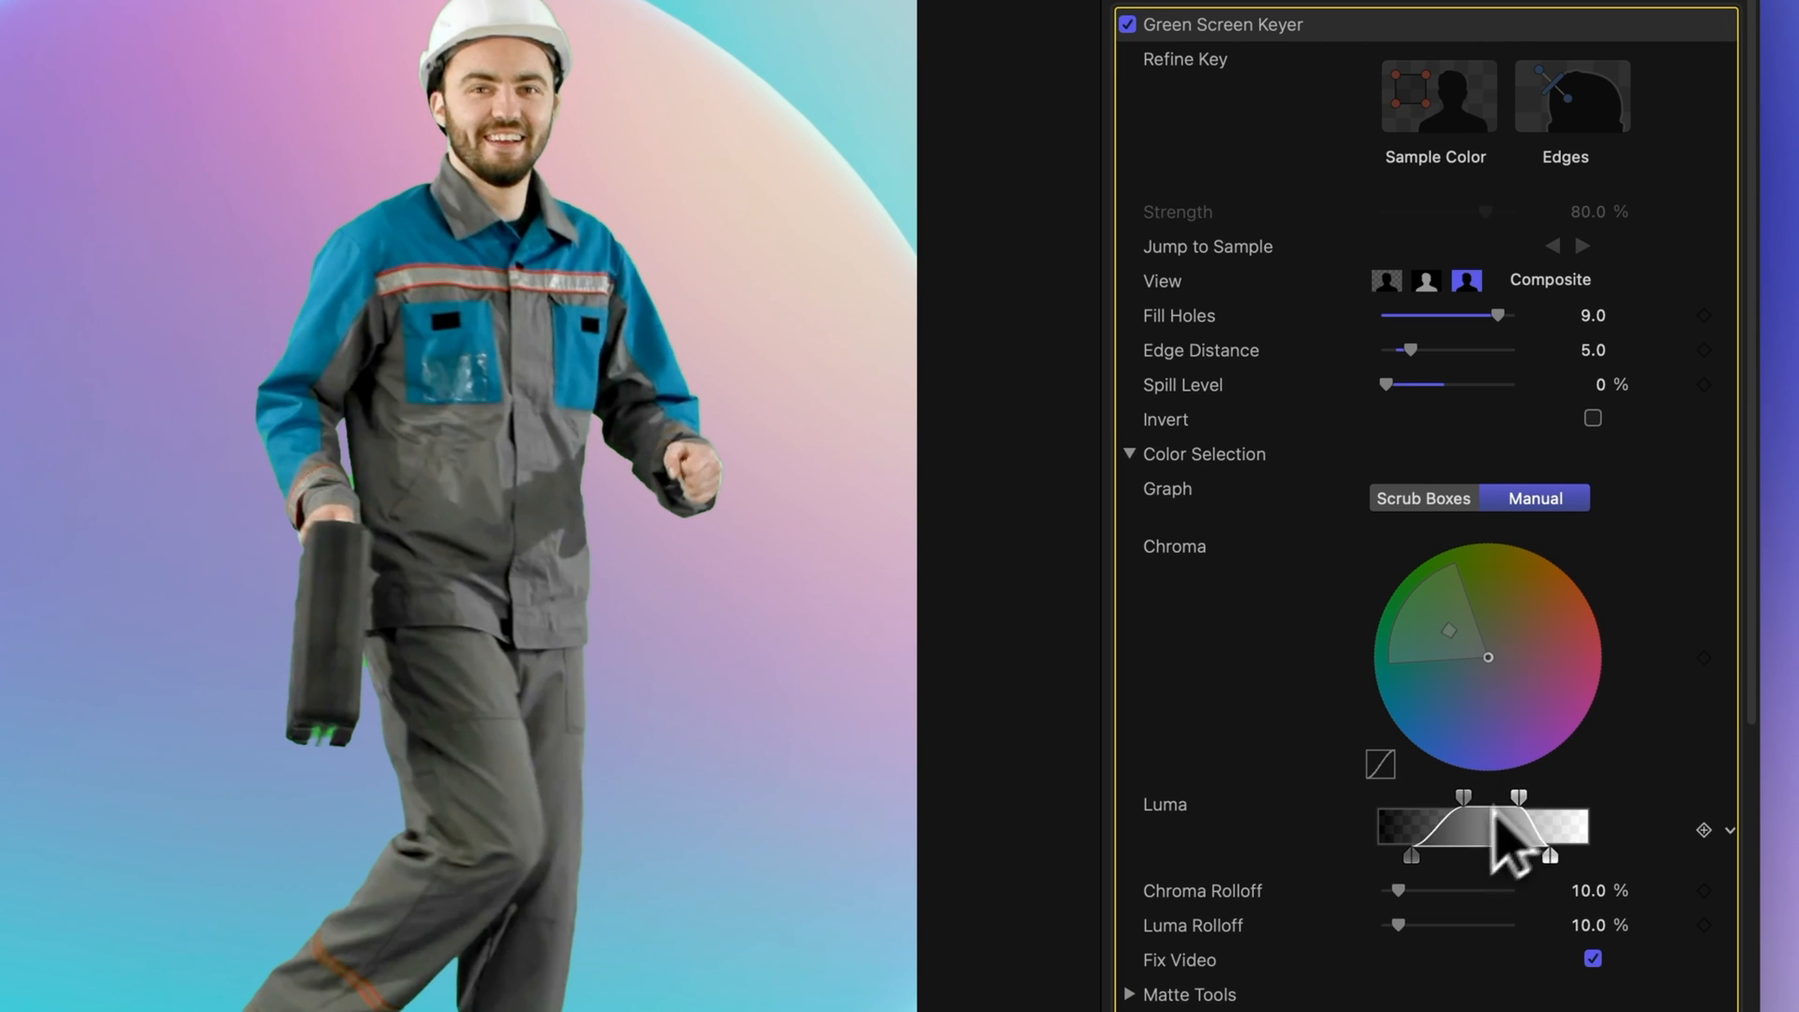
drag(1400, 923, 1550, 923)
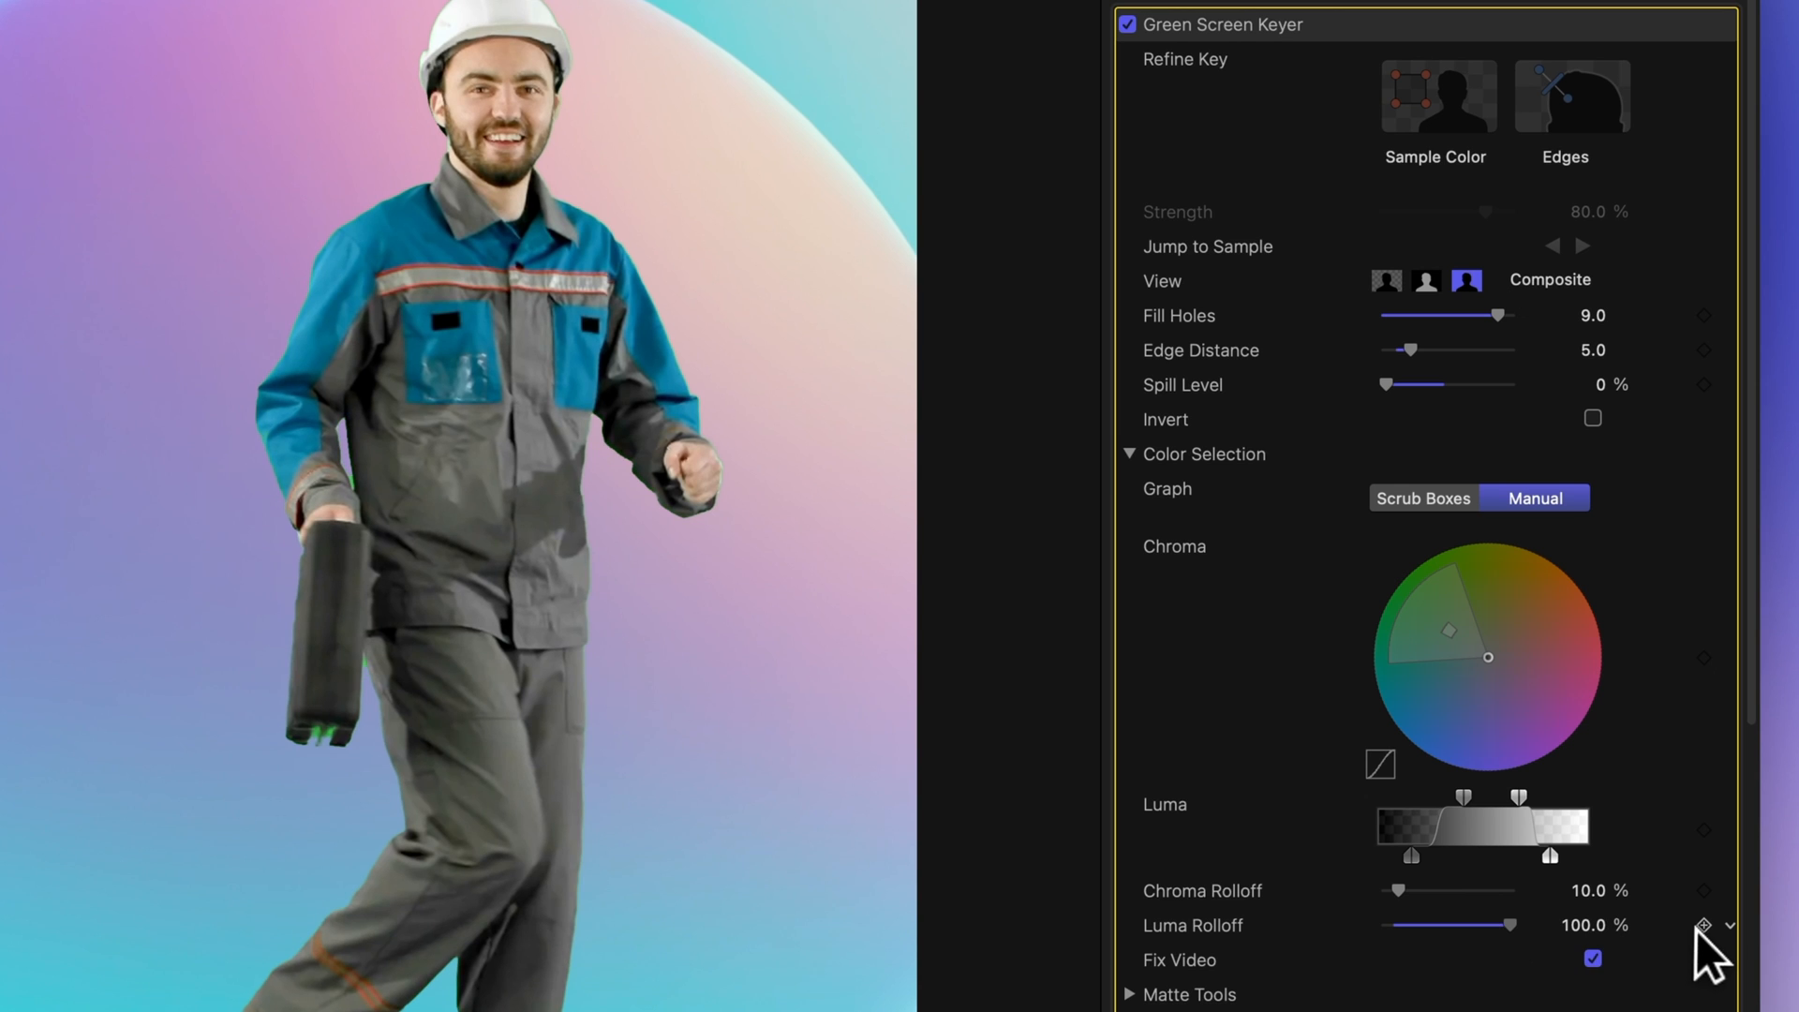
drag(1503, 926, 1385, 926)
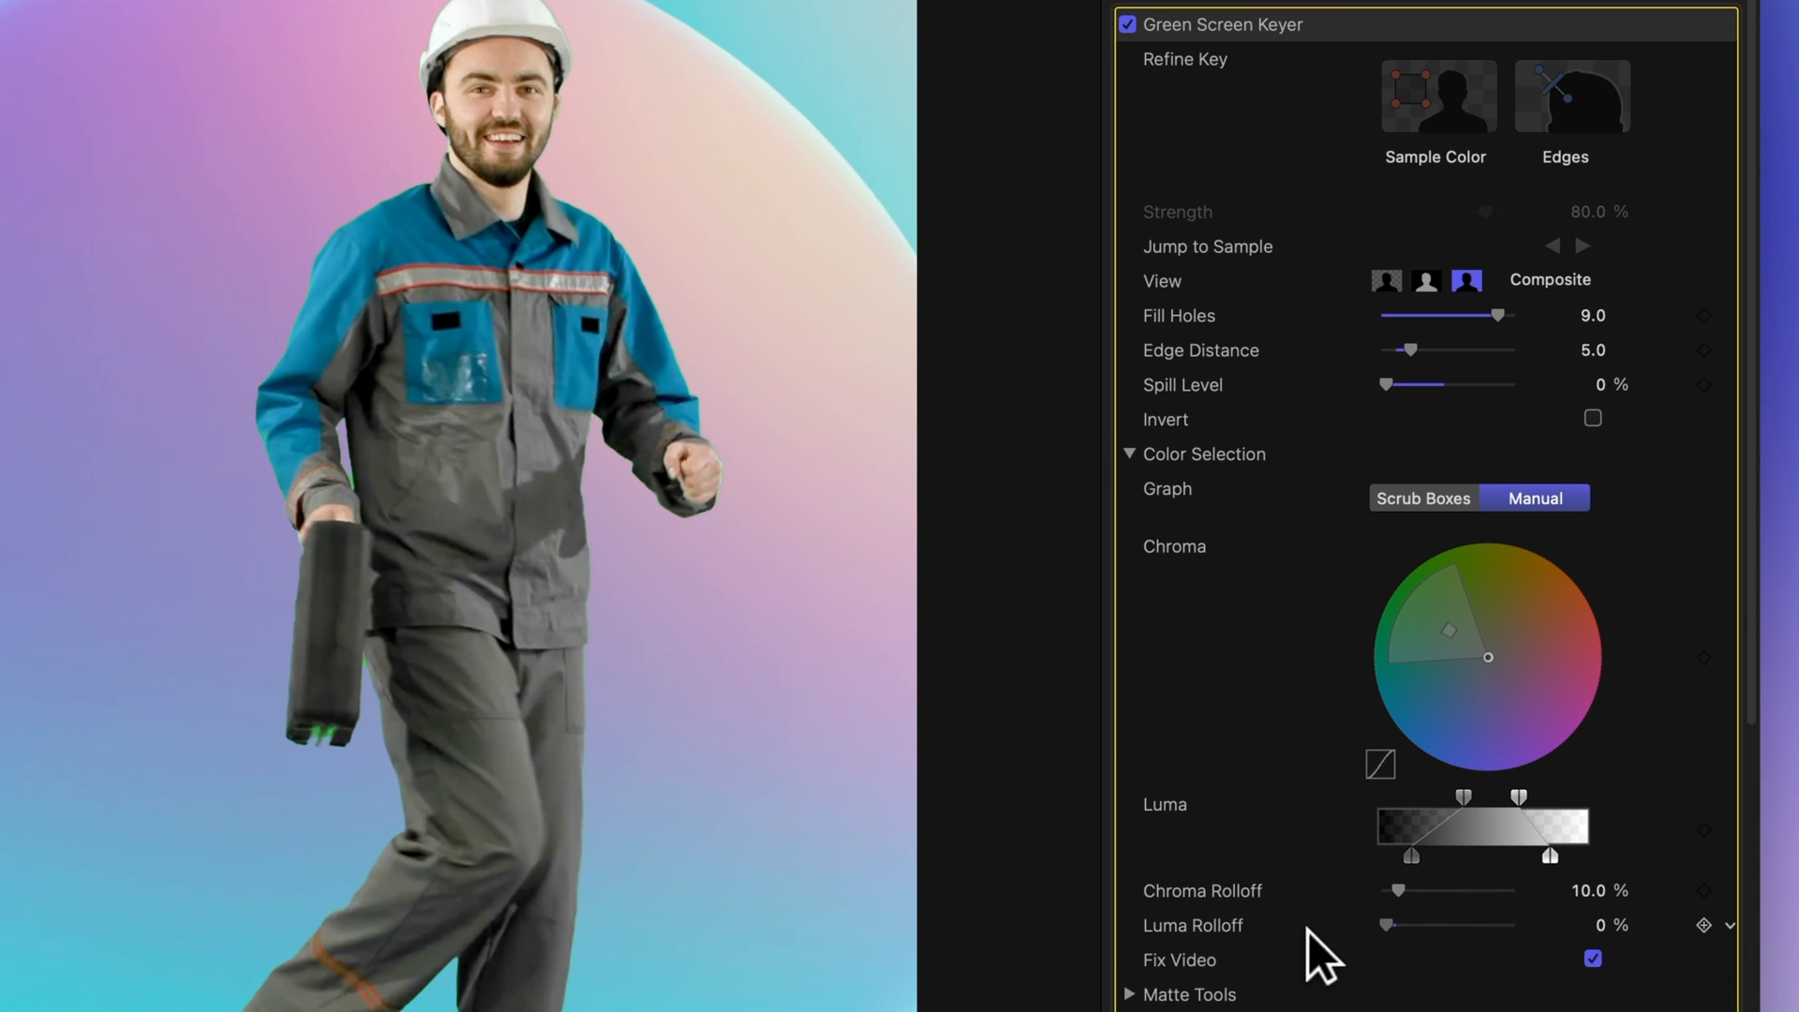
drag(1387, 923, 1437, 924)
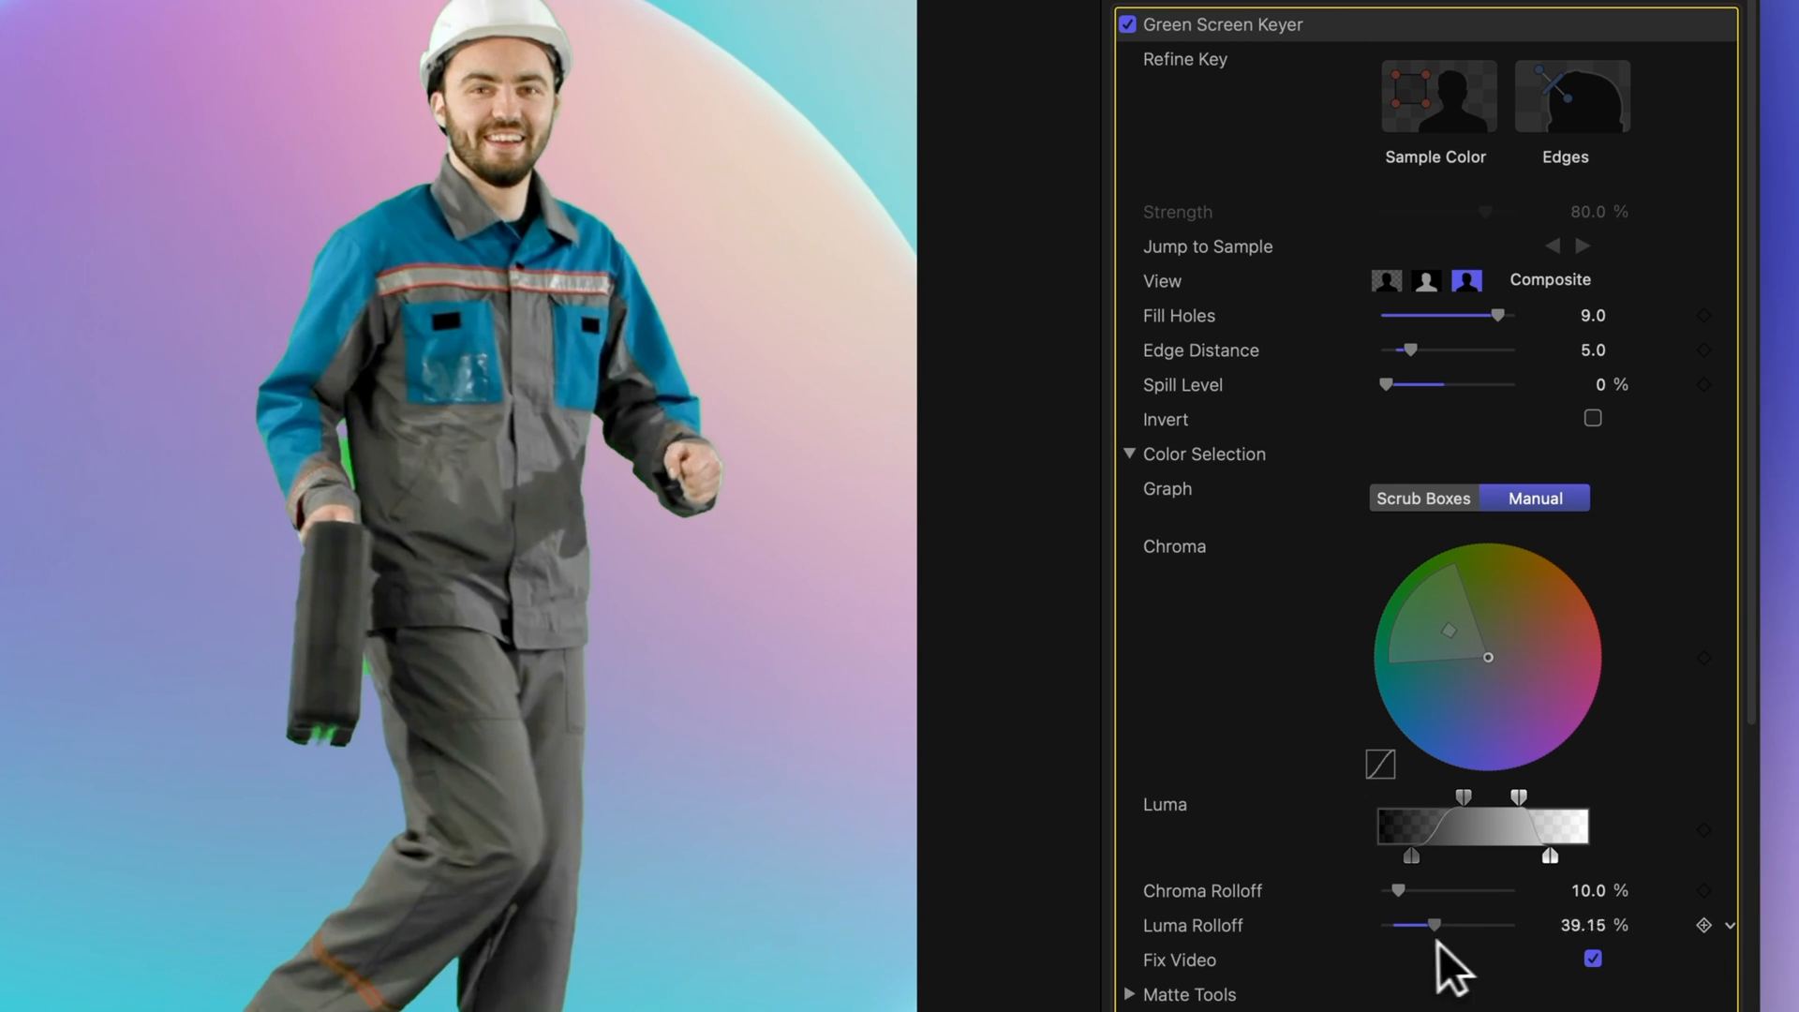
- Bring the Chroma Rolloff down in stages to 12.45%
drag(1439, 888, 1491, 888)
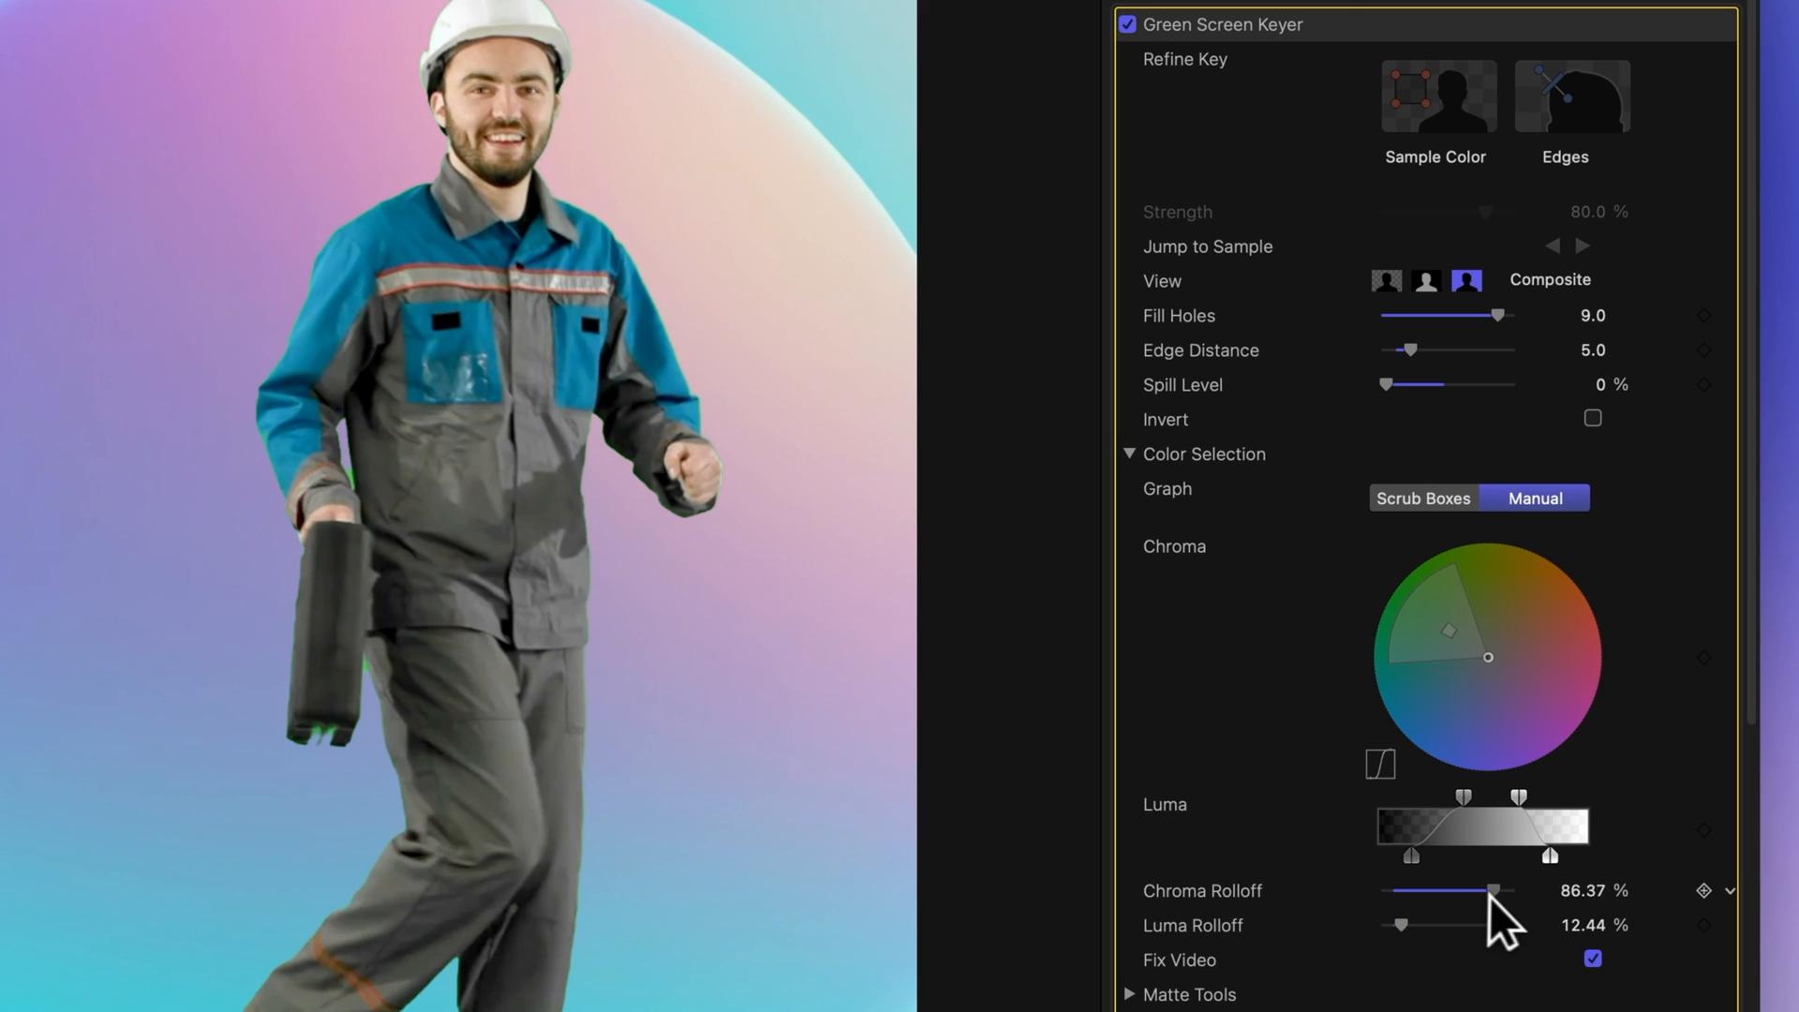
drag(1491, 890, 1449, 890)
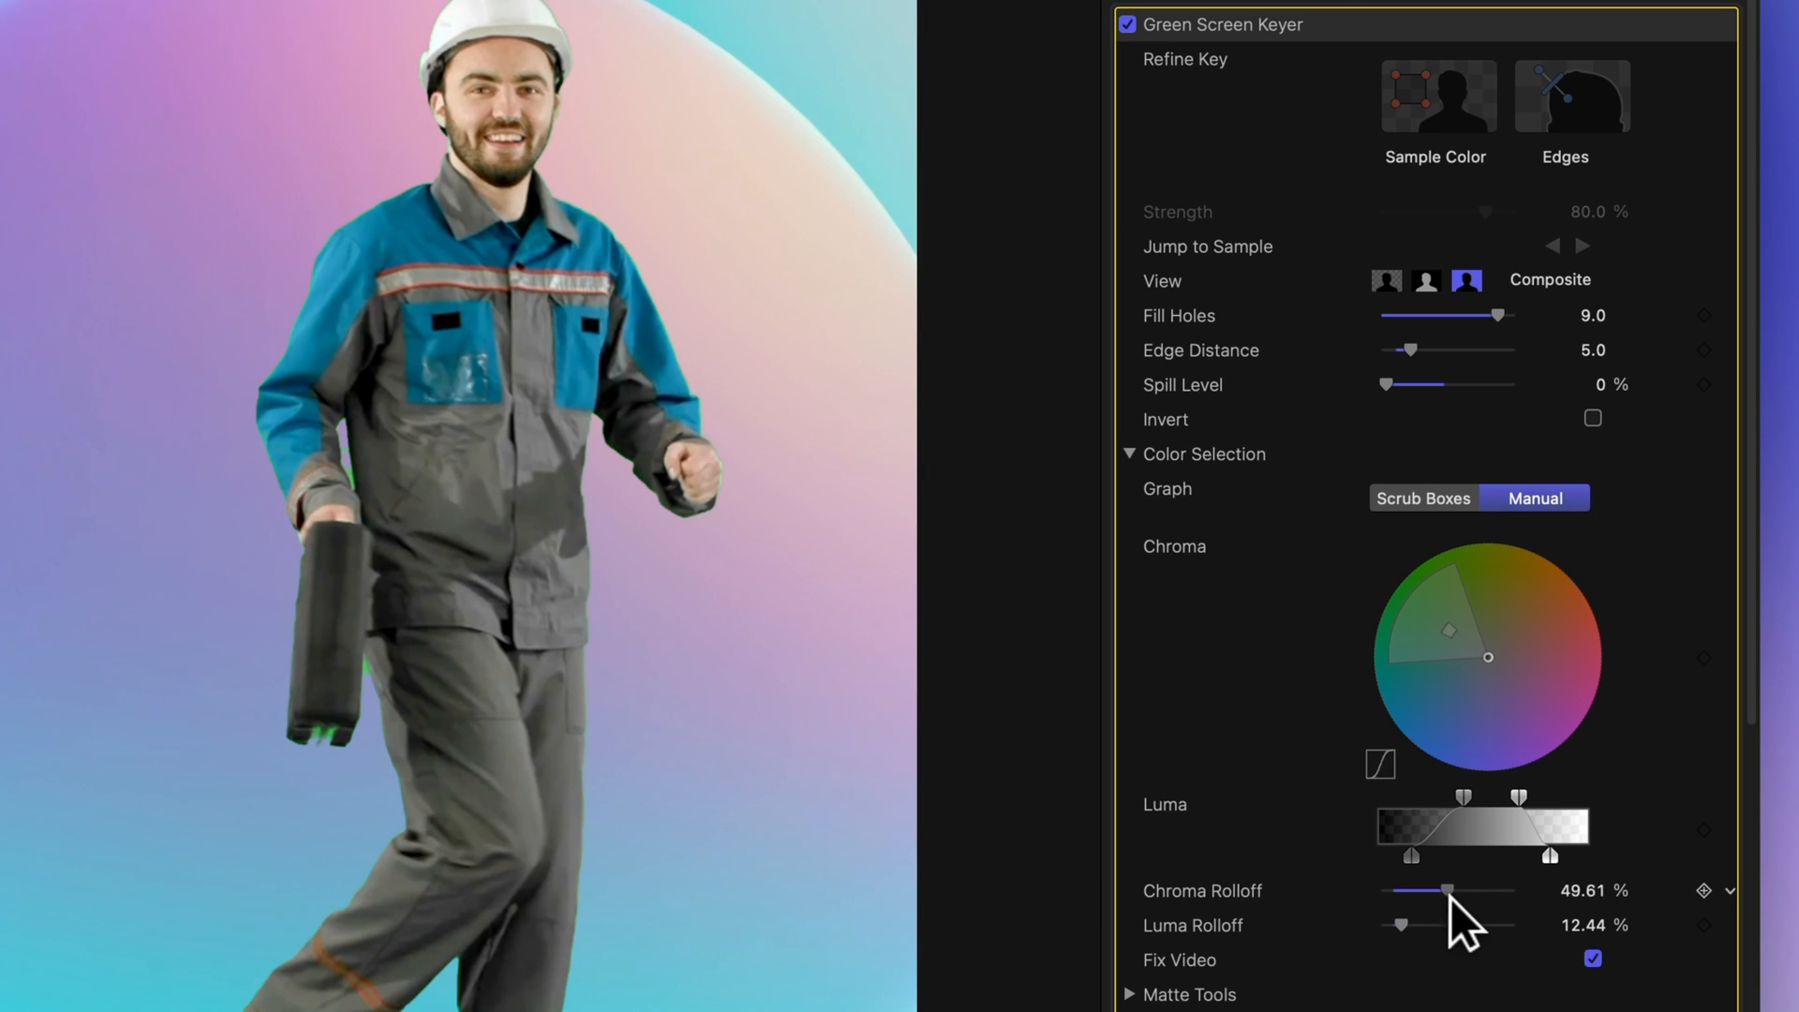
drag(1448, 890, 1400, 890)
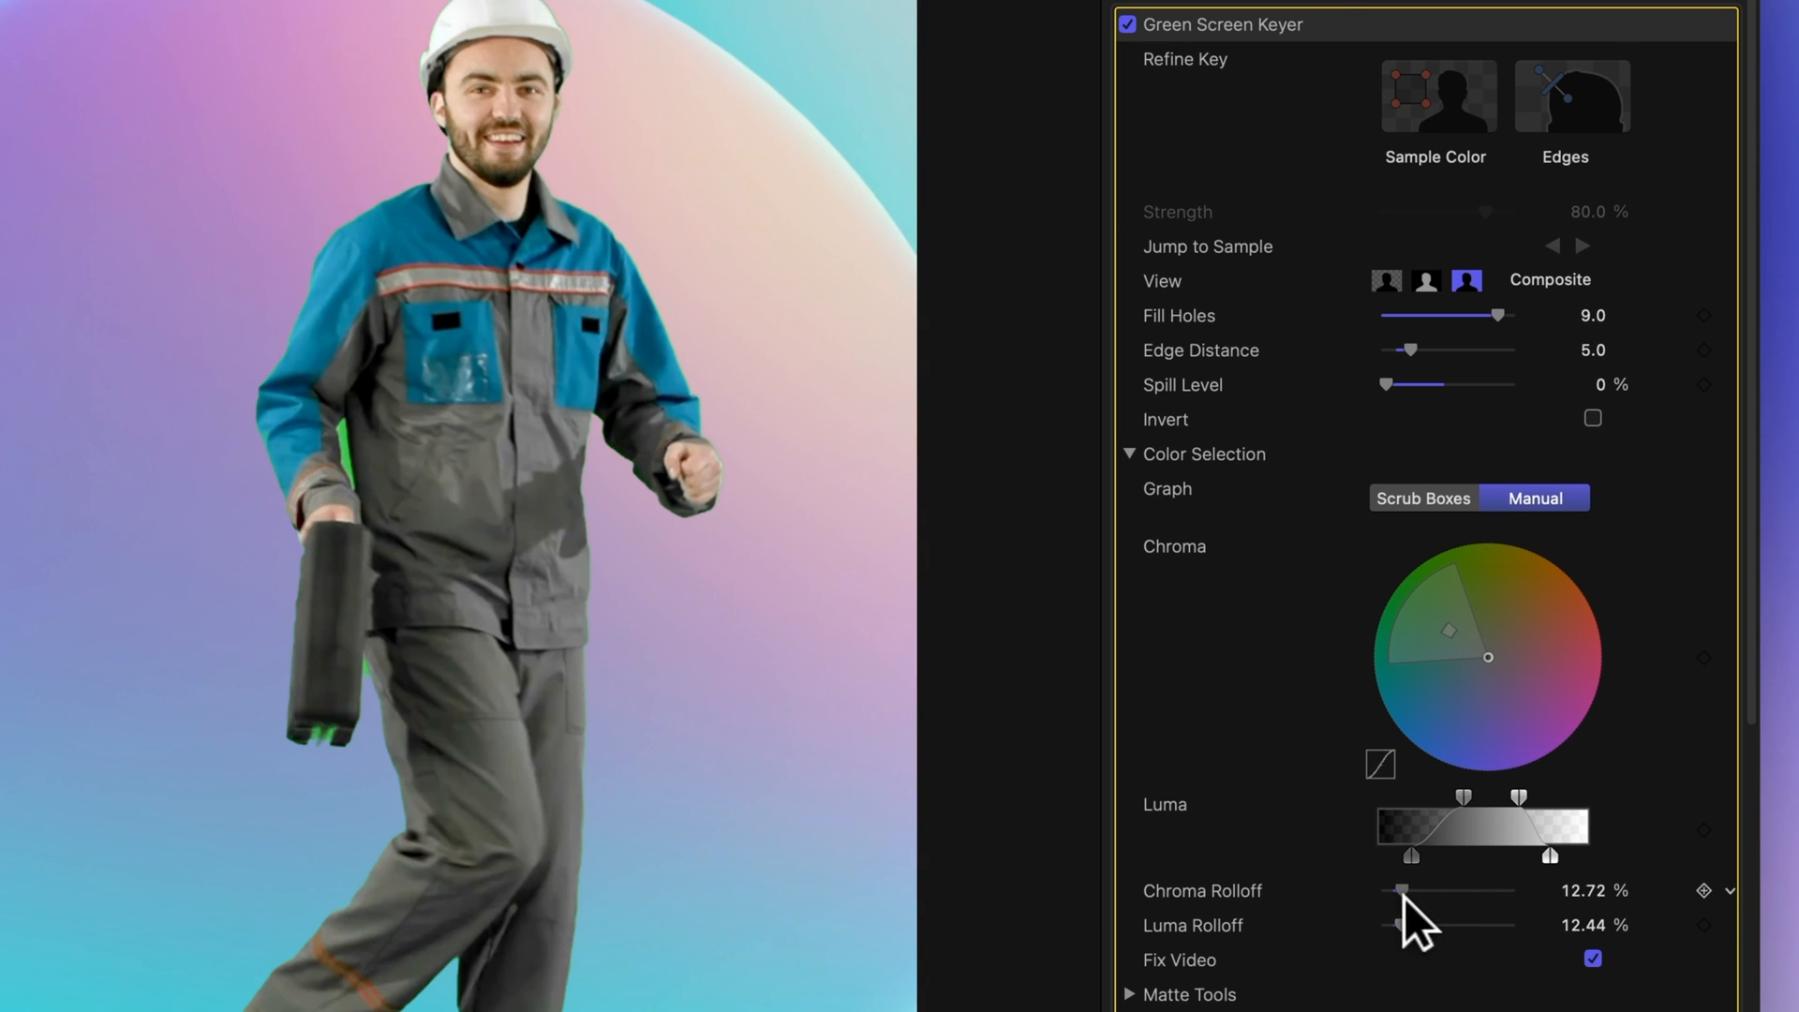
drag(1398, 890, 1401, 890)
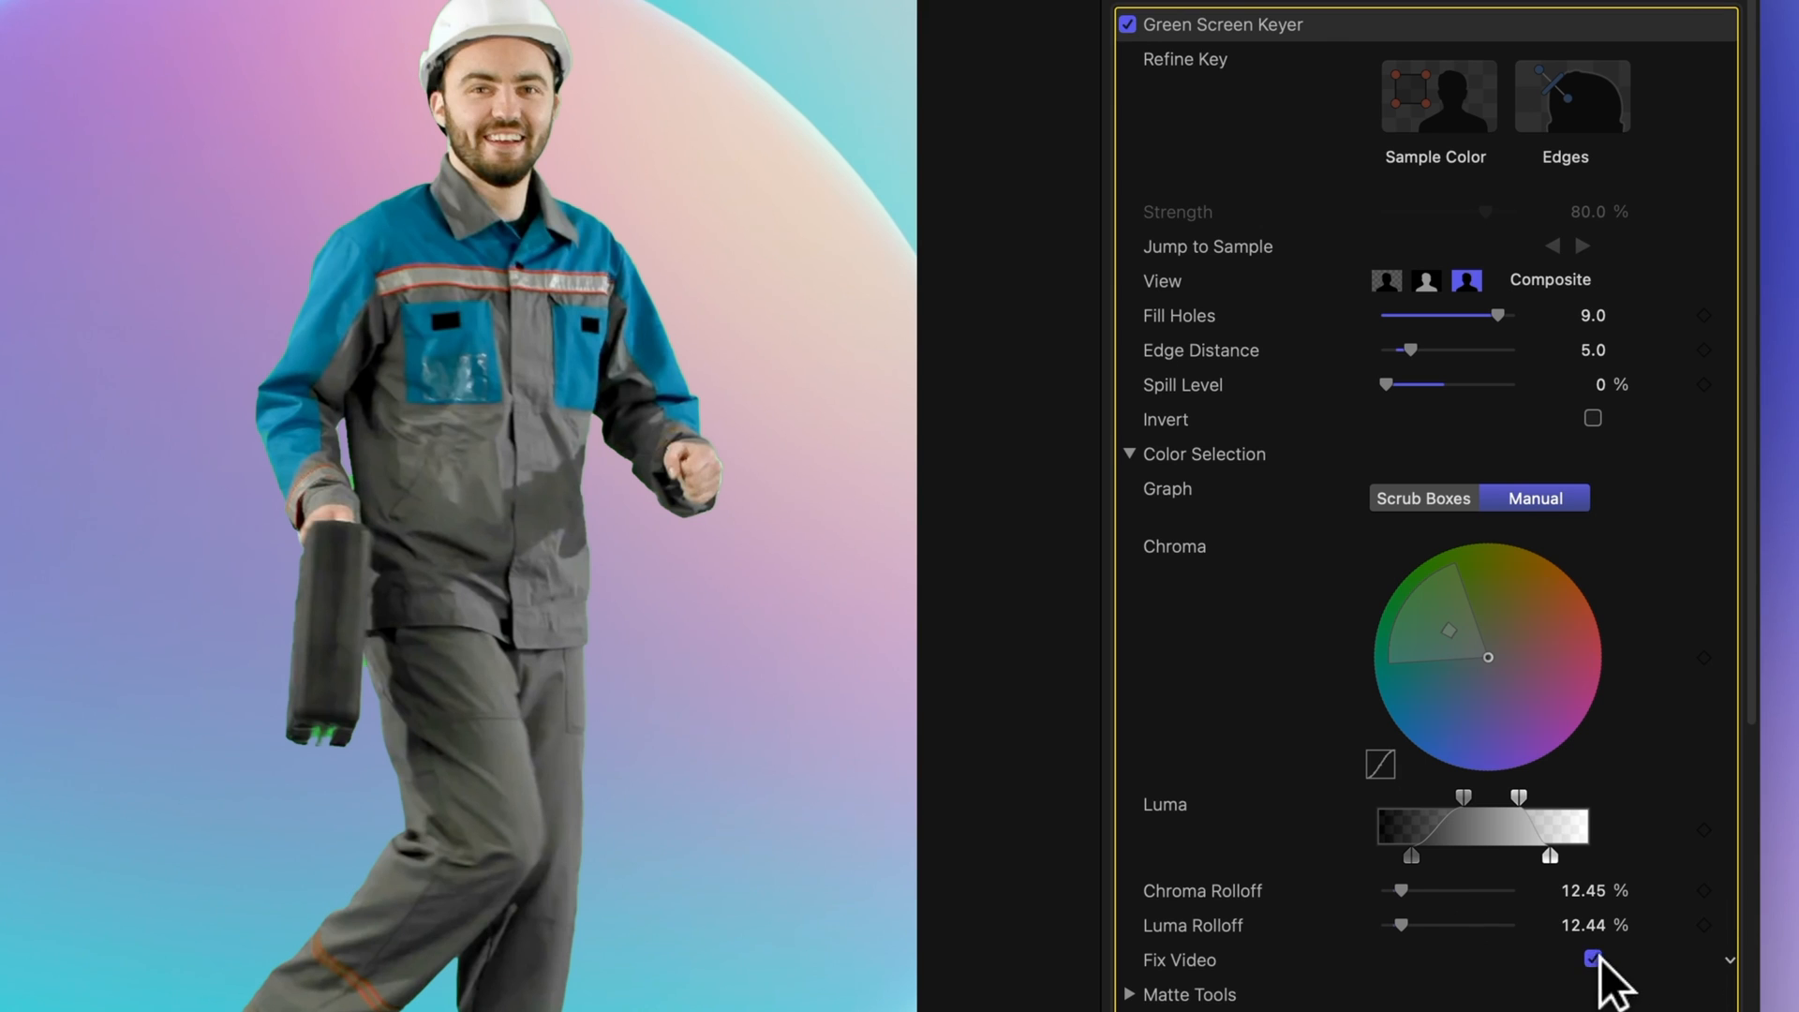
click(1593, 982)
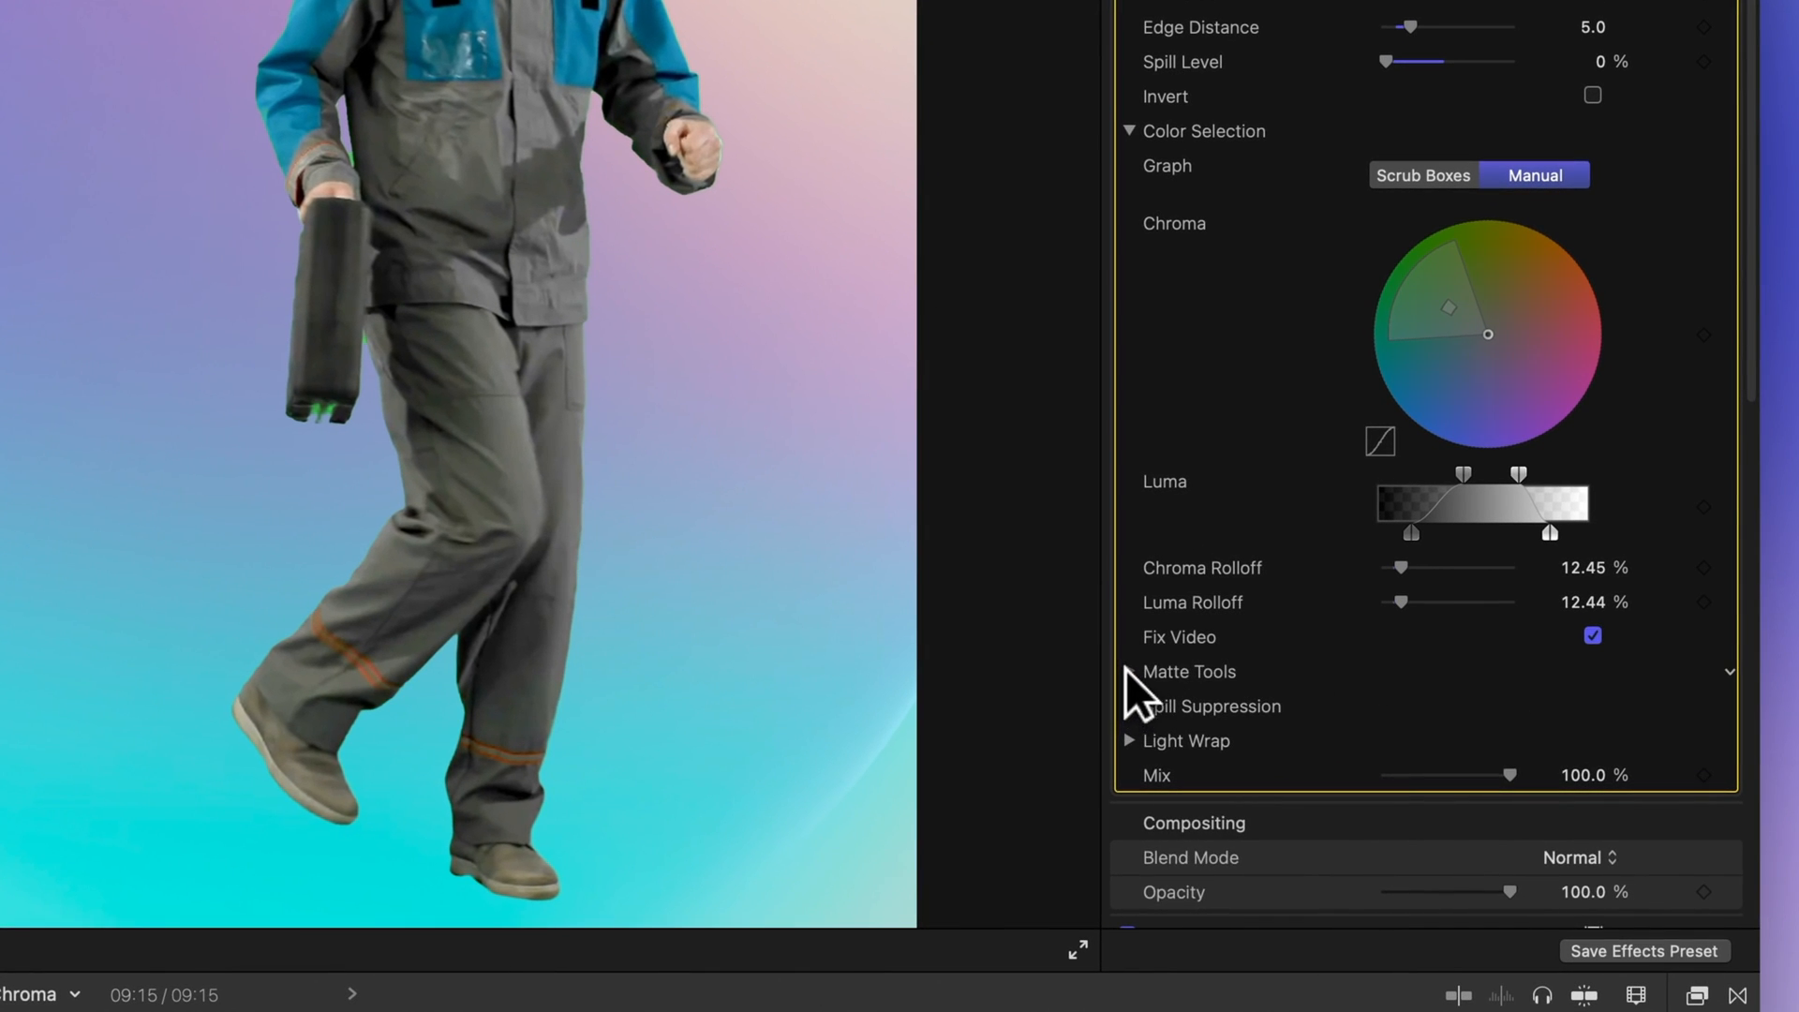
- Reveal Matte Tools and set the matte Levels midpoint to 0.69 and white to 0.94
click(1130, 671)
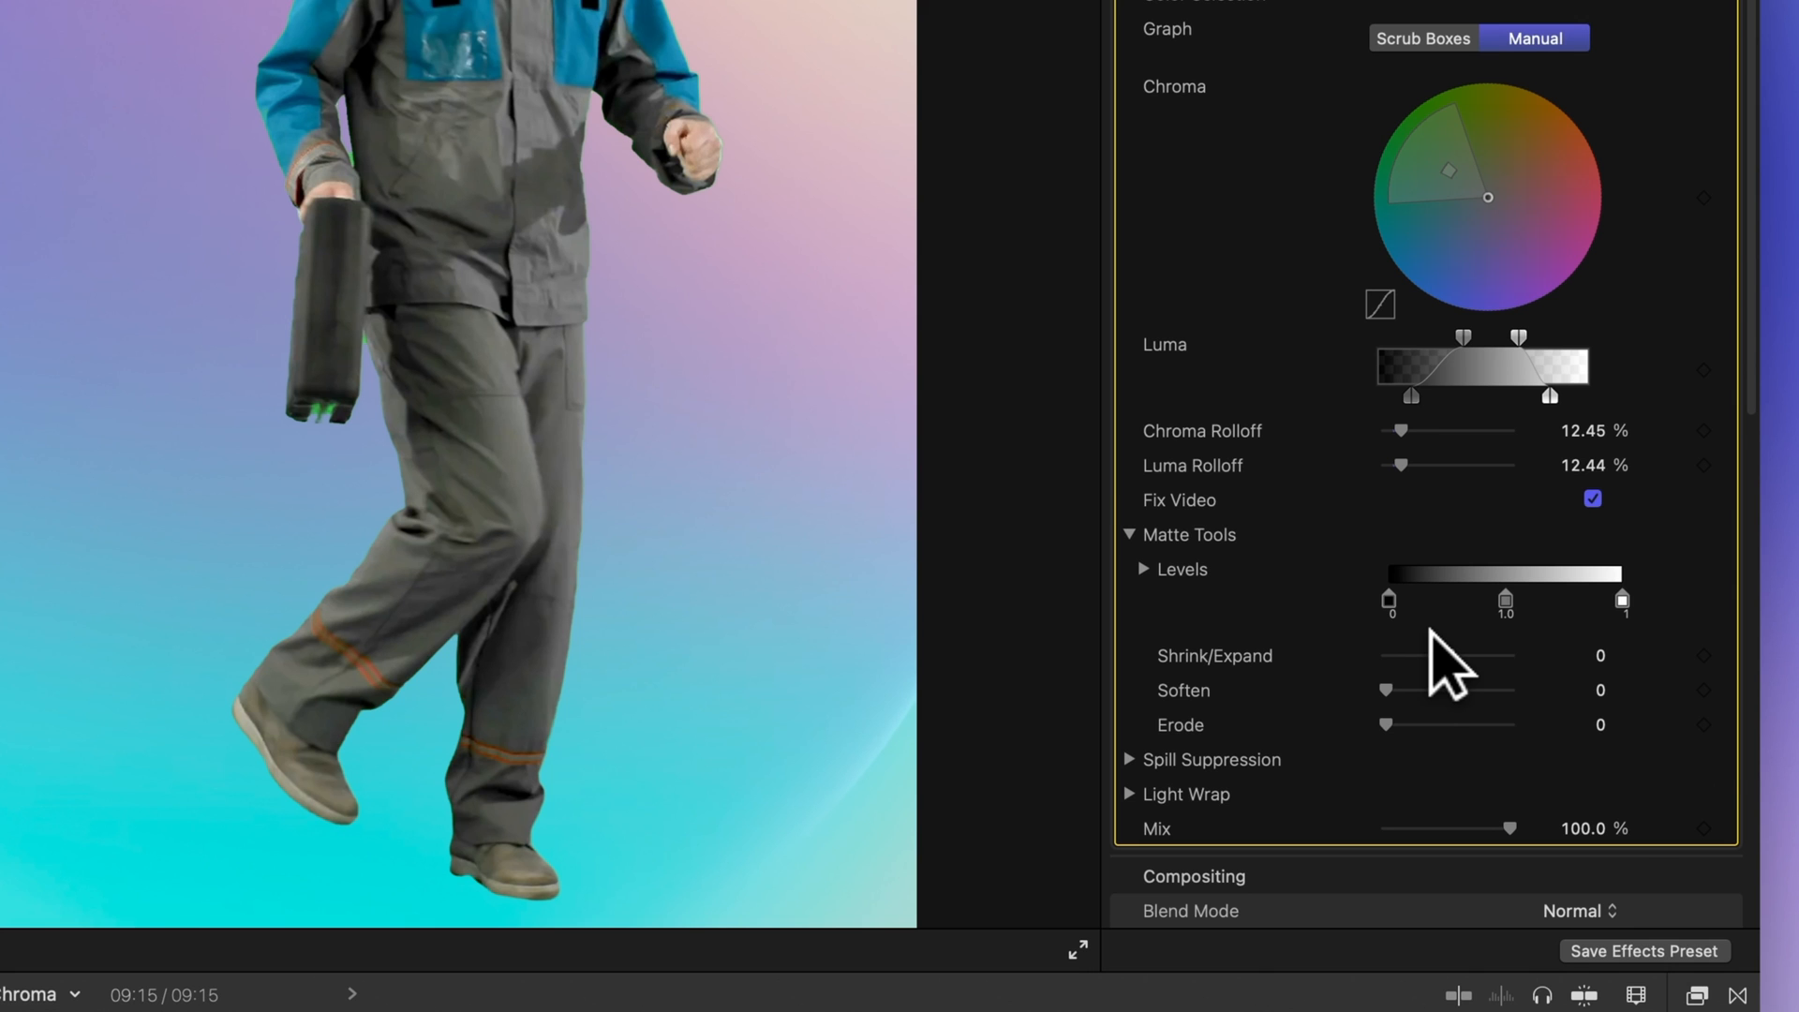
scroll(down, 3)
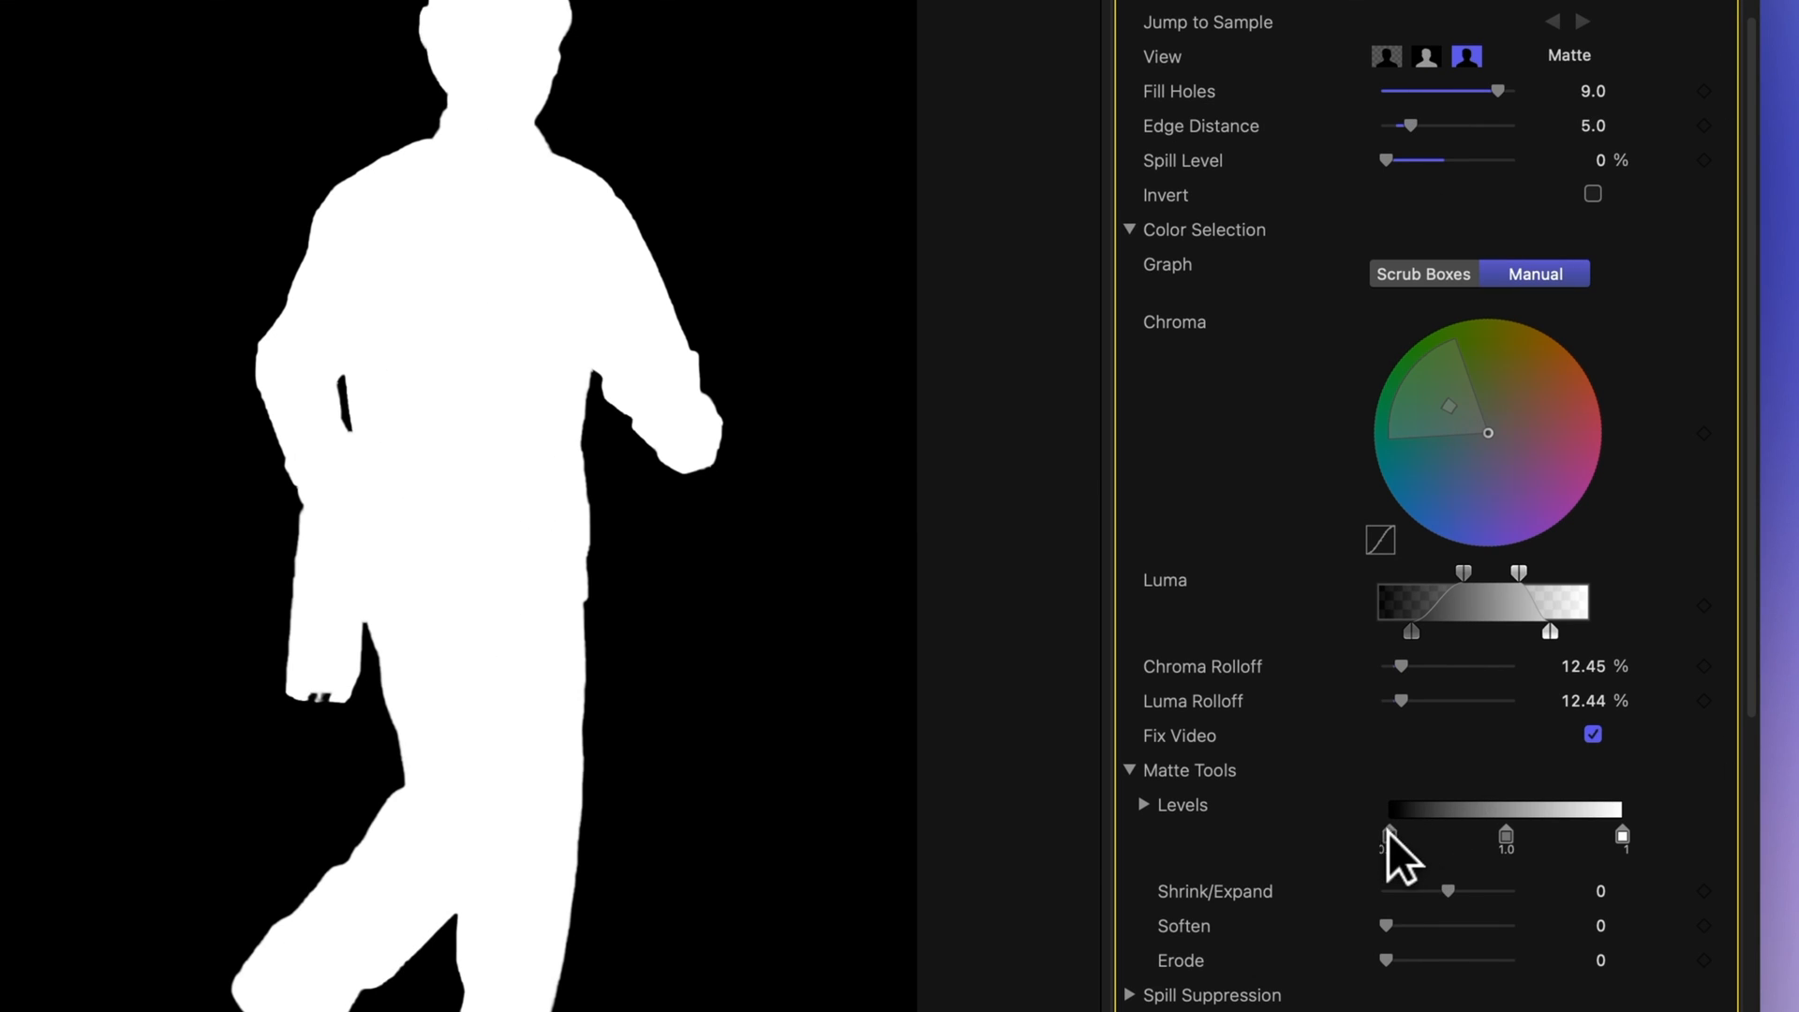
drag(1392, 835, 1445, 836)
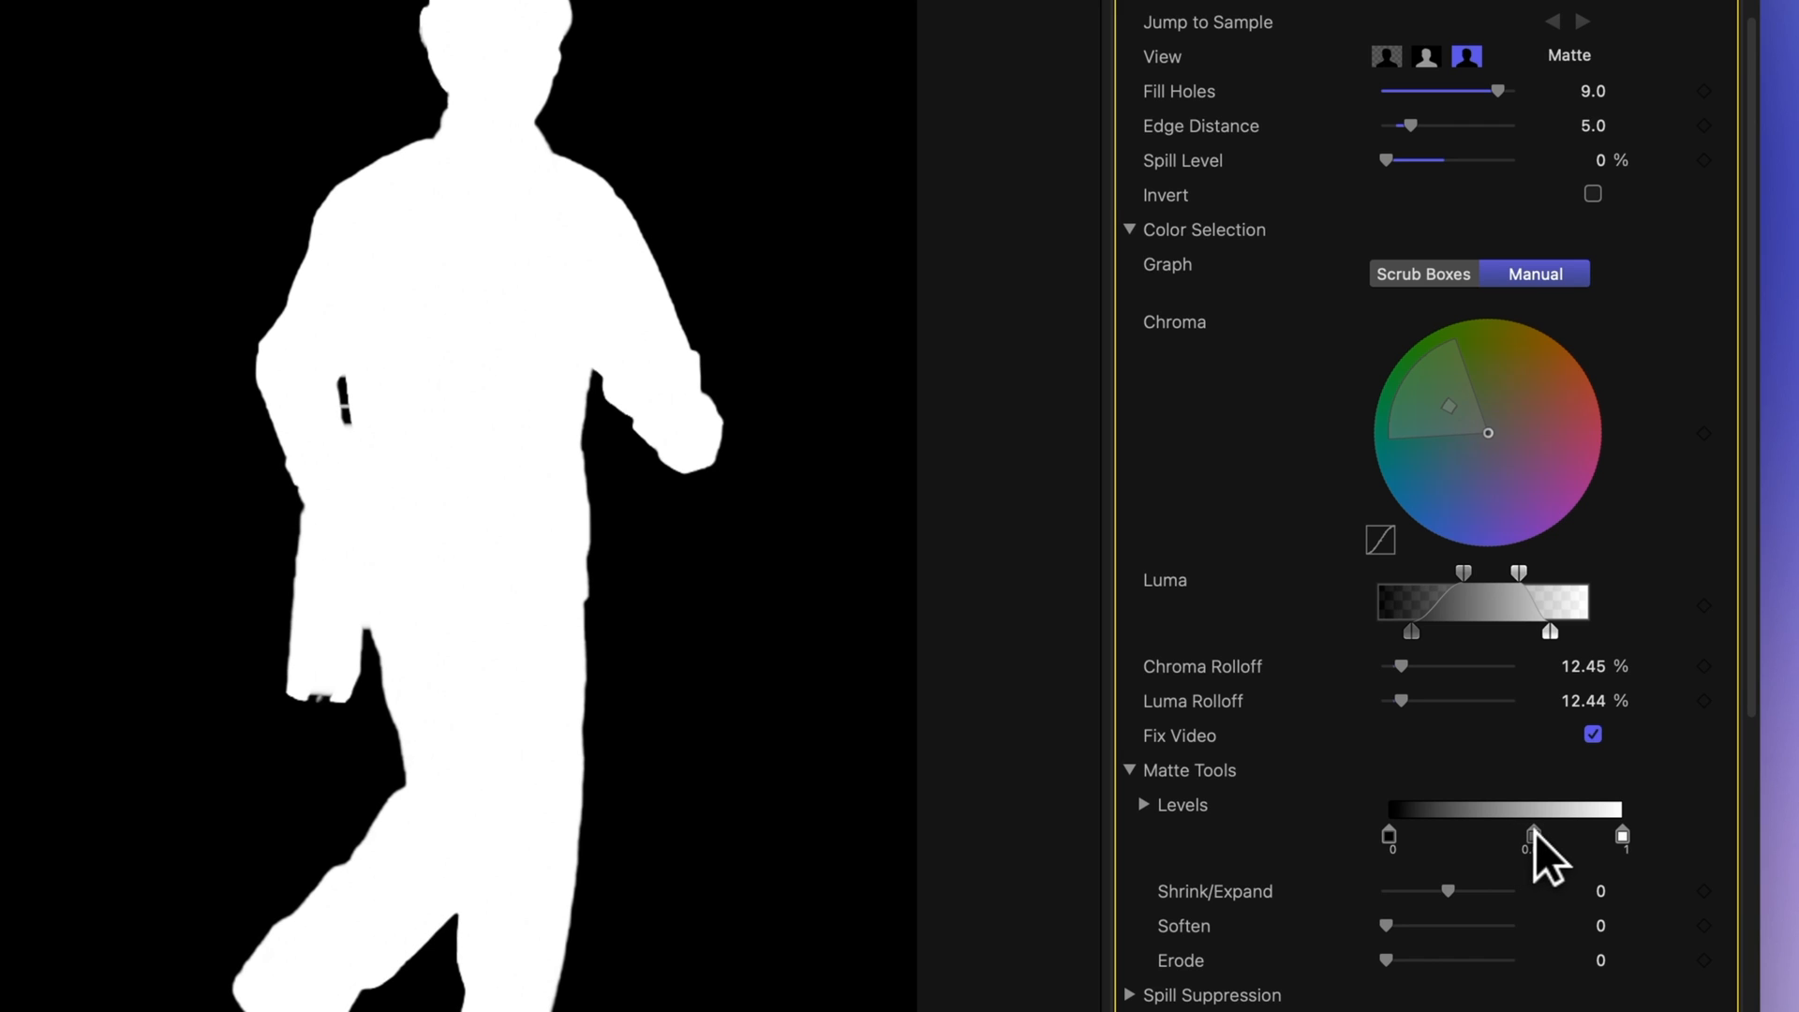
drag(1535, 833, 1486, 834)
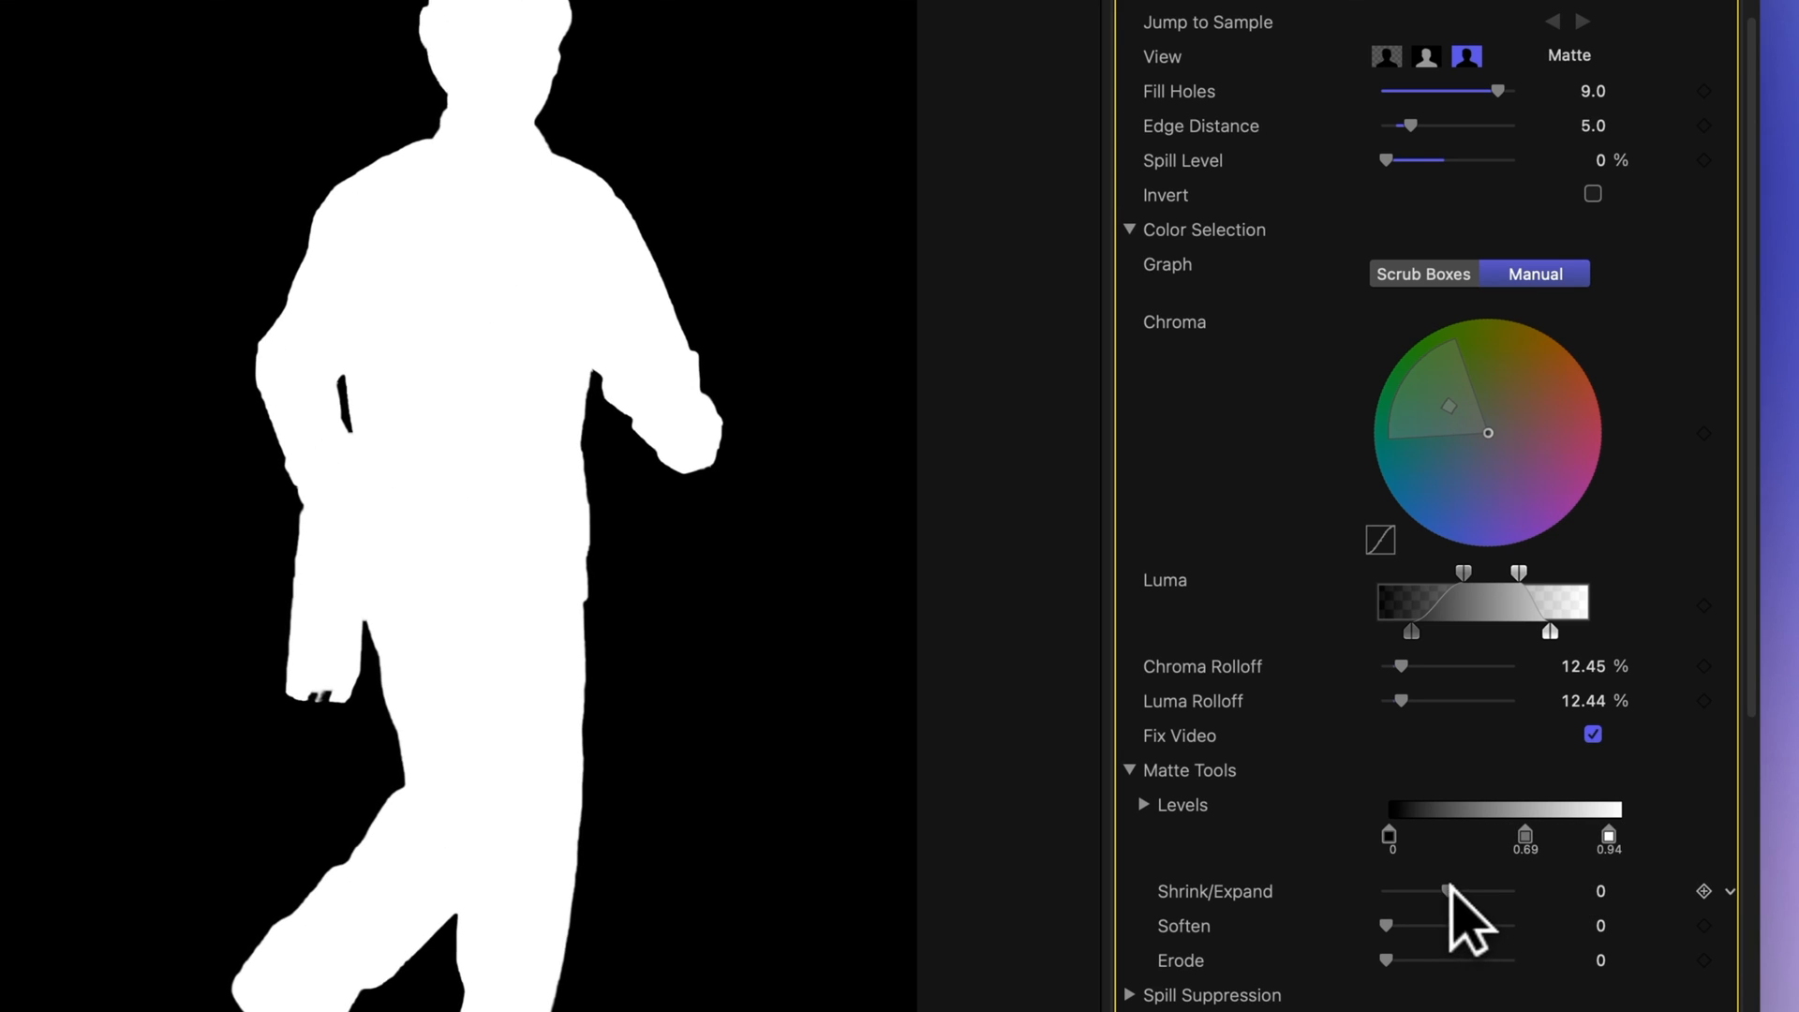
- Try Shrink/Expand, set Soften 0.82 and Erode 0.95, then view the composite again
drag(1442, 892, 1495, 892)
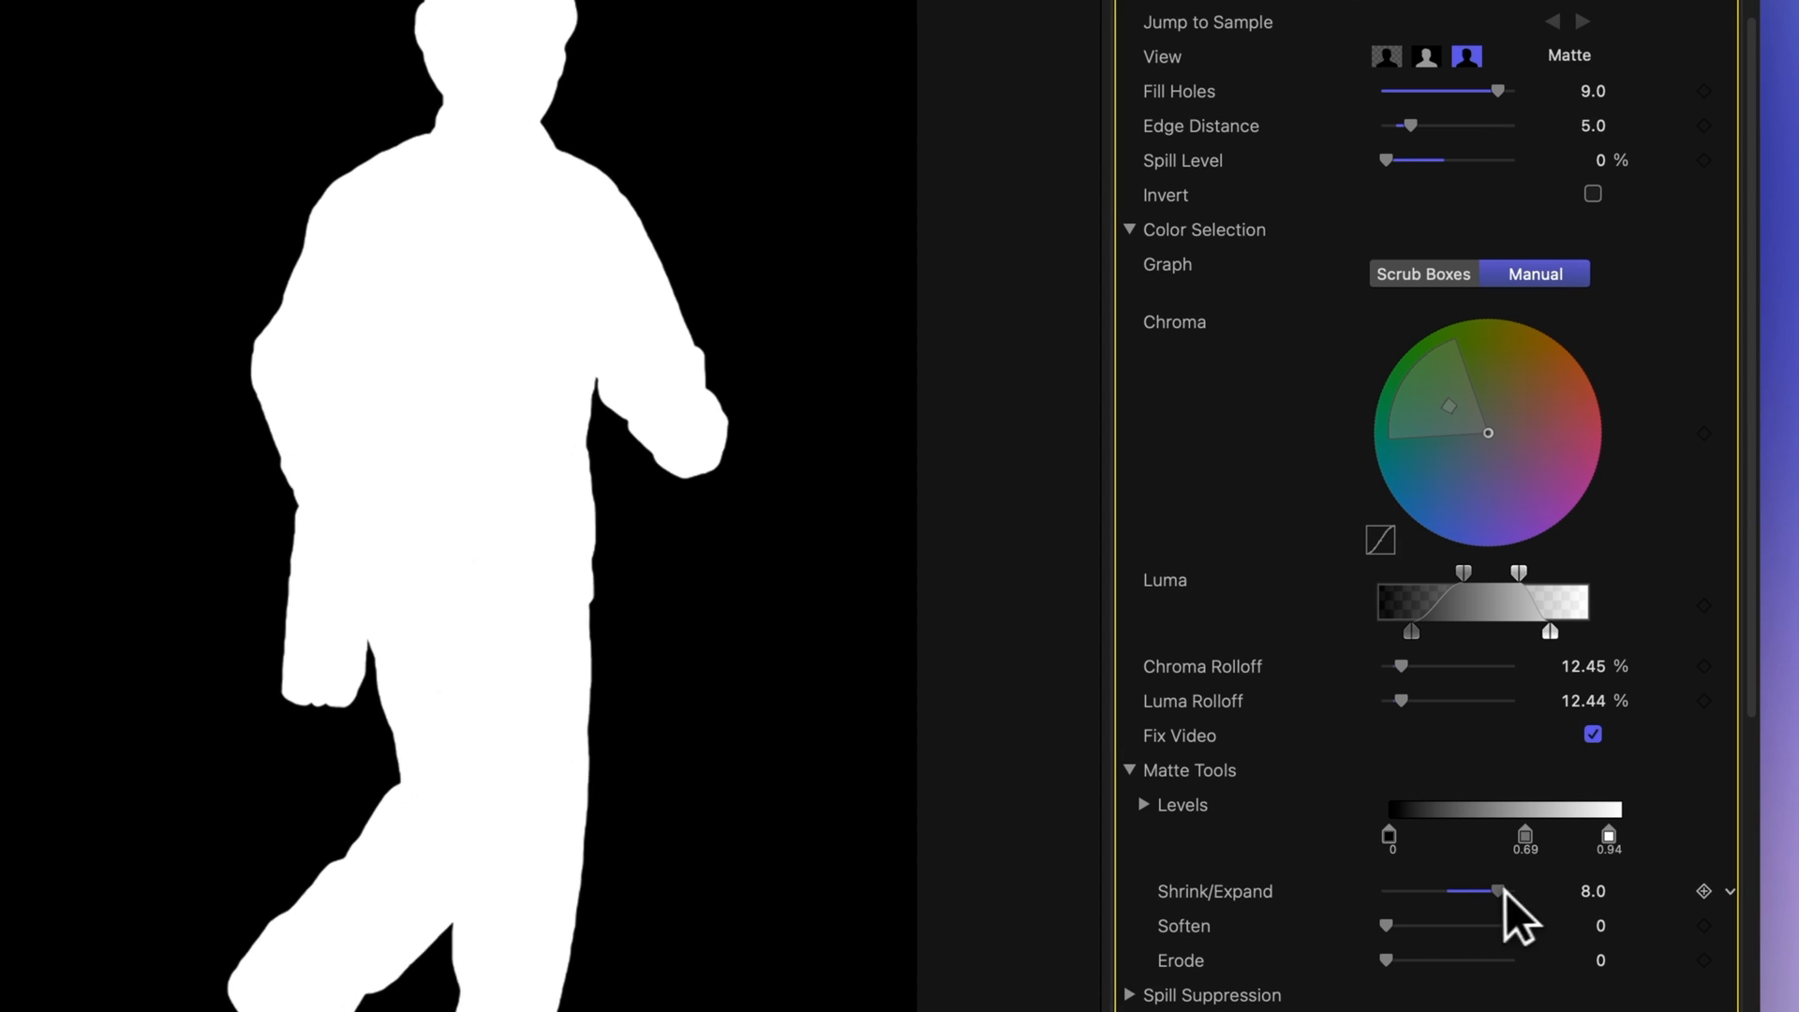
drag(1497, 891, 1463, 892)
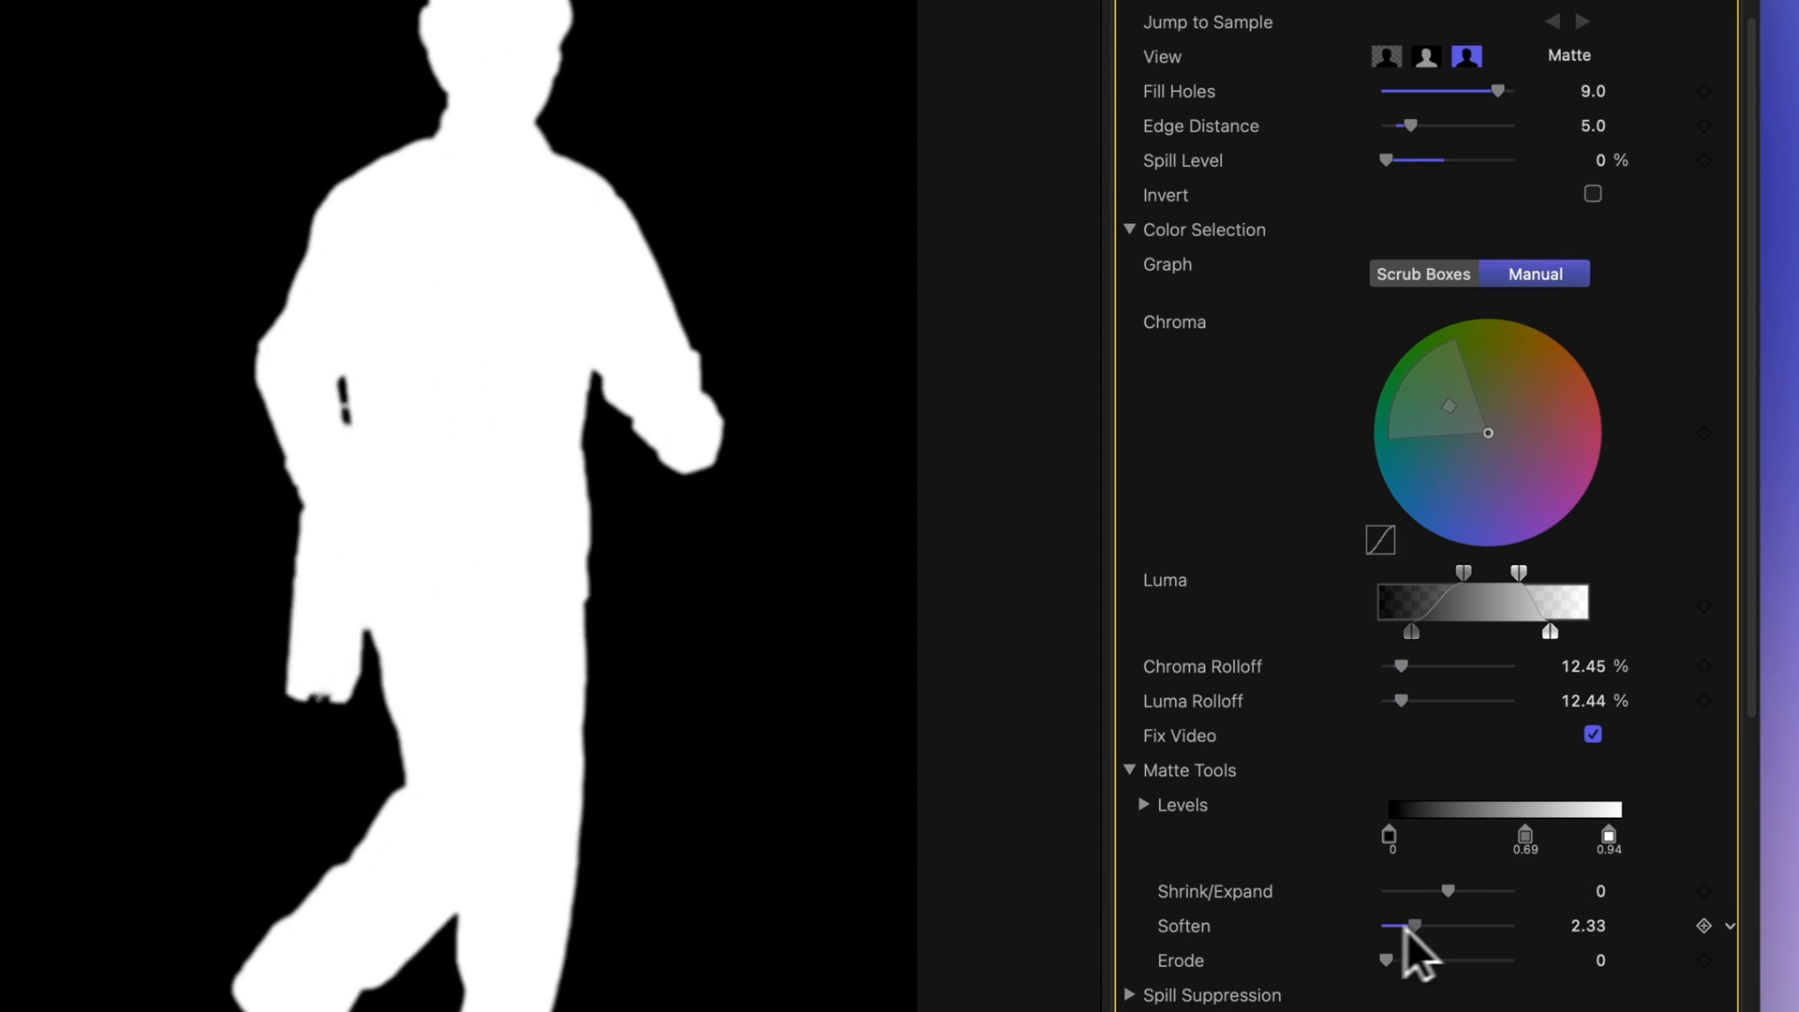
drag(1411, 926, 1512, 926)
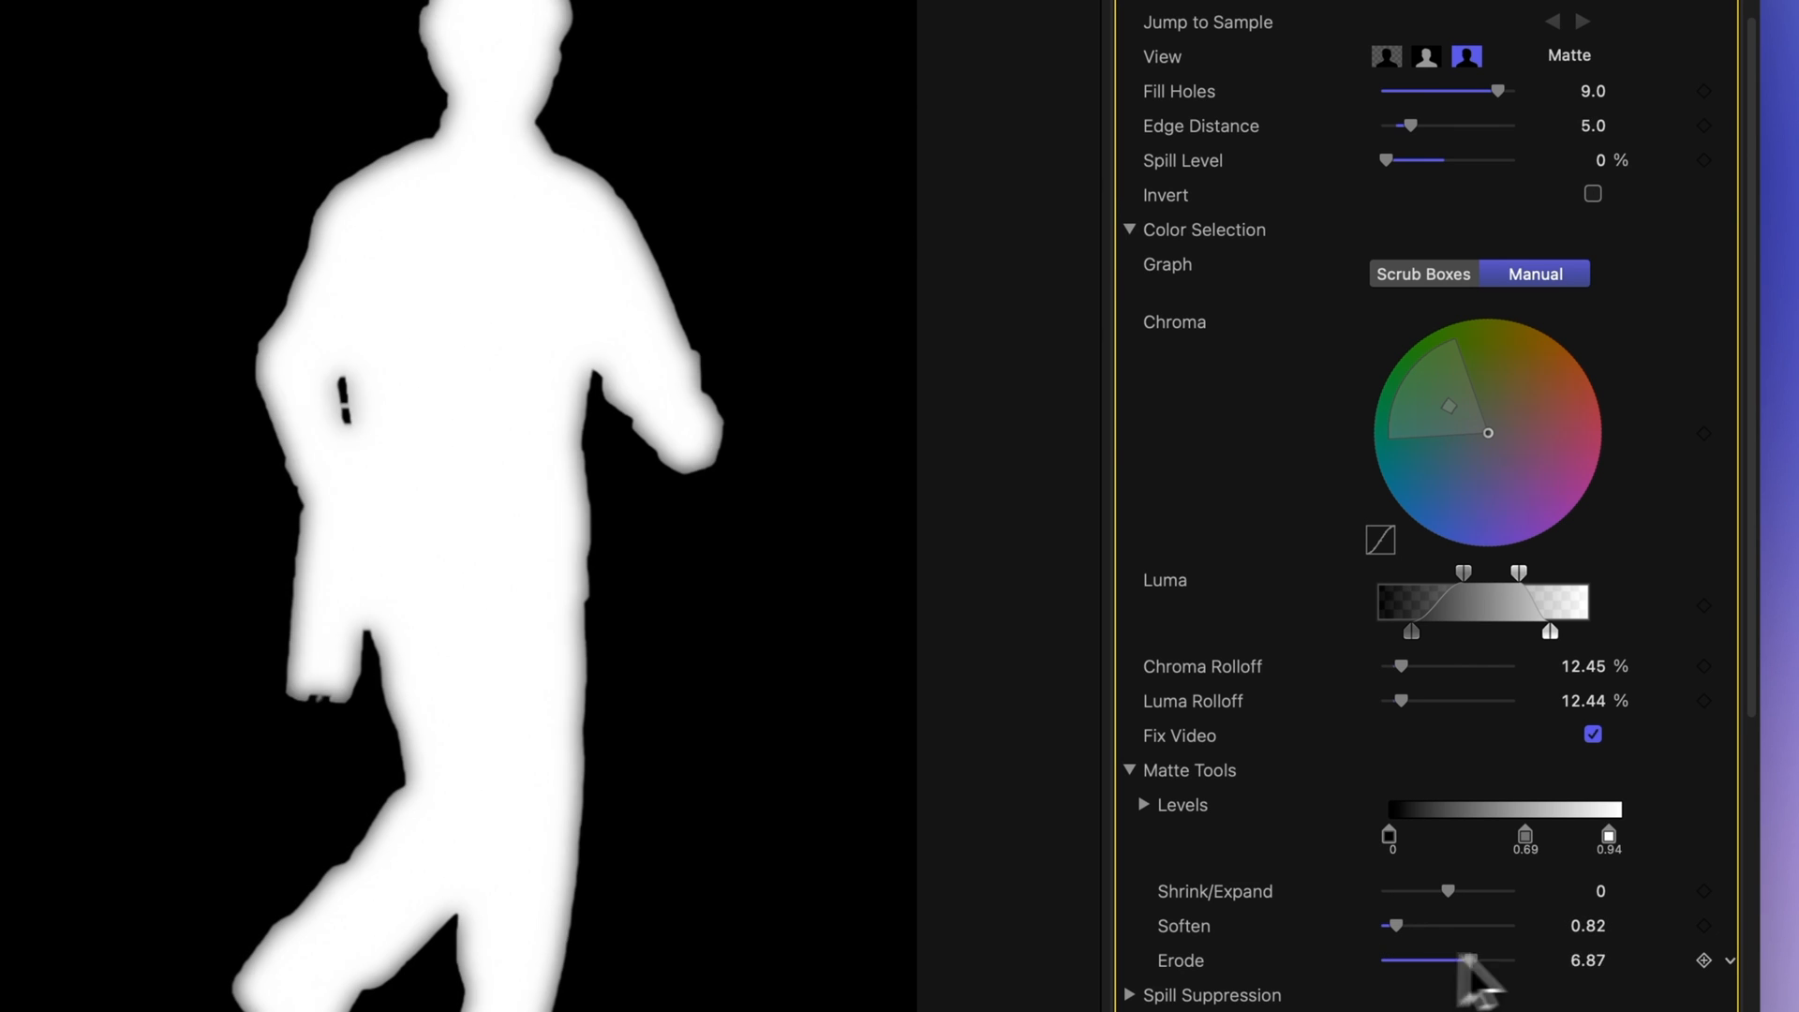
drag(1469, 959, 1397, 960)
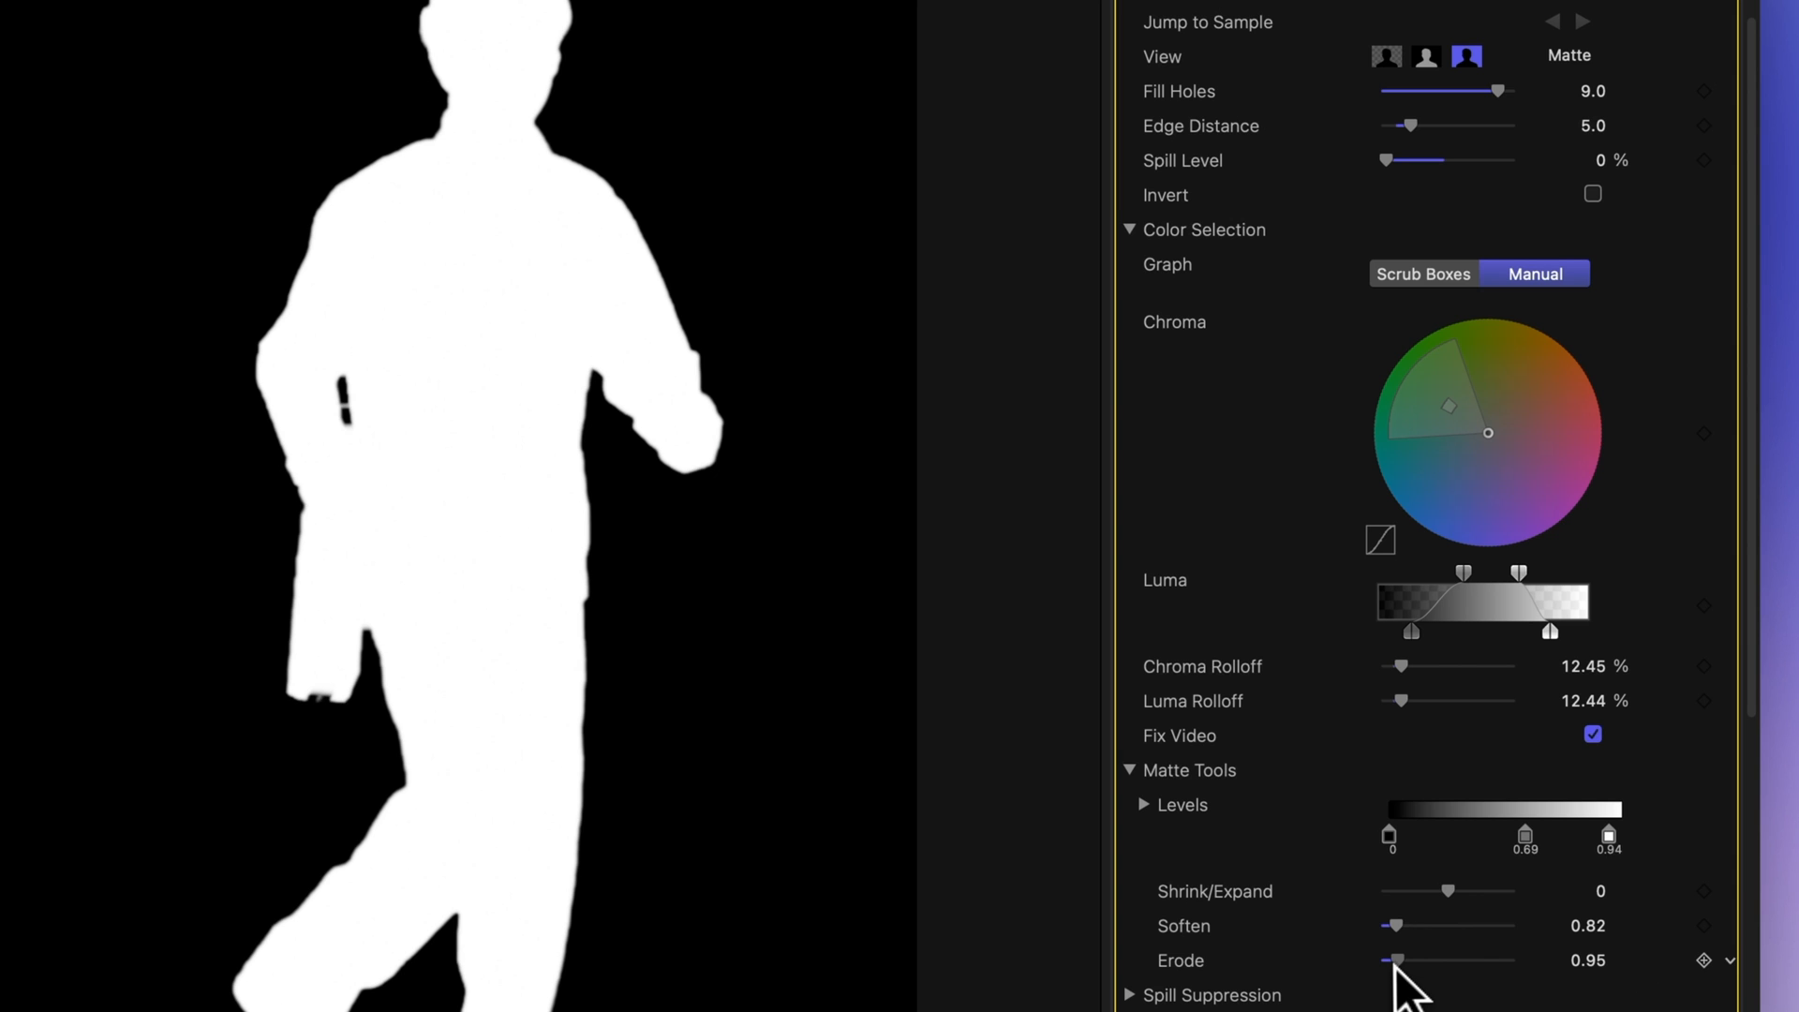
click(1466, 56)
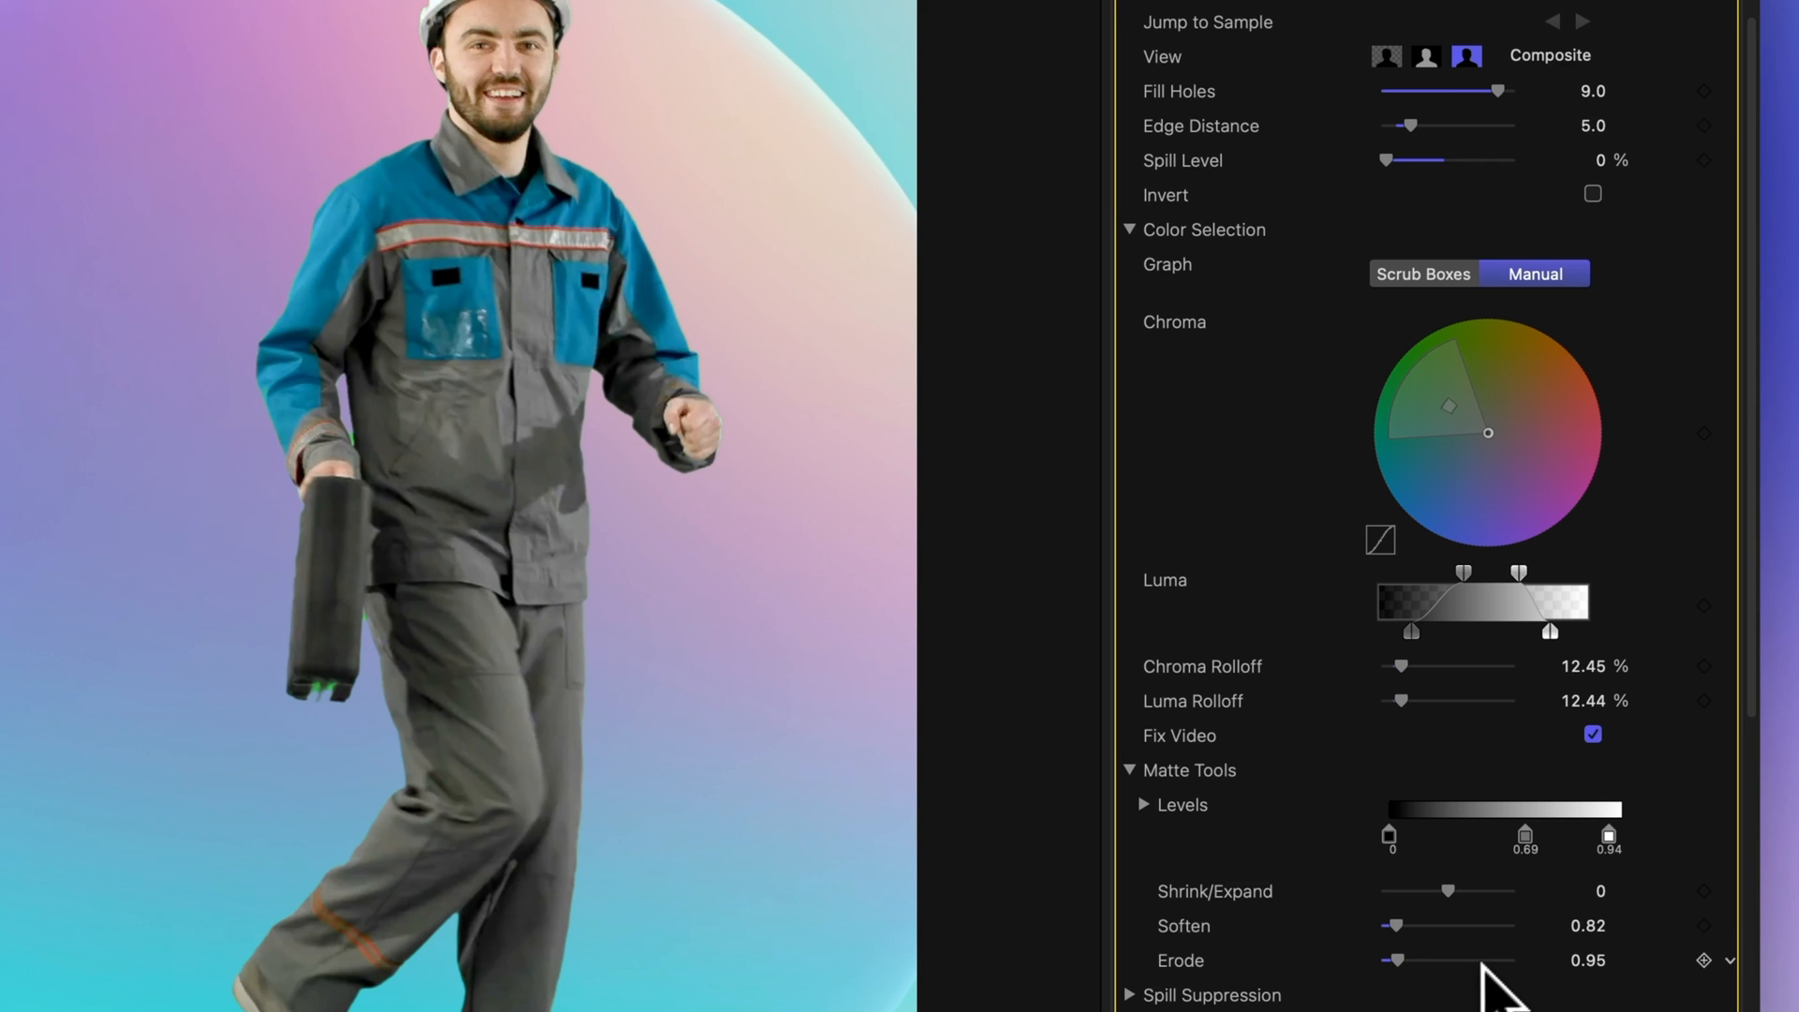
- Set the matte Shrink/Expand to -3.0 after briefly pushing it out to 8.0
drag(1448, 890, 1505, 890)
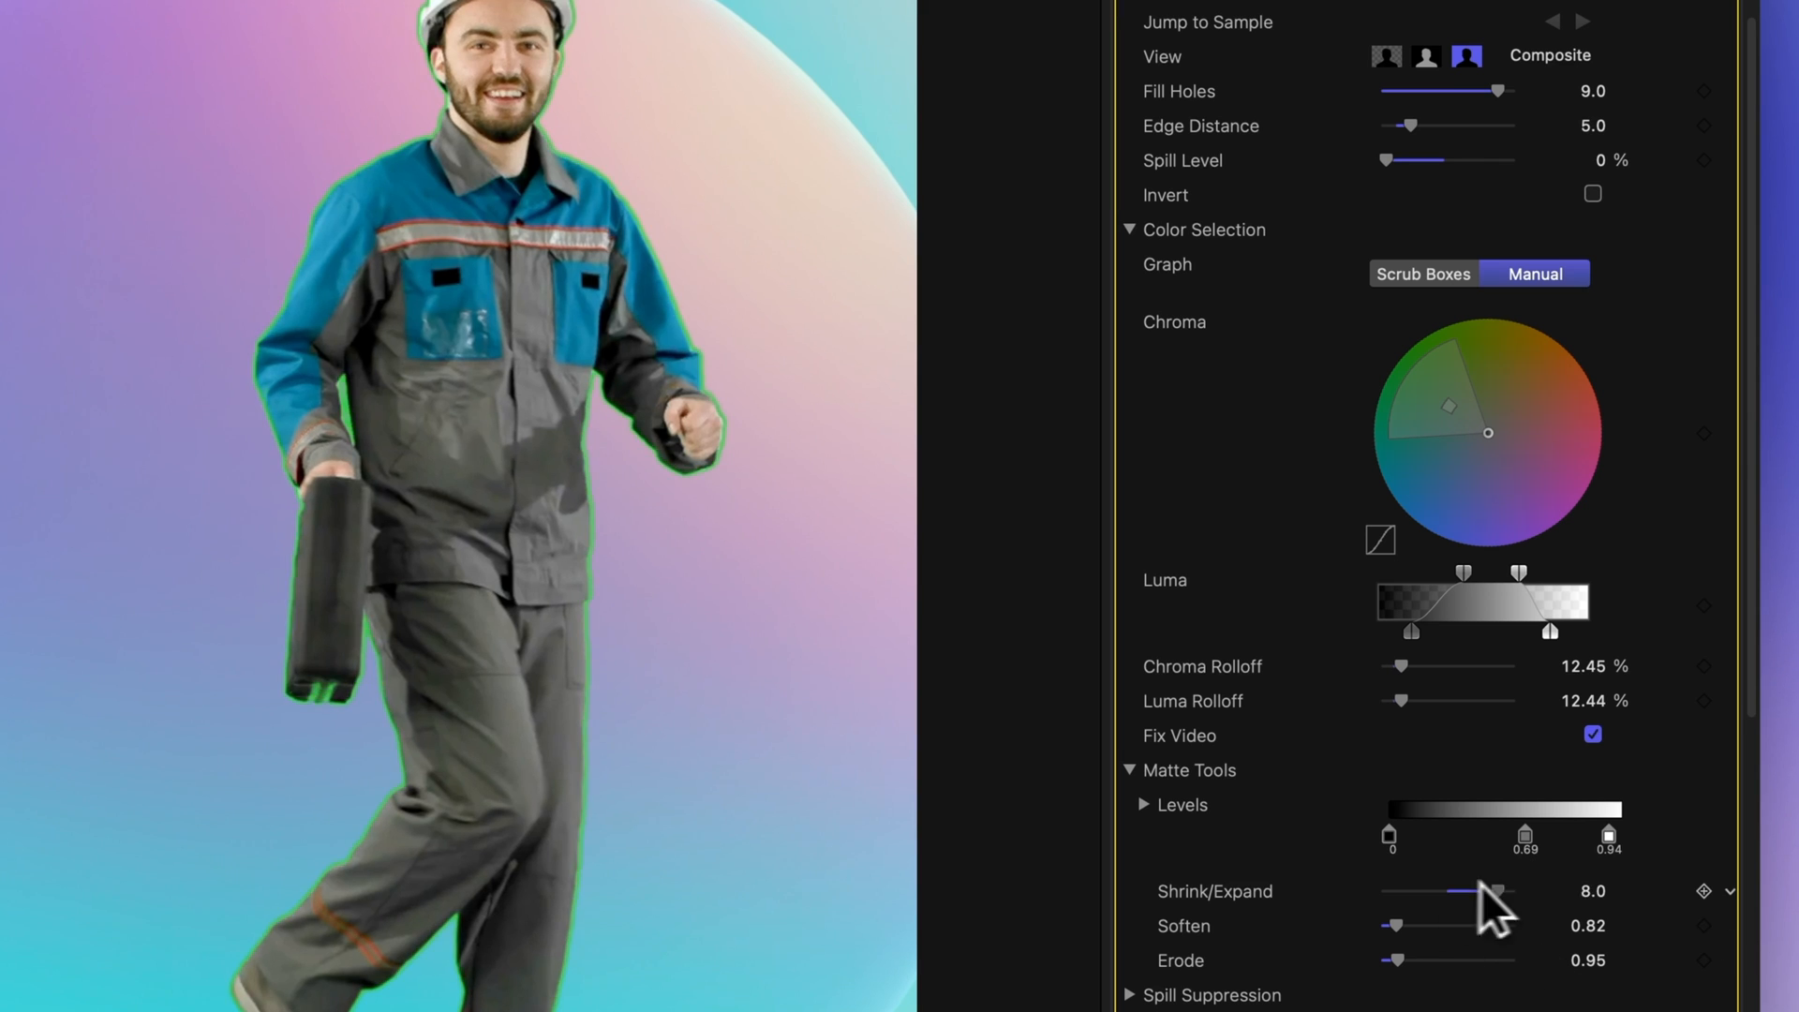
drag(1491, 892, 1442, 892)
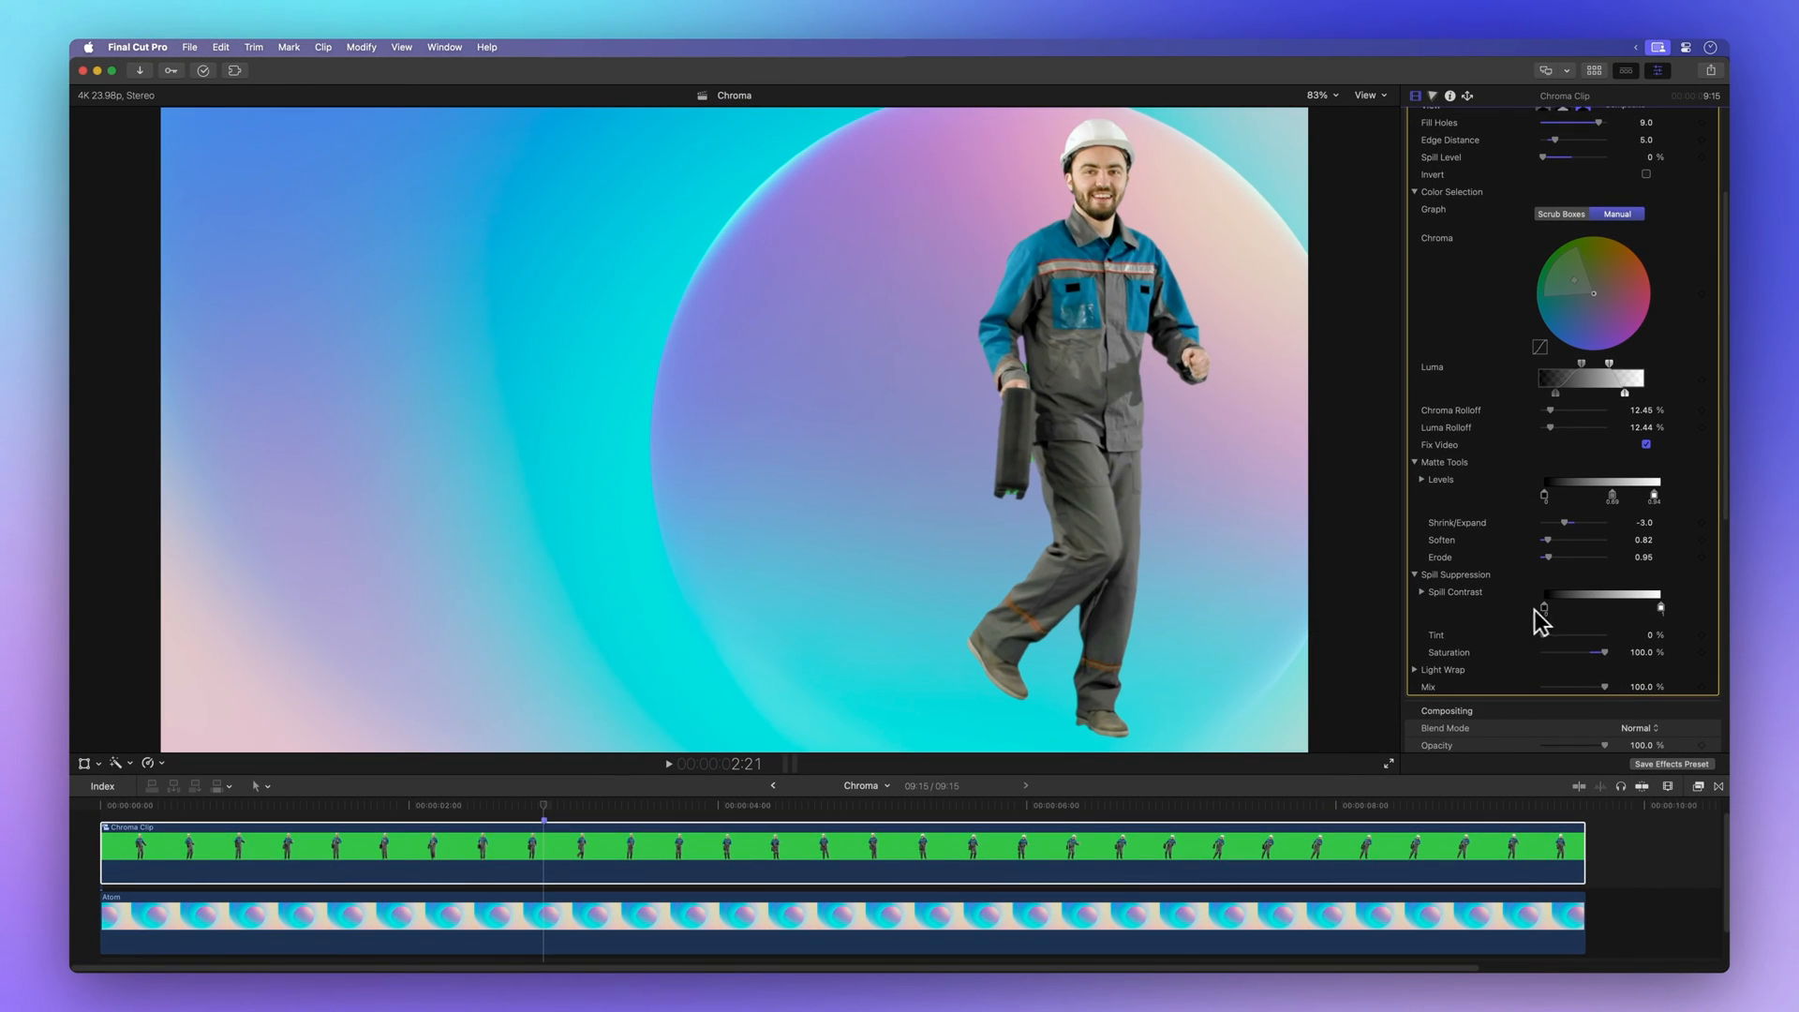
- Set spill Tint to 22.38%, Spill Contrast black point 0.10, and Spill Level to 100%
drag(1546, 635, 1611, 635)
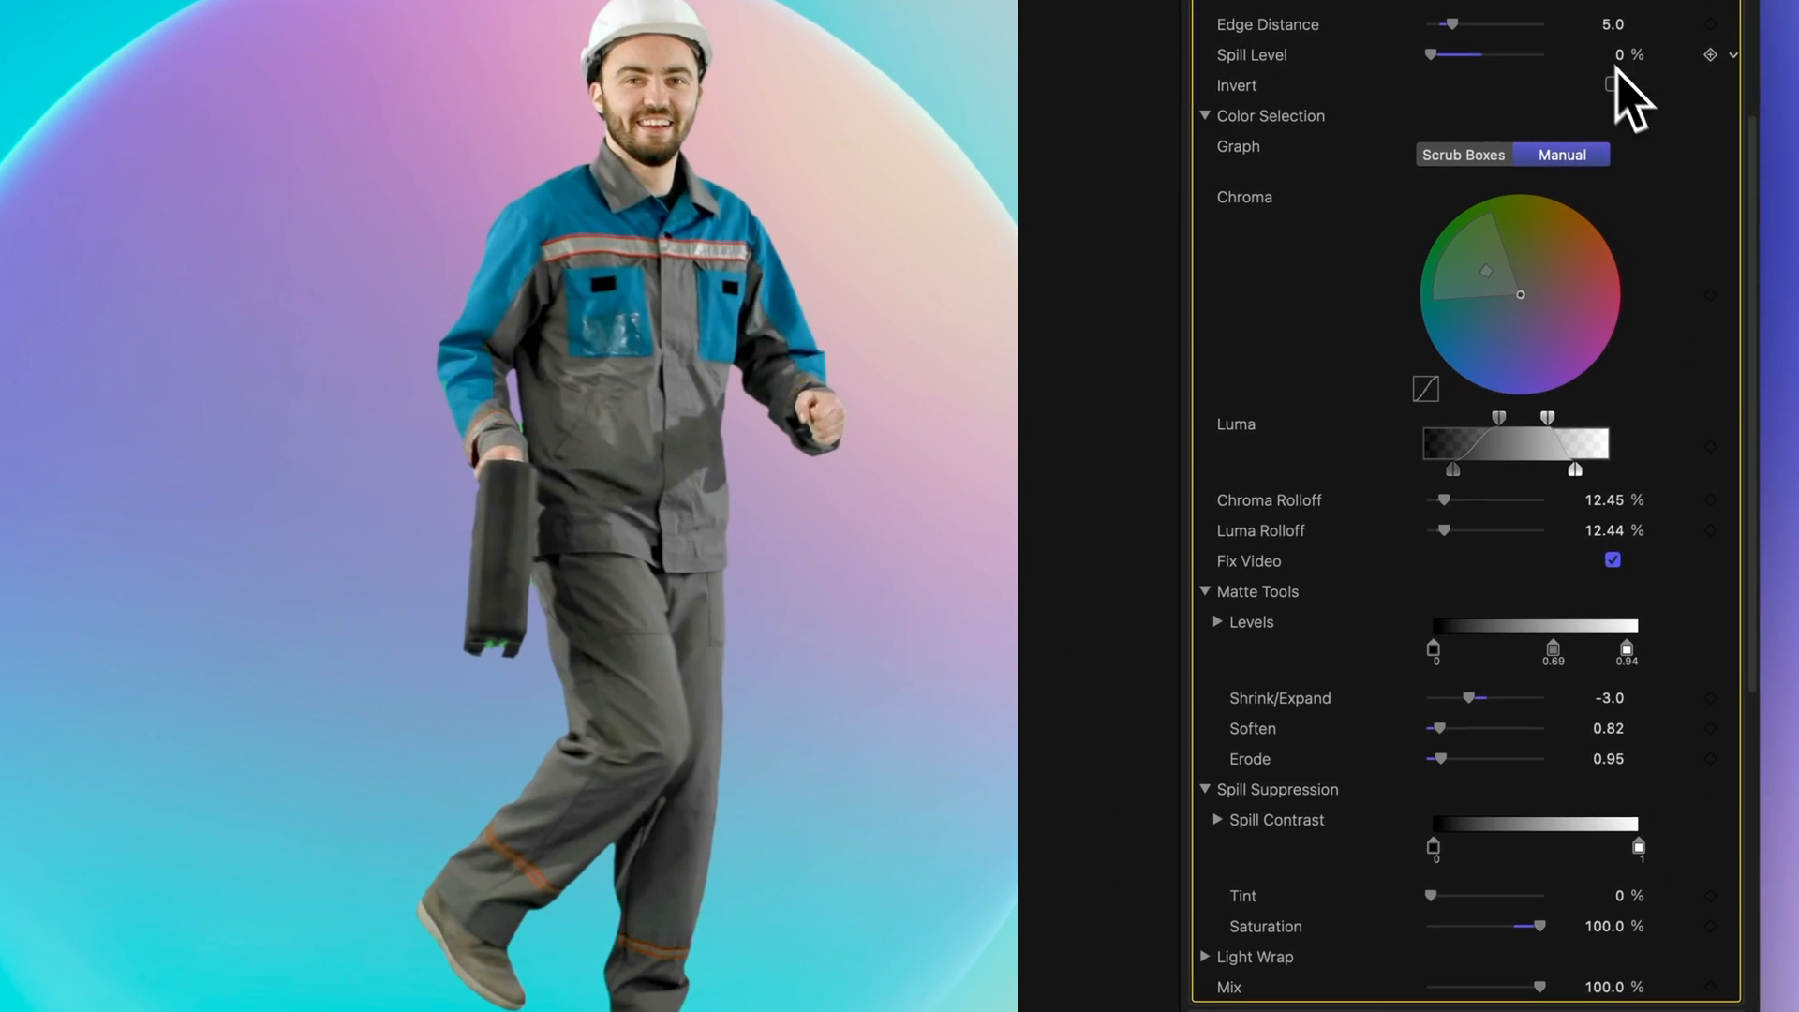
drag(1429, 898, 1451, 898)
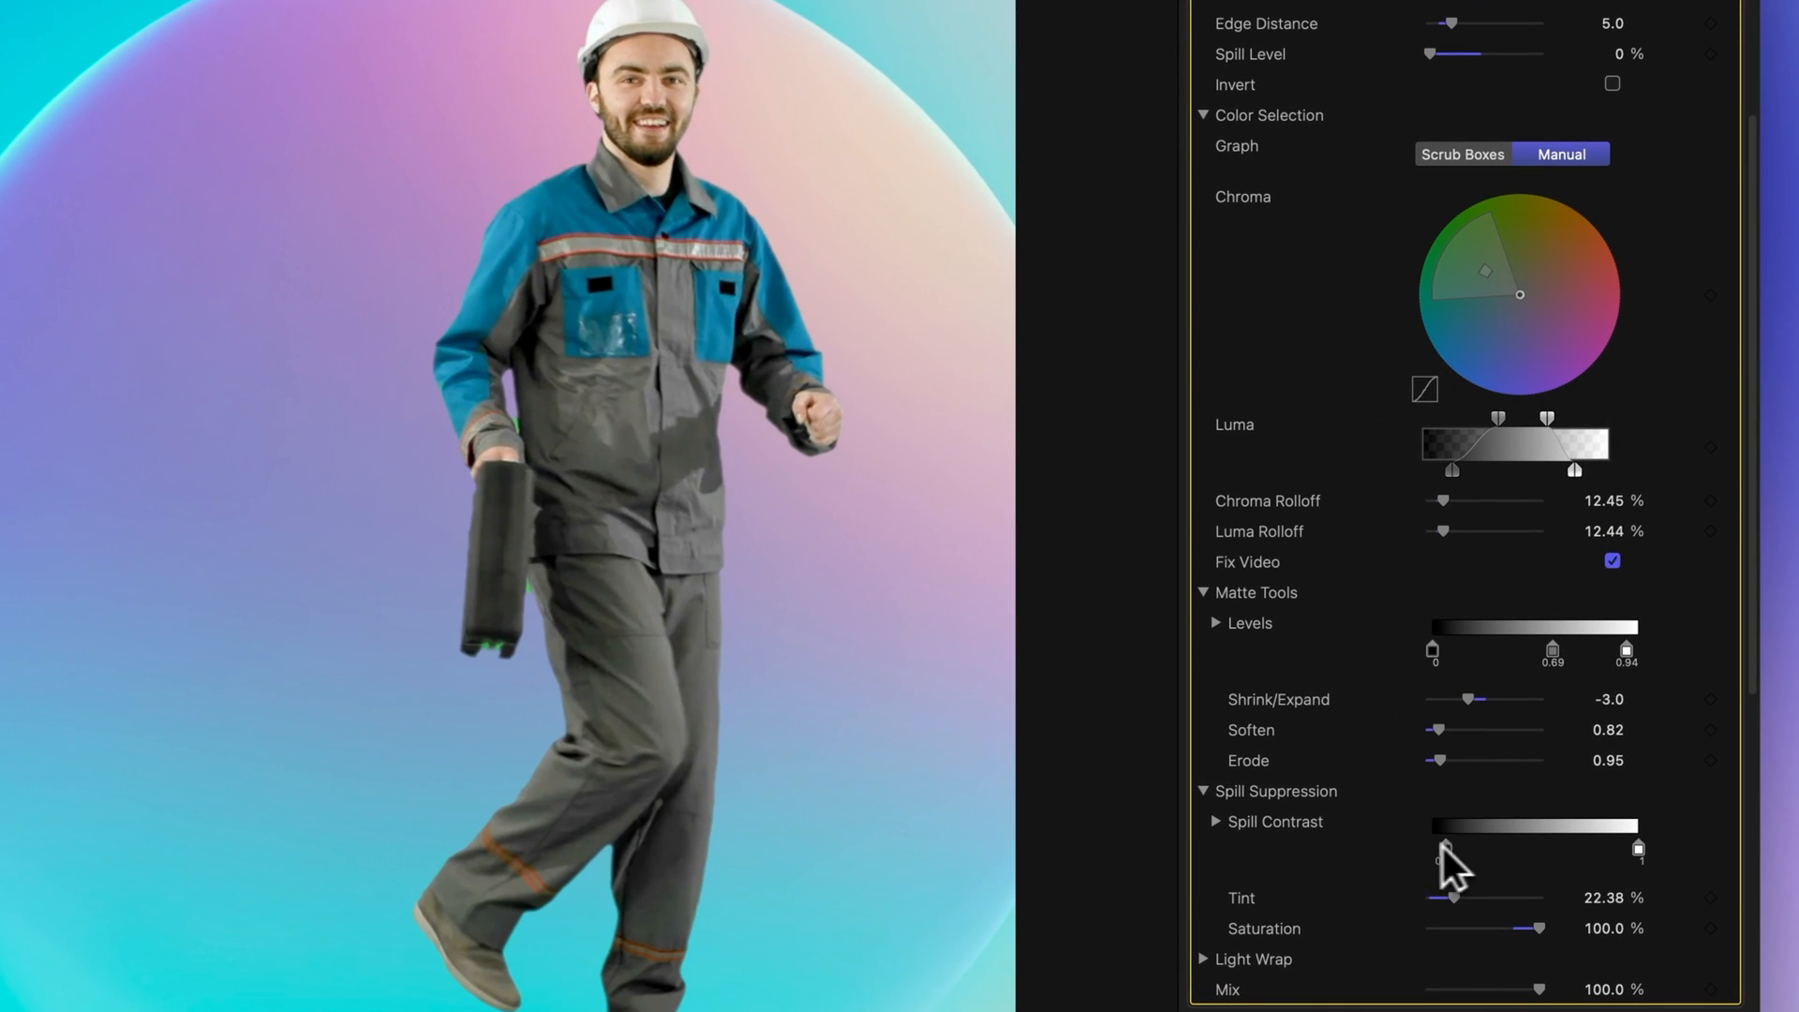
drag(1437, 861, 1454, 856)
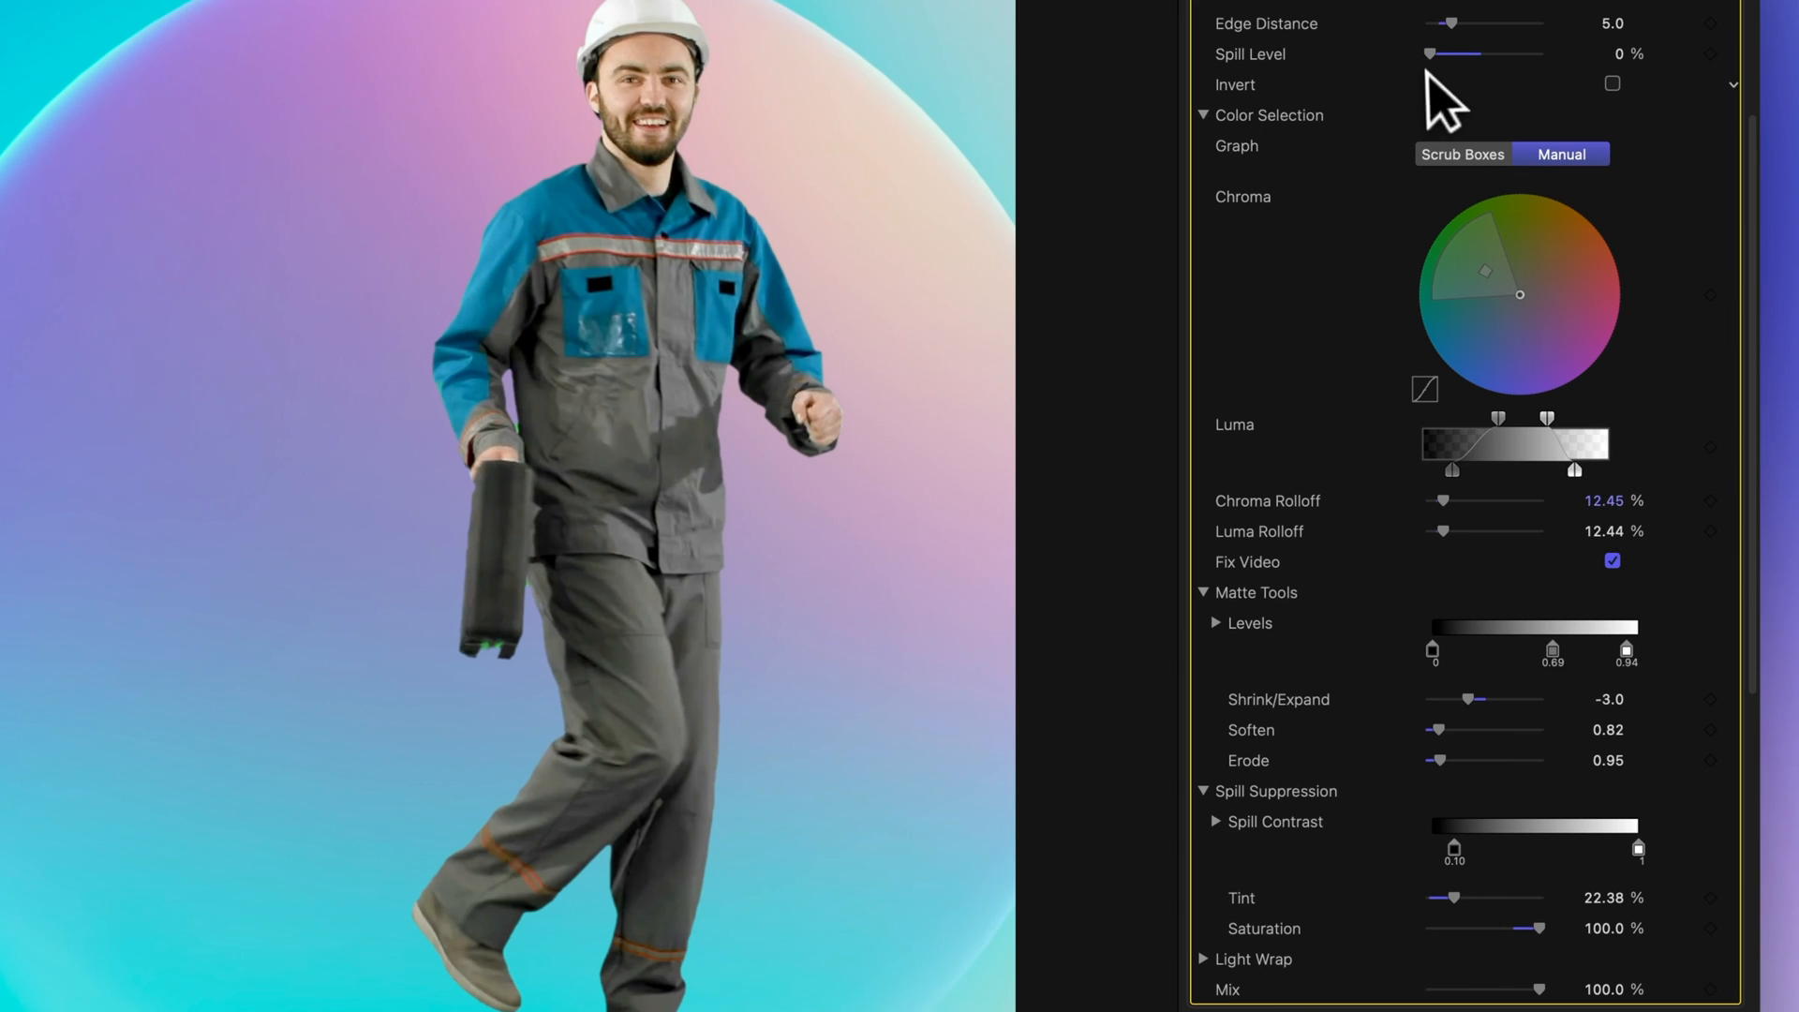
drag(1427, 52, 1561, 53)
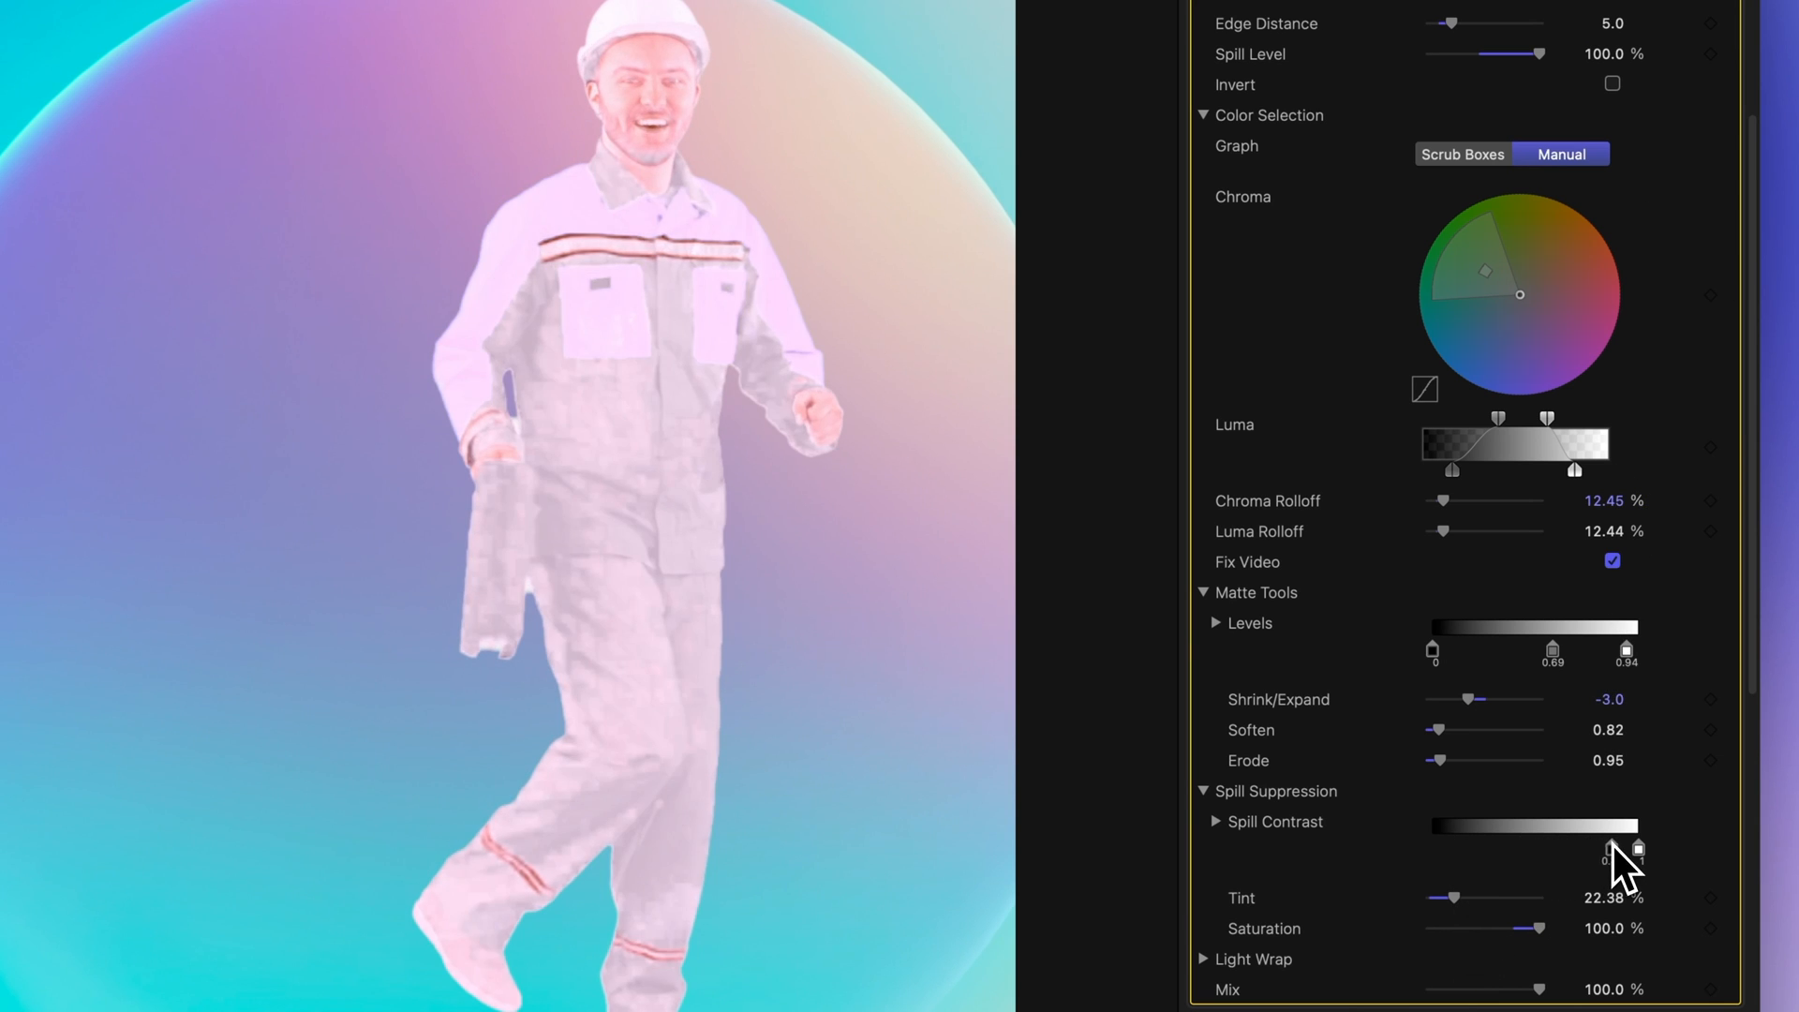
- Lower the spill contrast white point to 0.48 and settle the Tint at 4.87%
drag(1617, 849, 1443, 848)
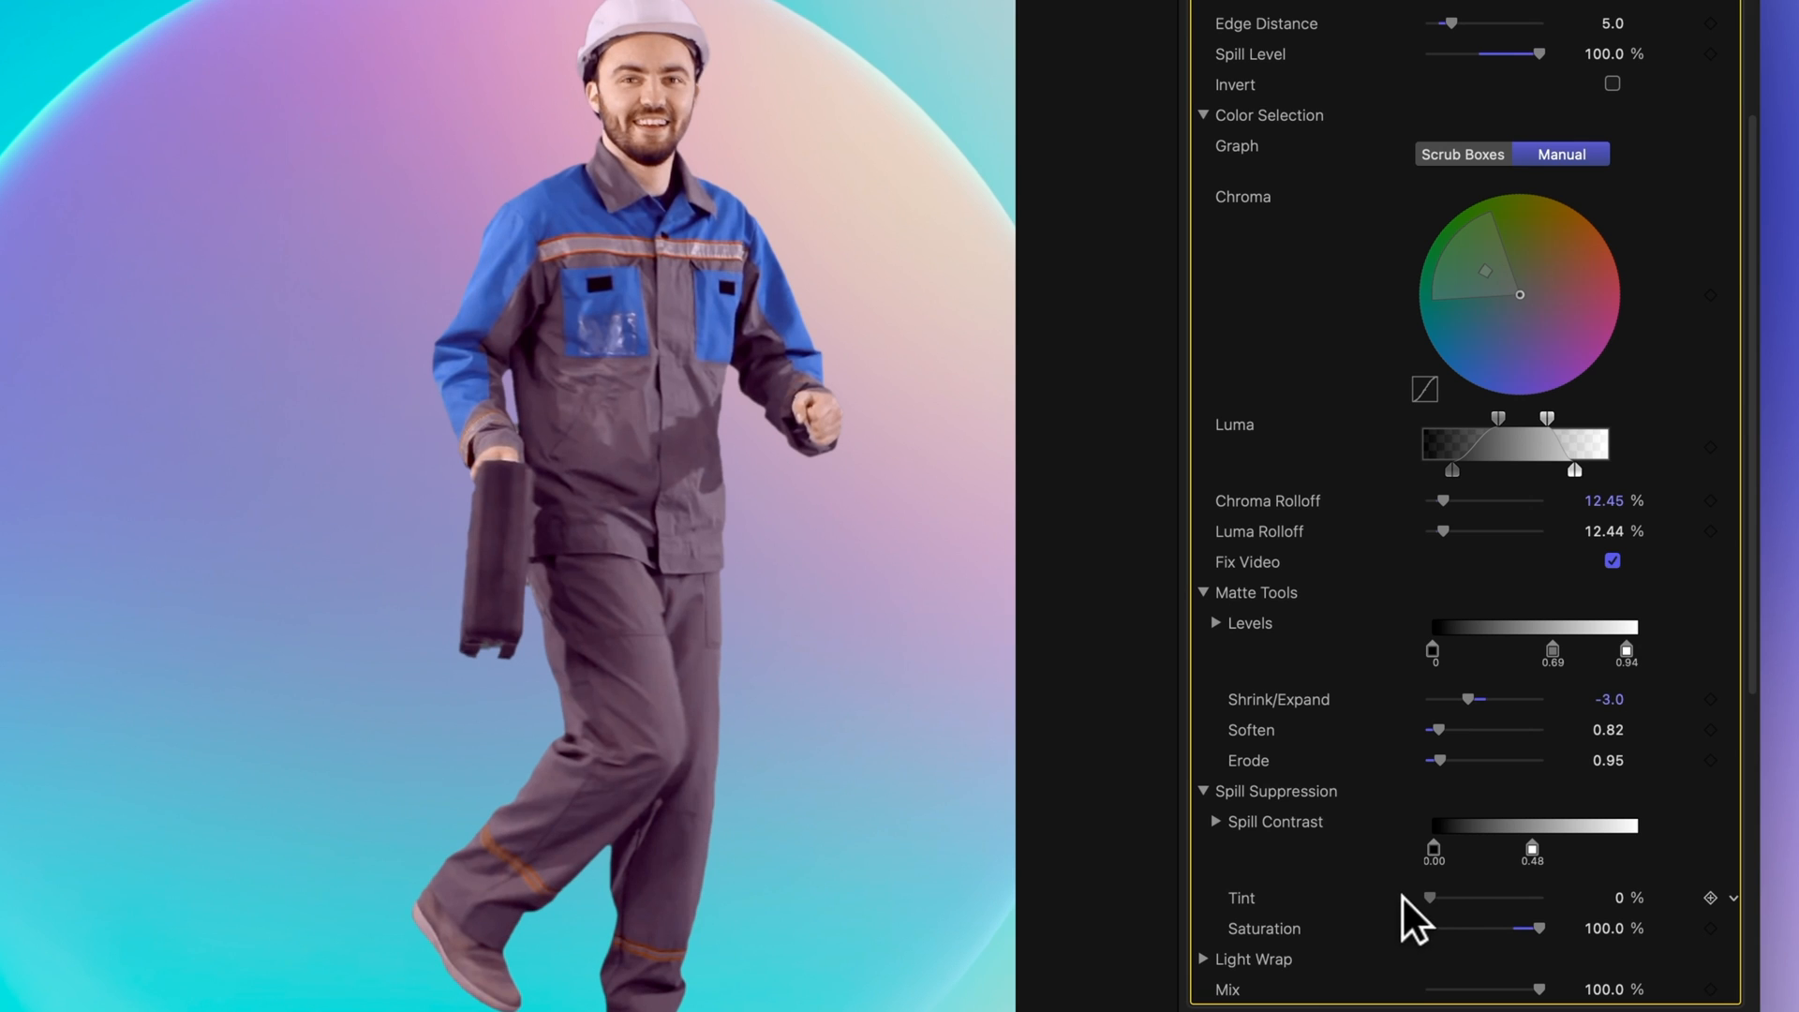
drag(1428, 898, 1546, 897)
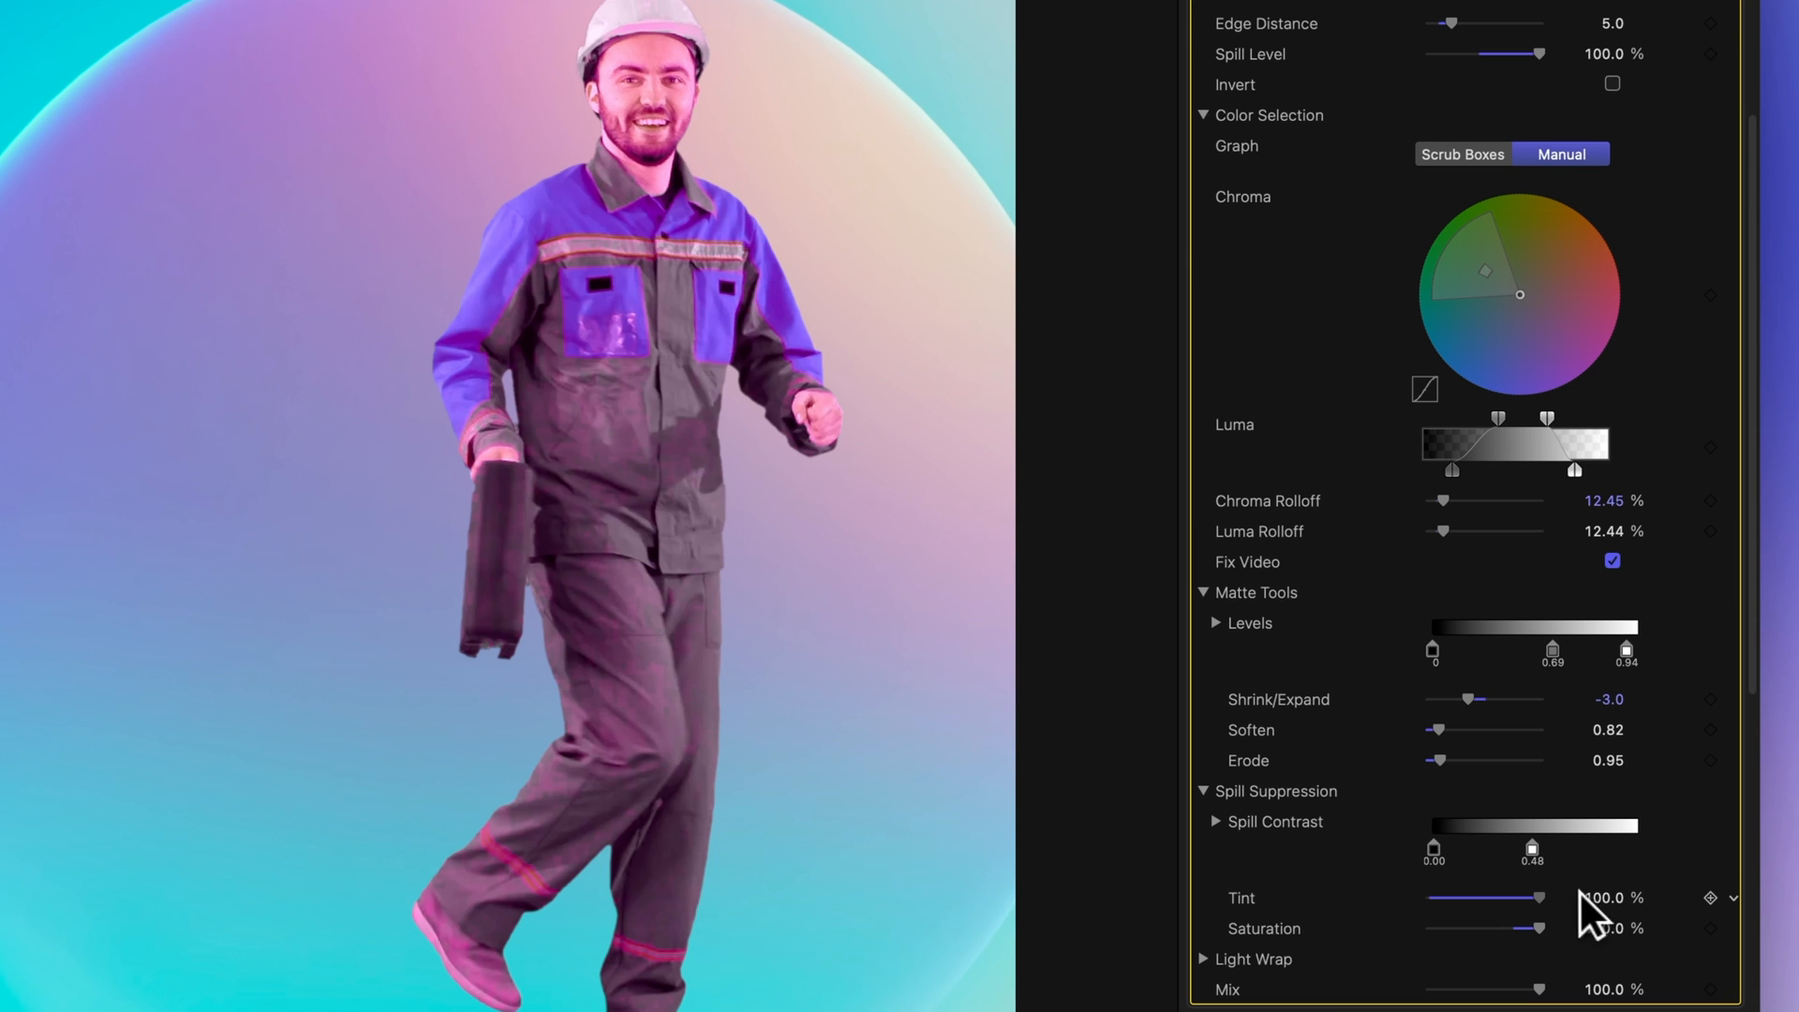
drag(1536, 897, 1491, 898)
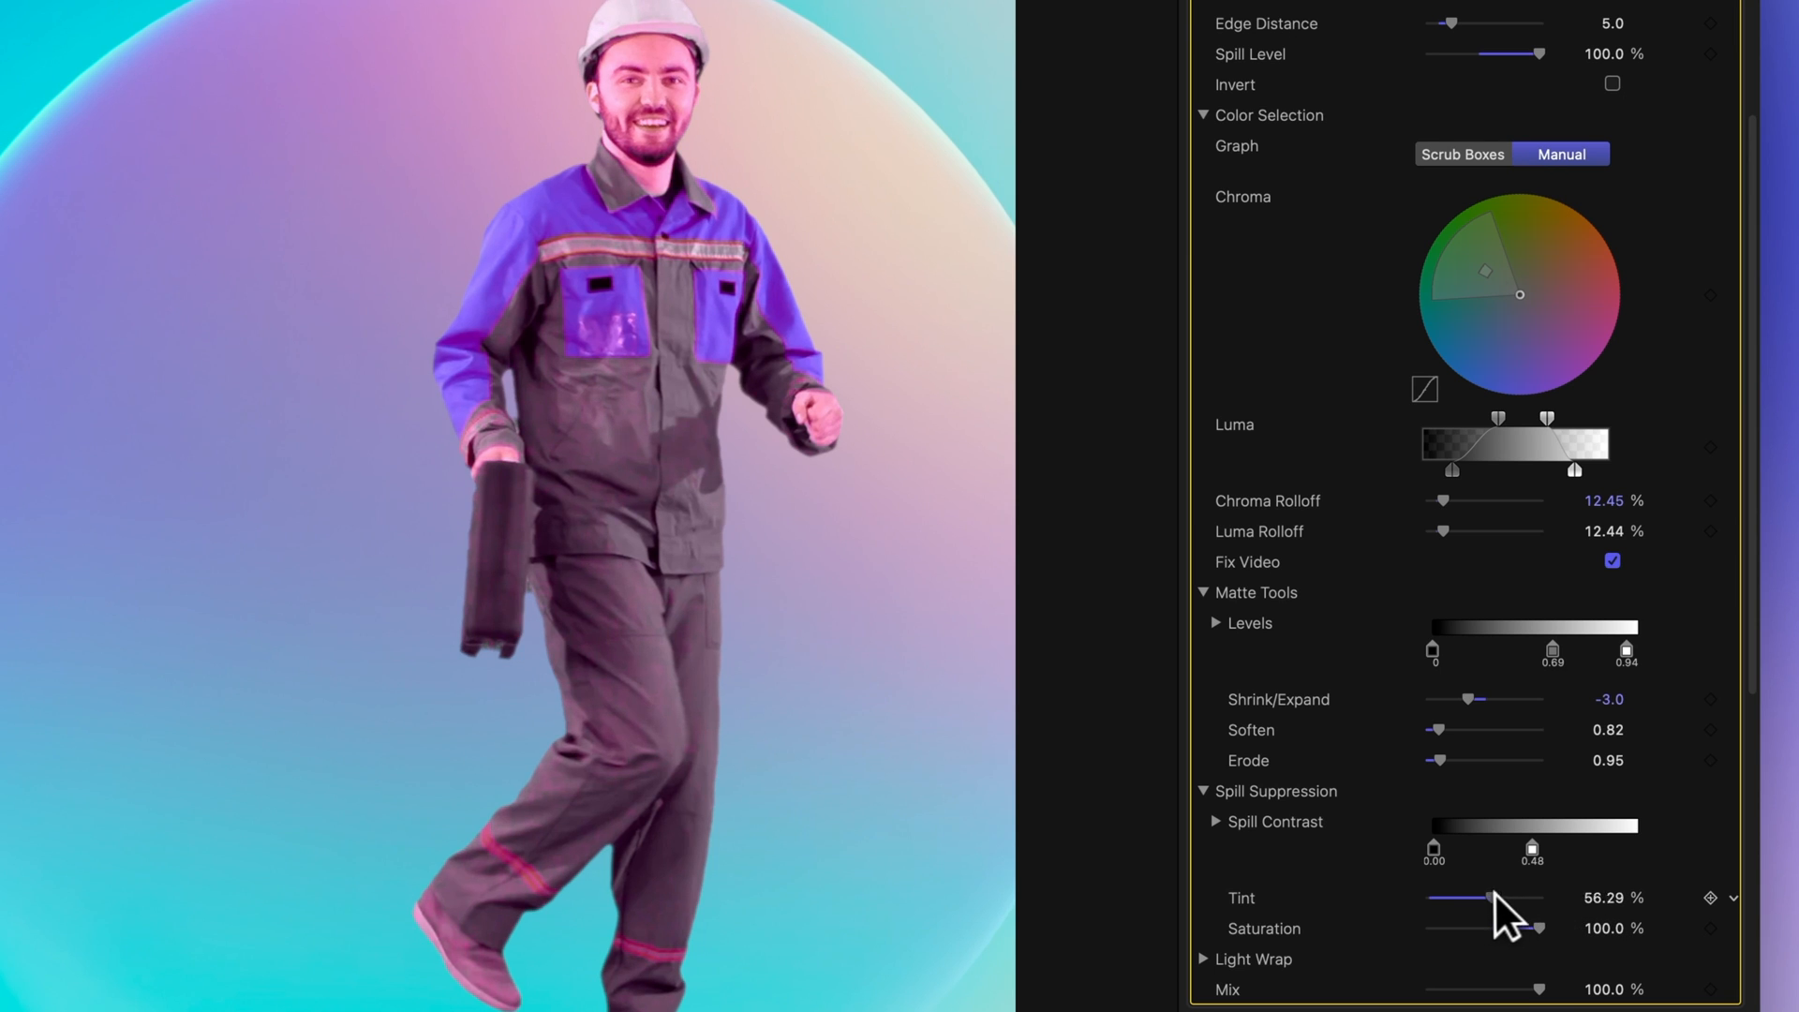
drag(1486, 897, 1555, 897)
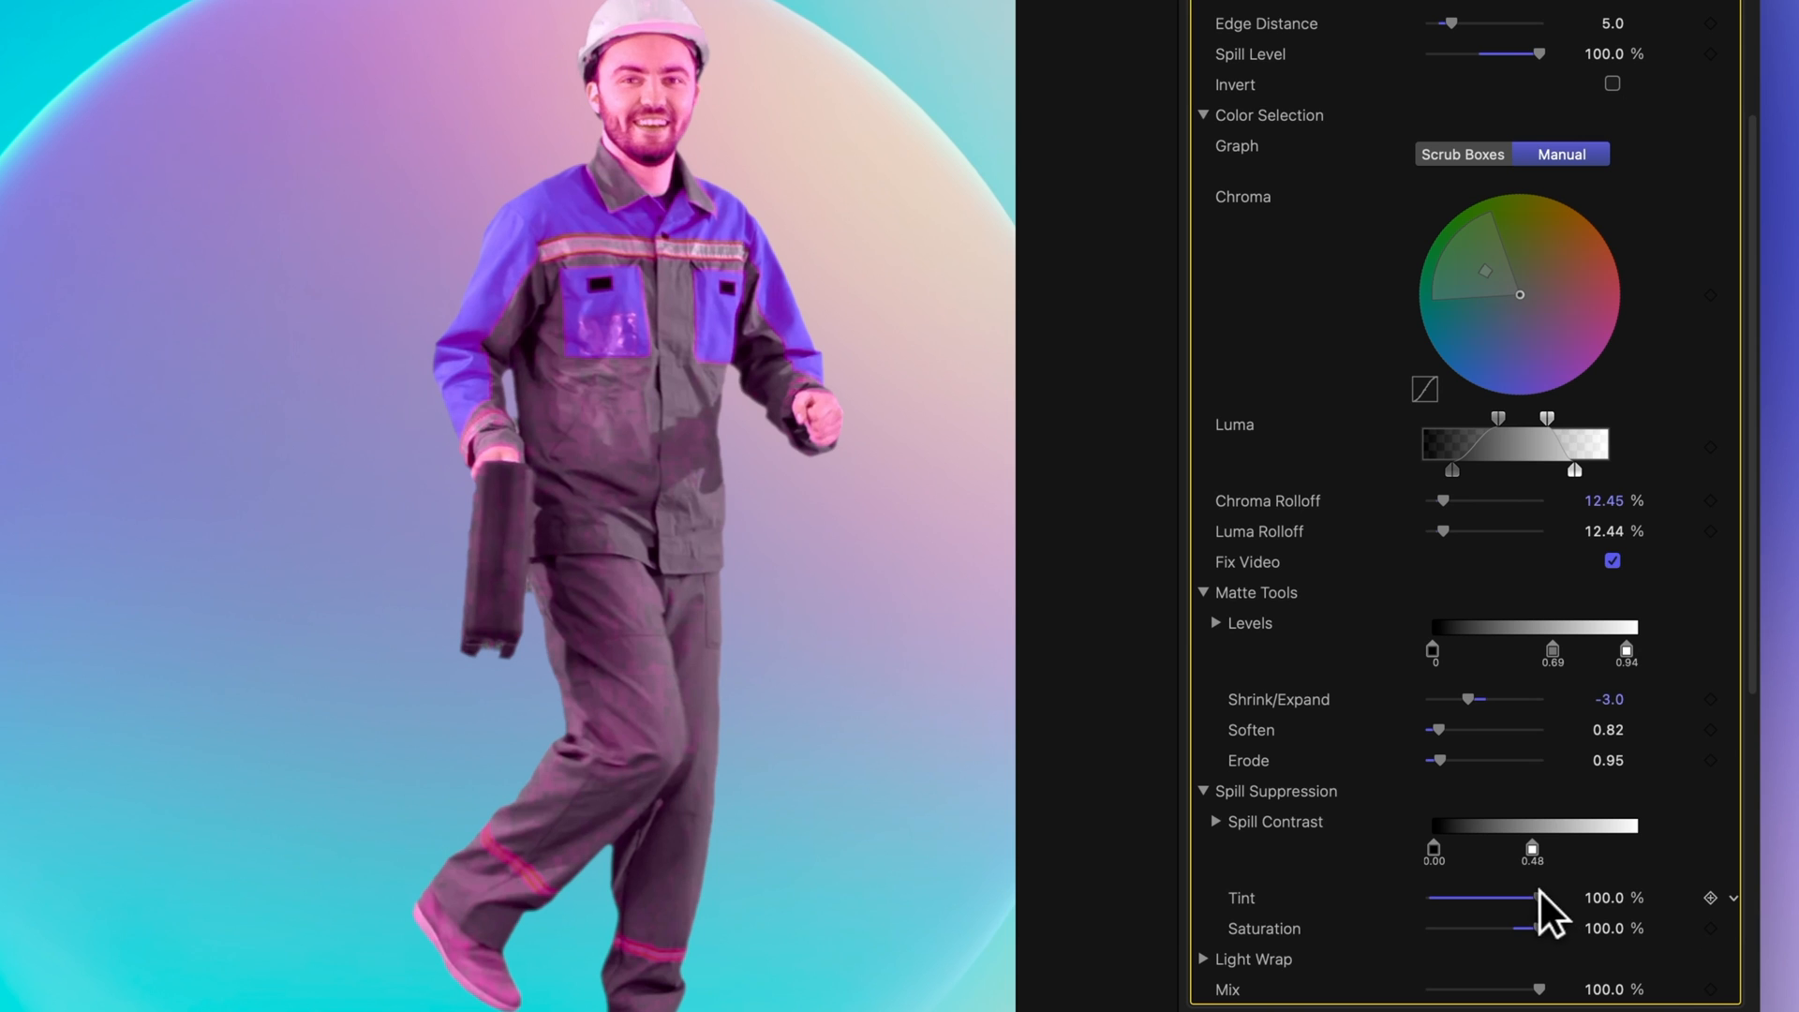
drag(1542, 897, 1484, 897)
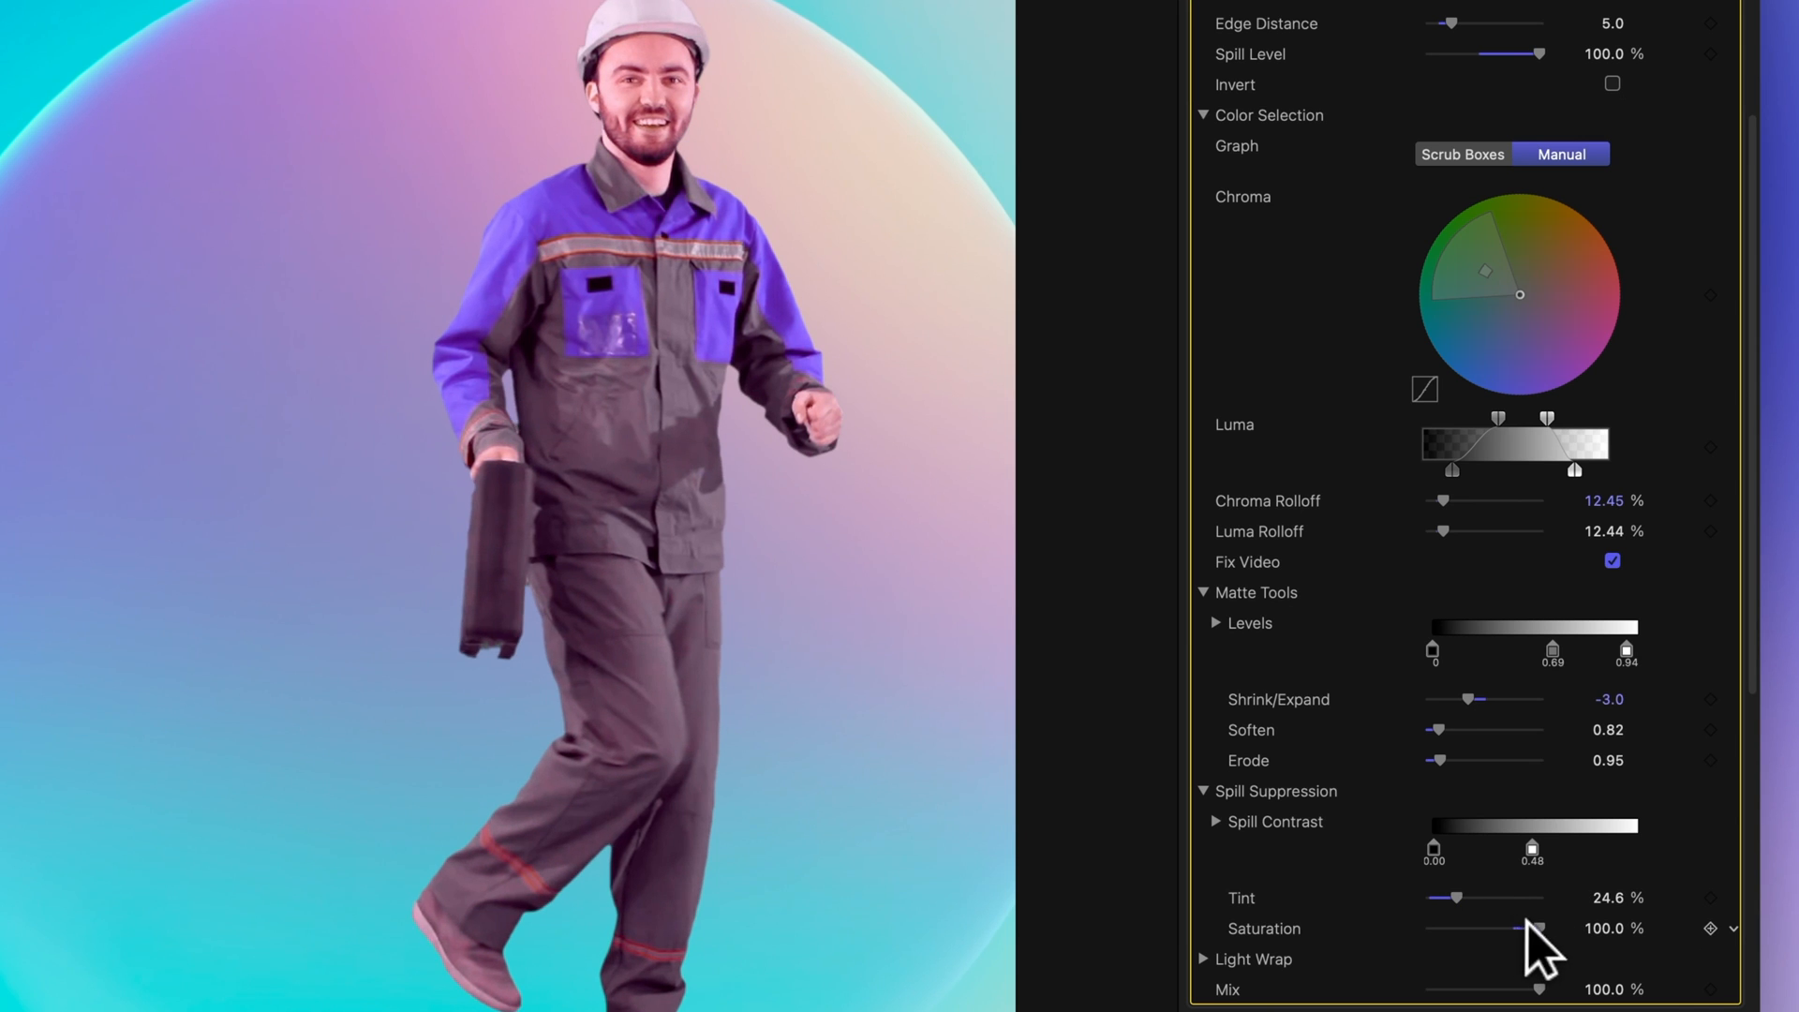
- Test spill Saturation from 0% back up to 88.3%, restoring the blue jacket
drag(1525, 928, 1432, 927)
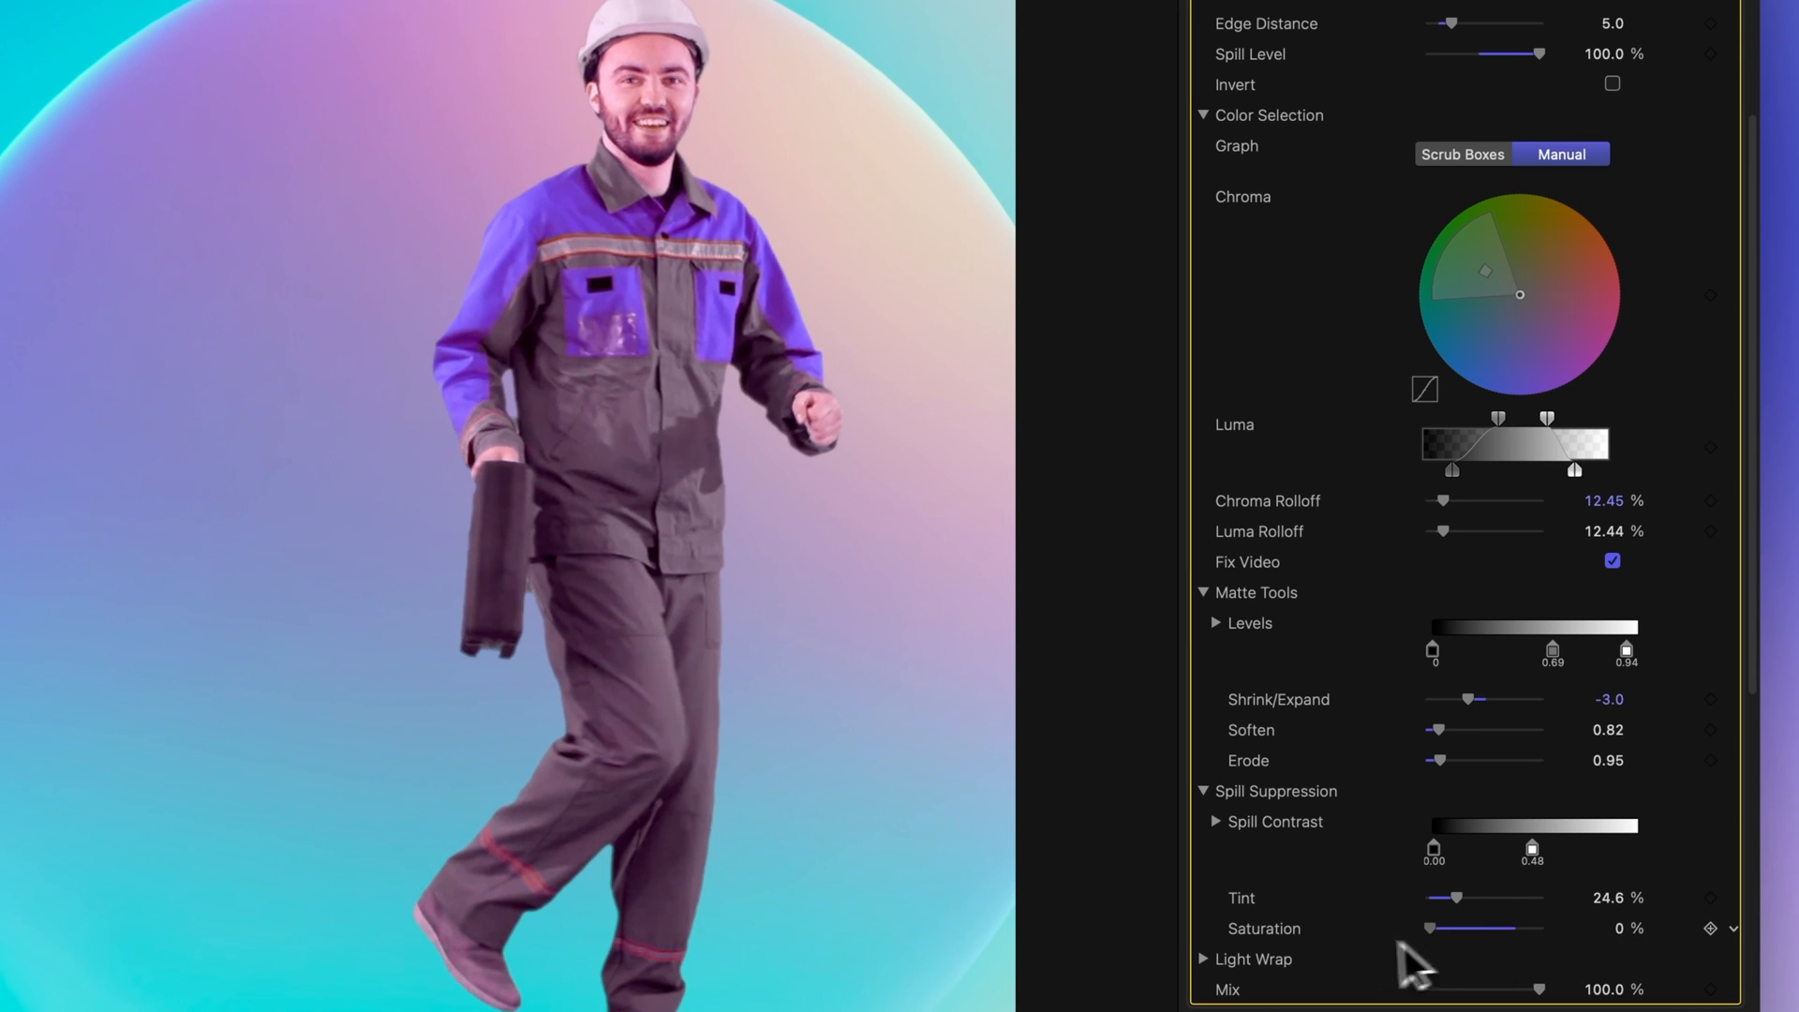
drag(1429, 929, 1545, 929)
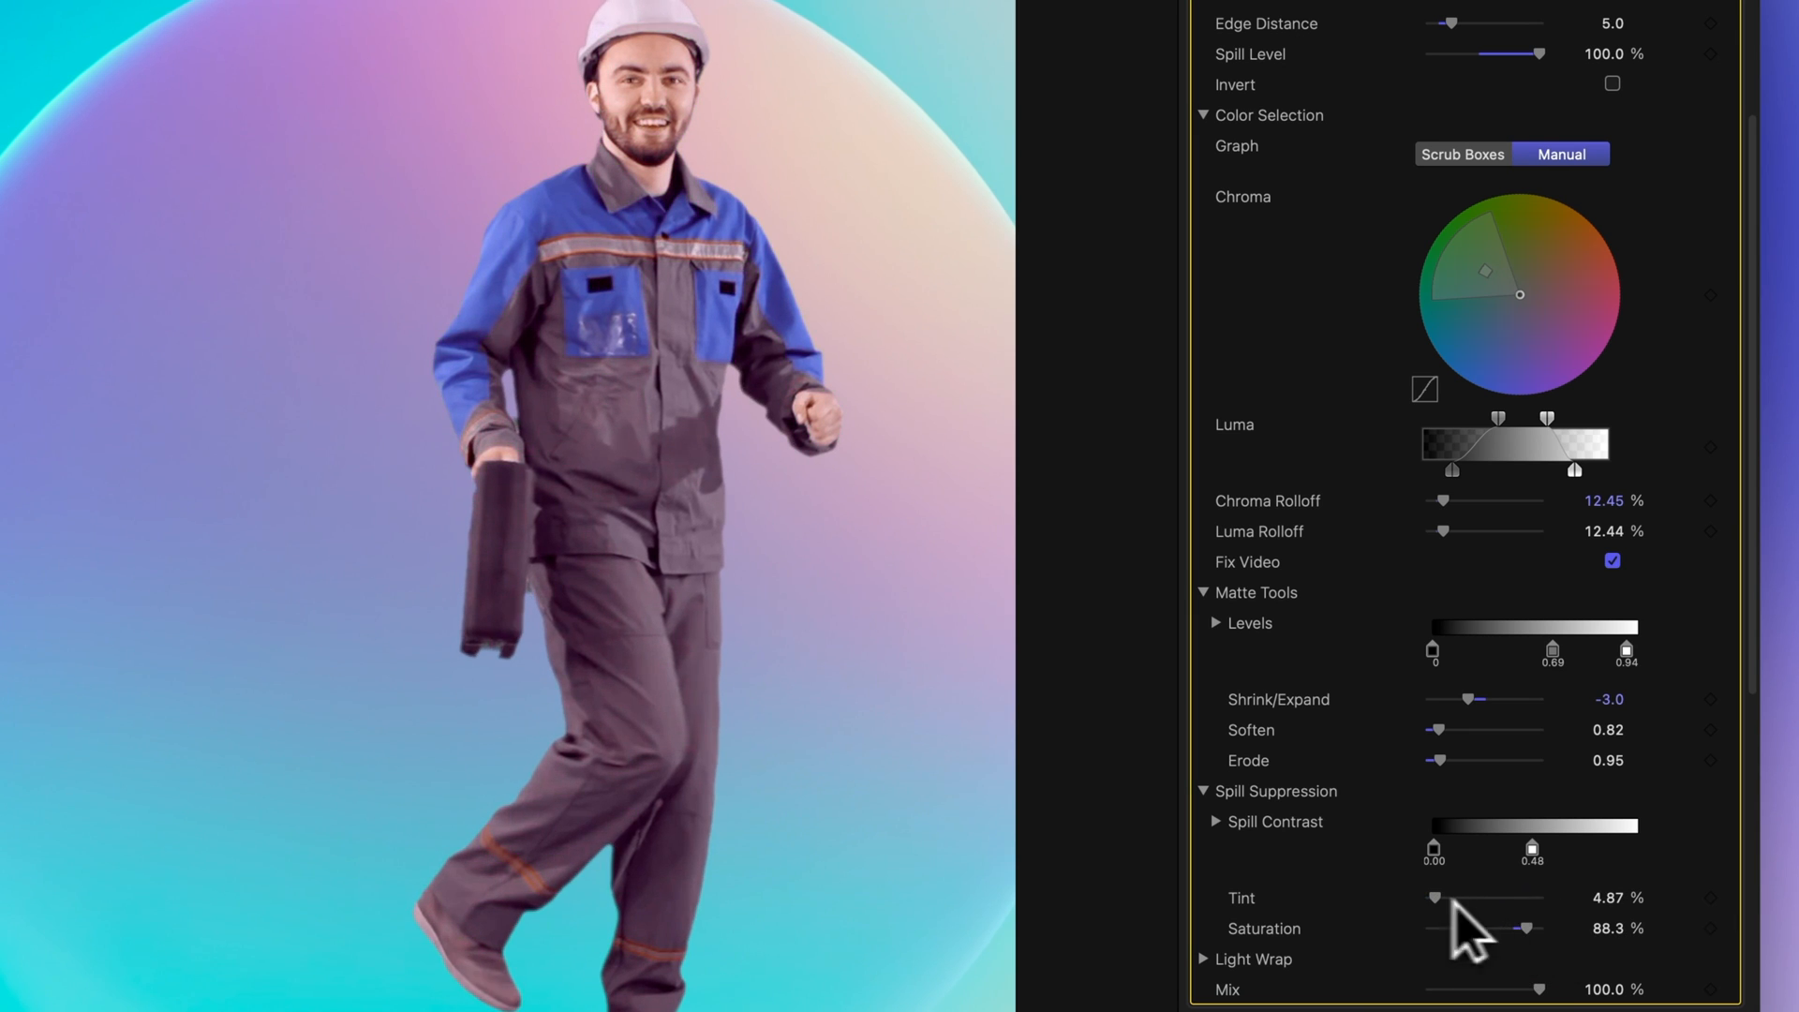
- Expand the Keyer's Light Wrap section showing Amount 0, Intensity and Opacity 100%
drag(1540, 52, 1428, 52)
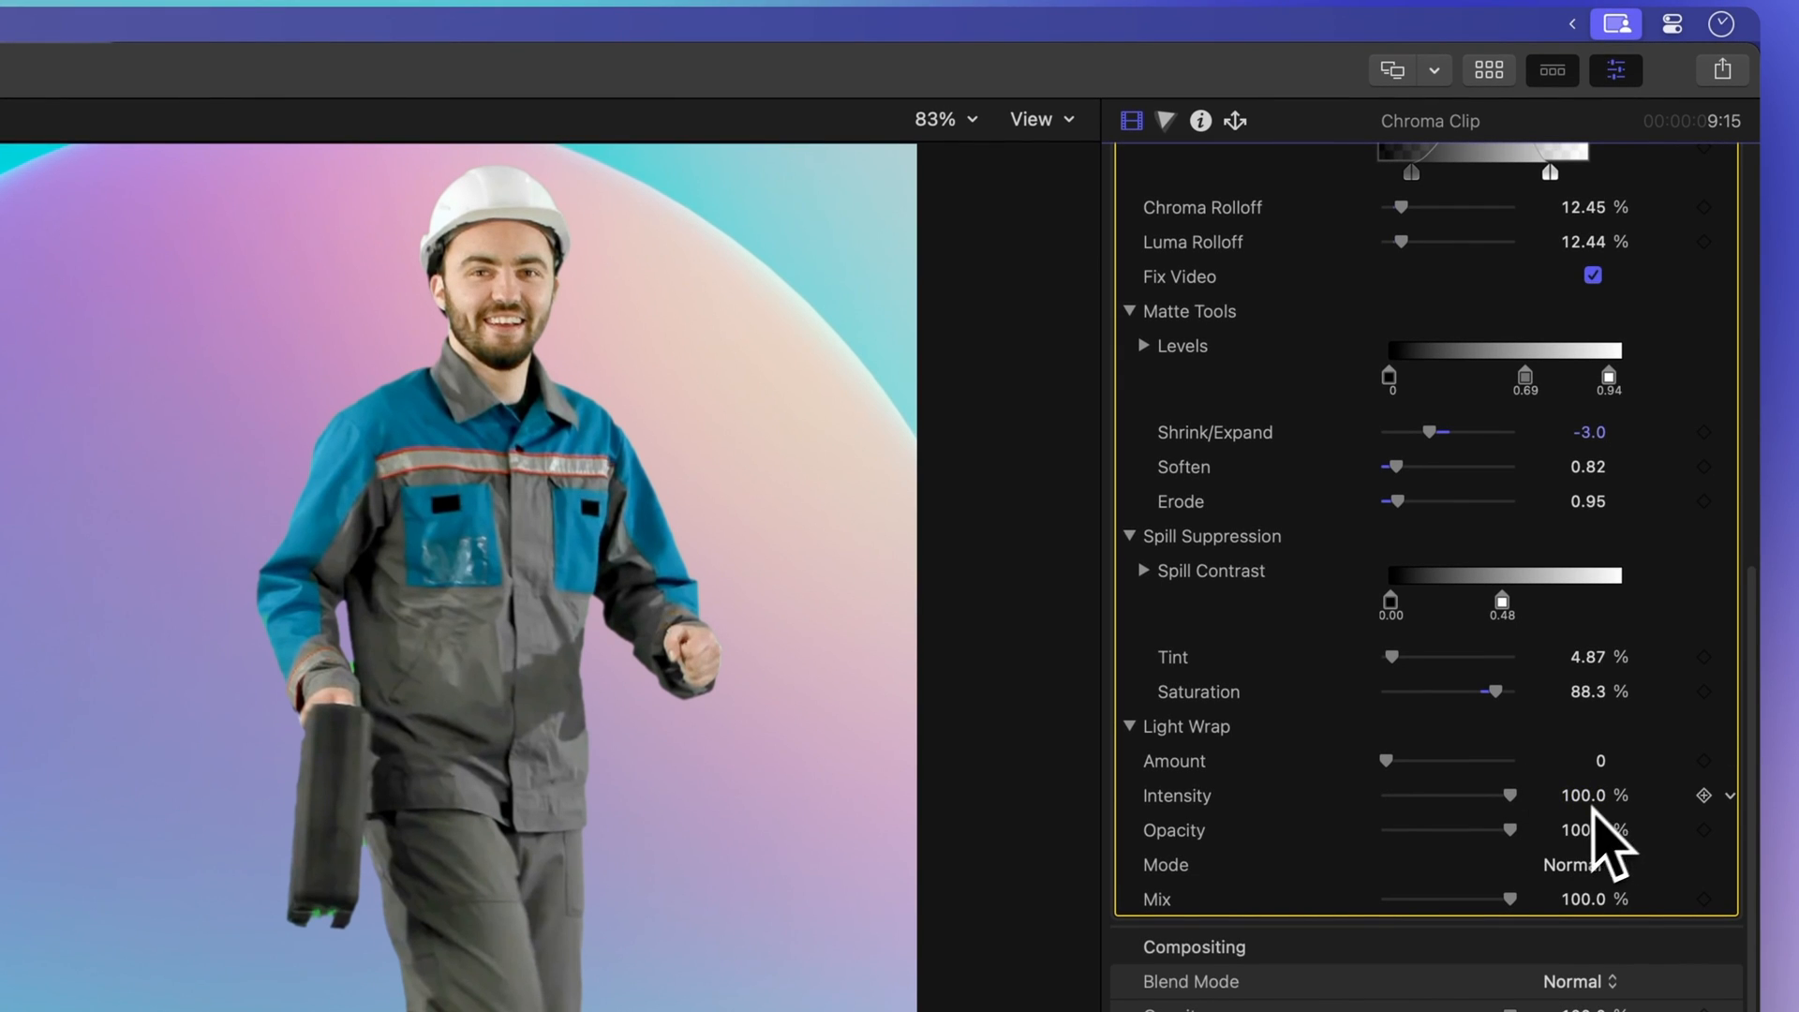
- Settle the light wrap Amount at 2.0 after trying 50, with Opacity returned to 100%
drag(1383, 759, 1398, 748)
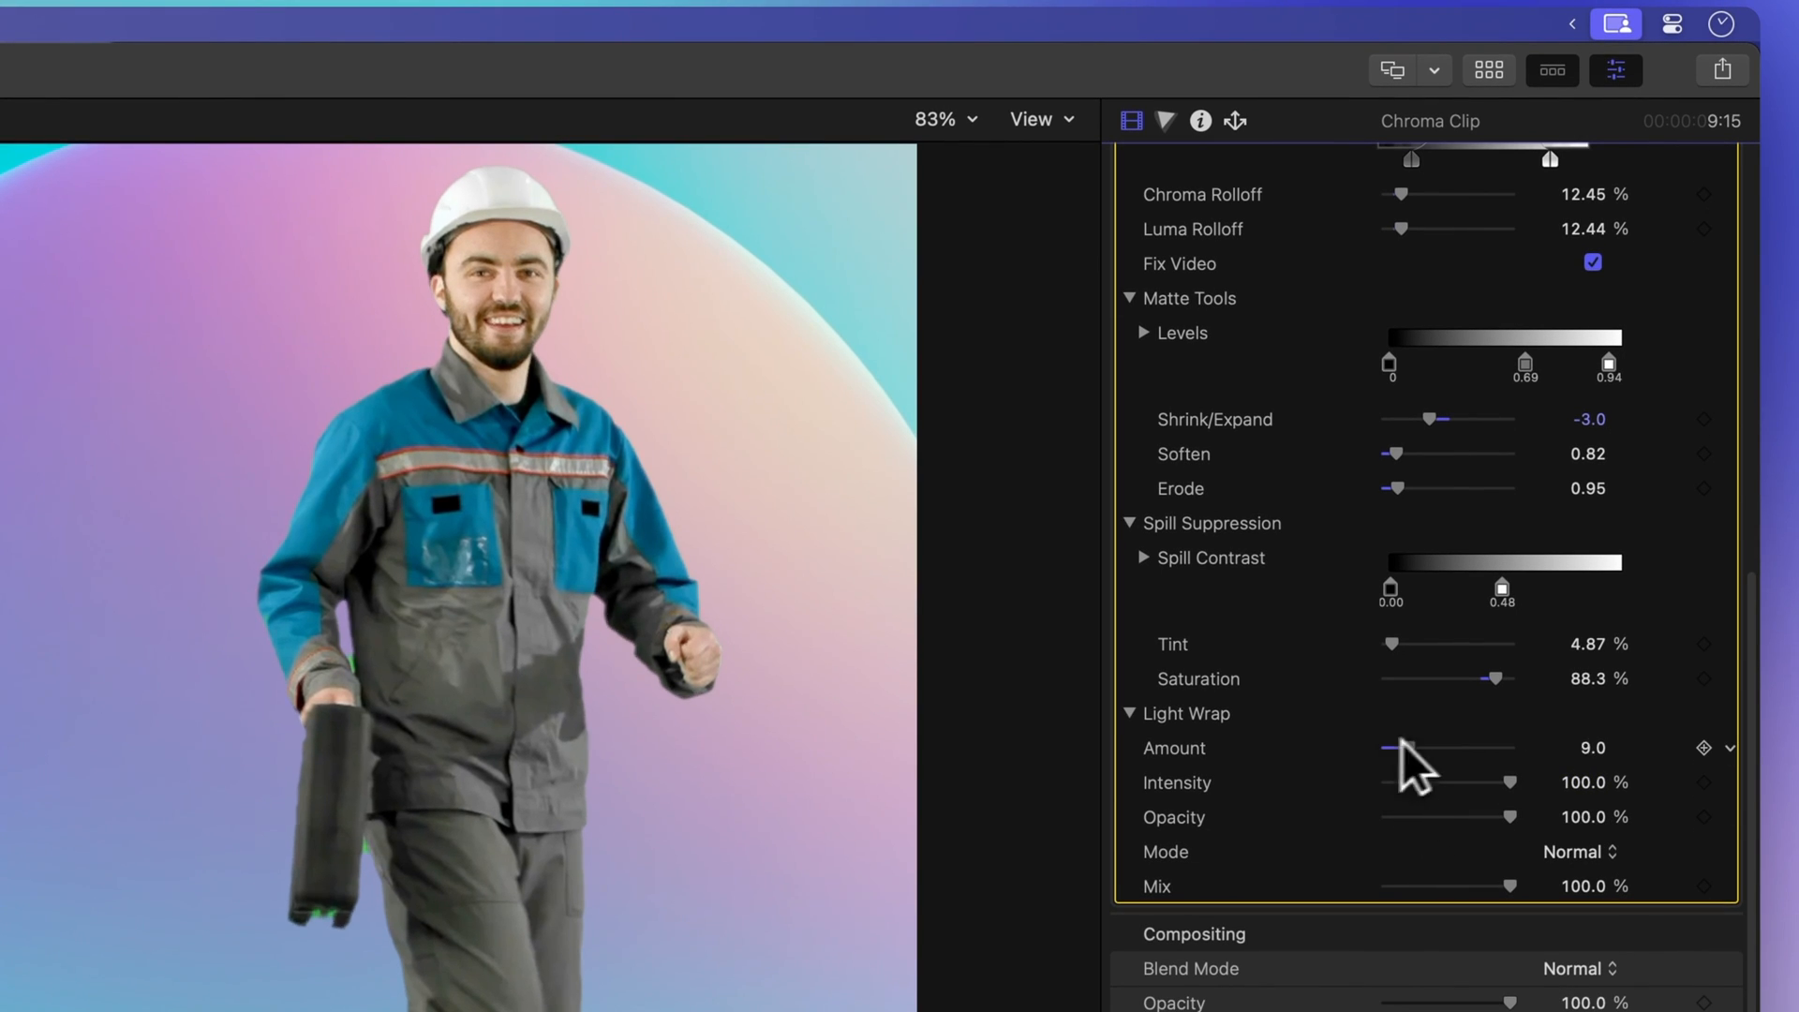
drag(1389, 748, 1514, 748)
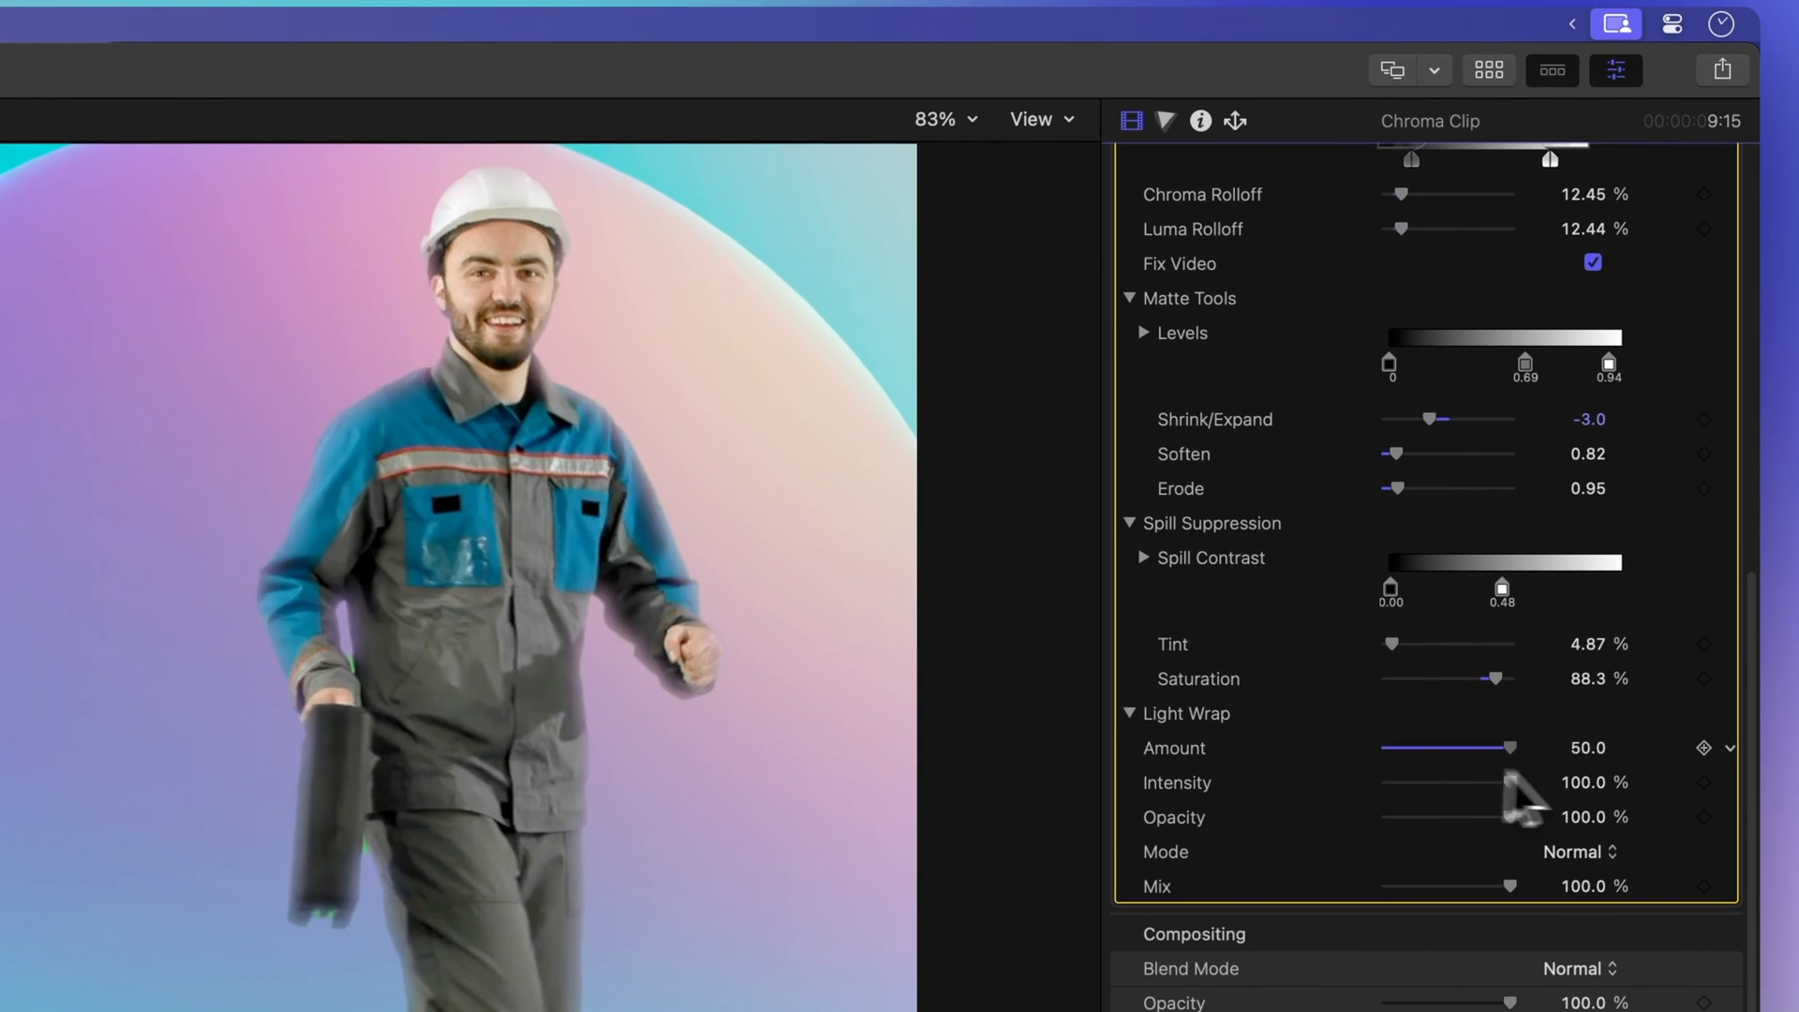
drag(1508, 747, 1388, 747)
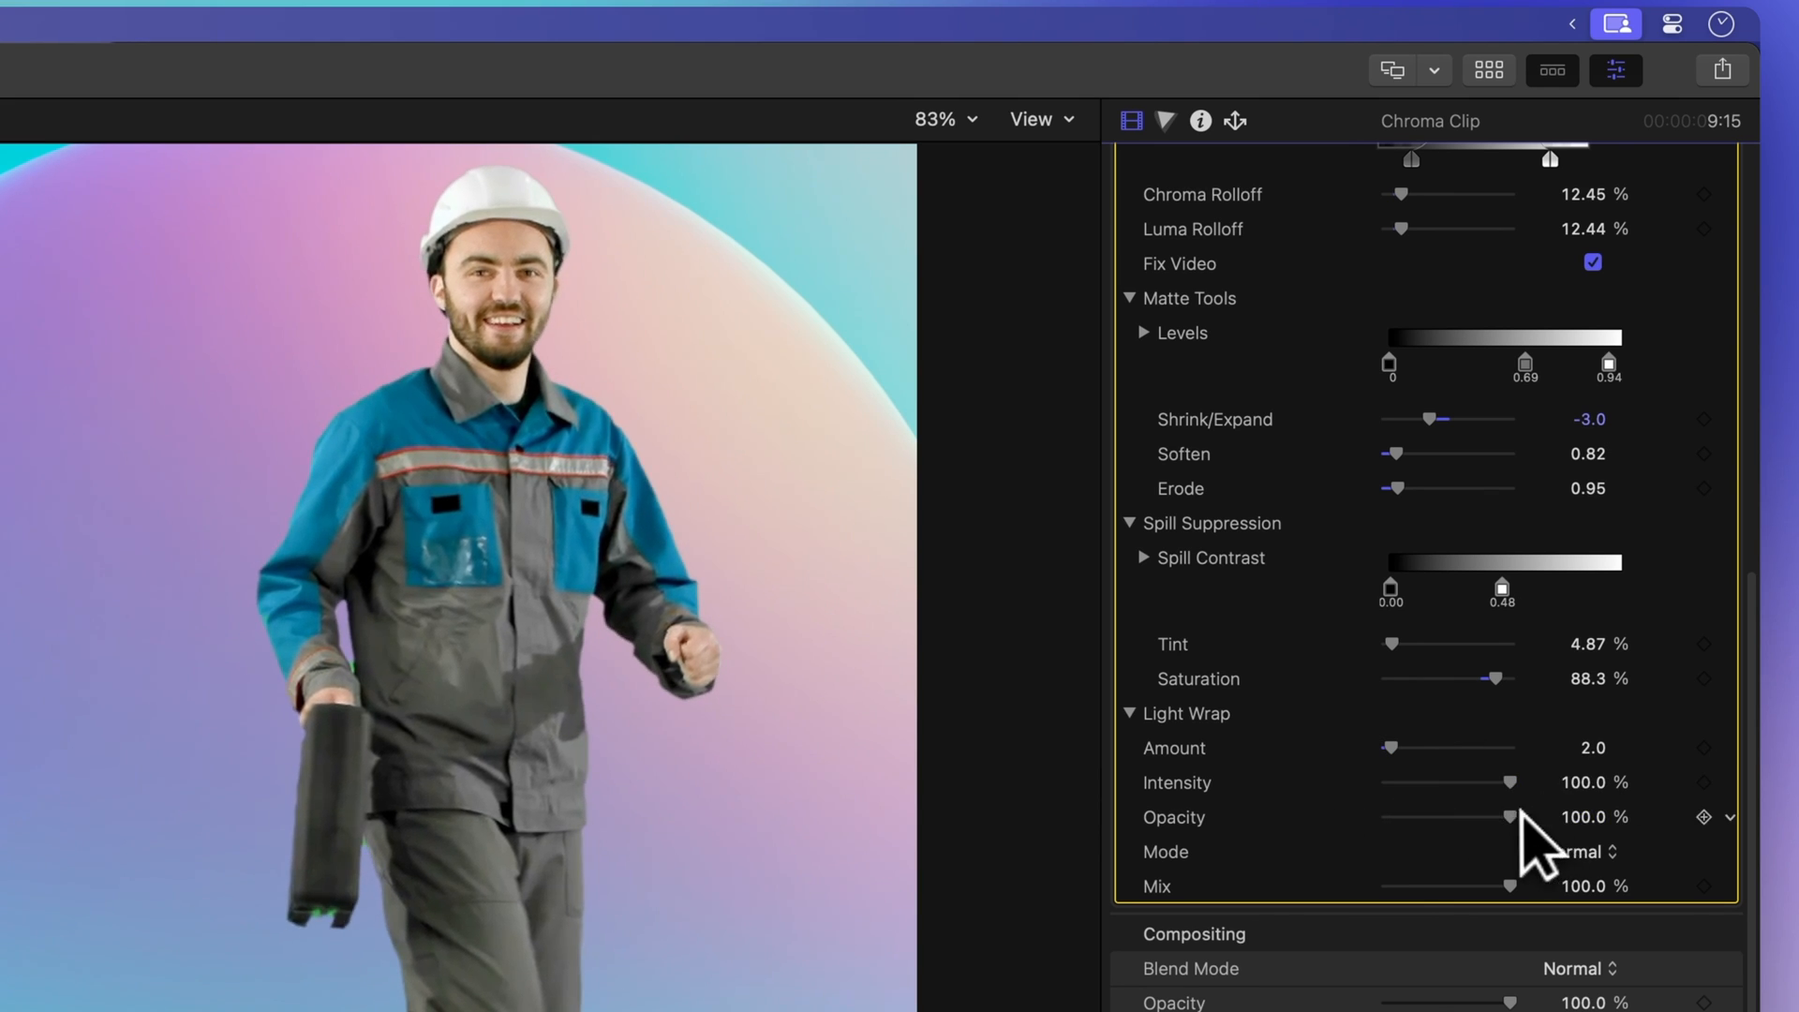
drag(1509, 817, 1388, 816)
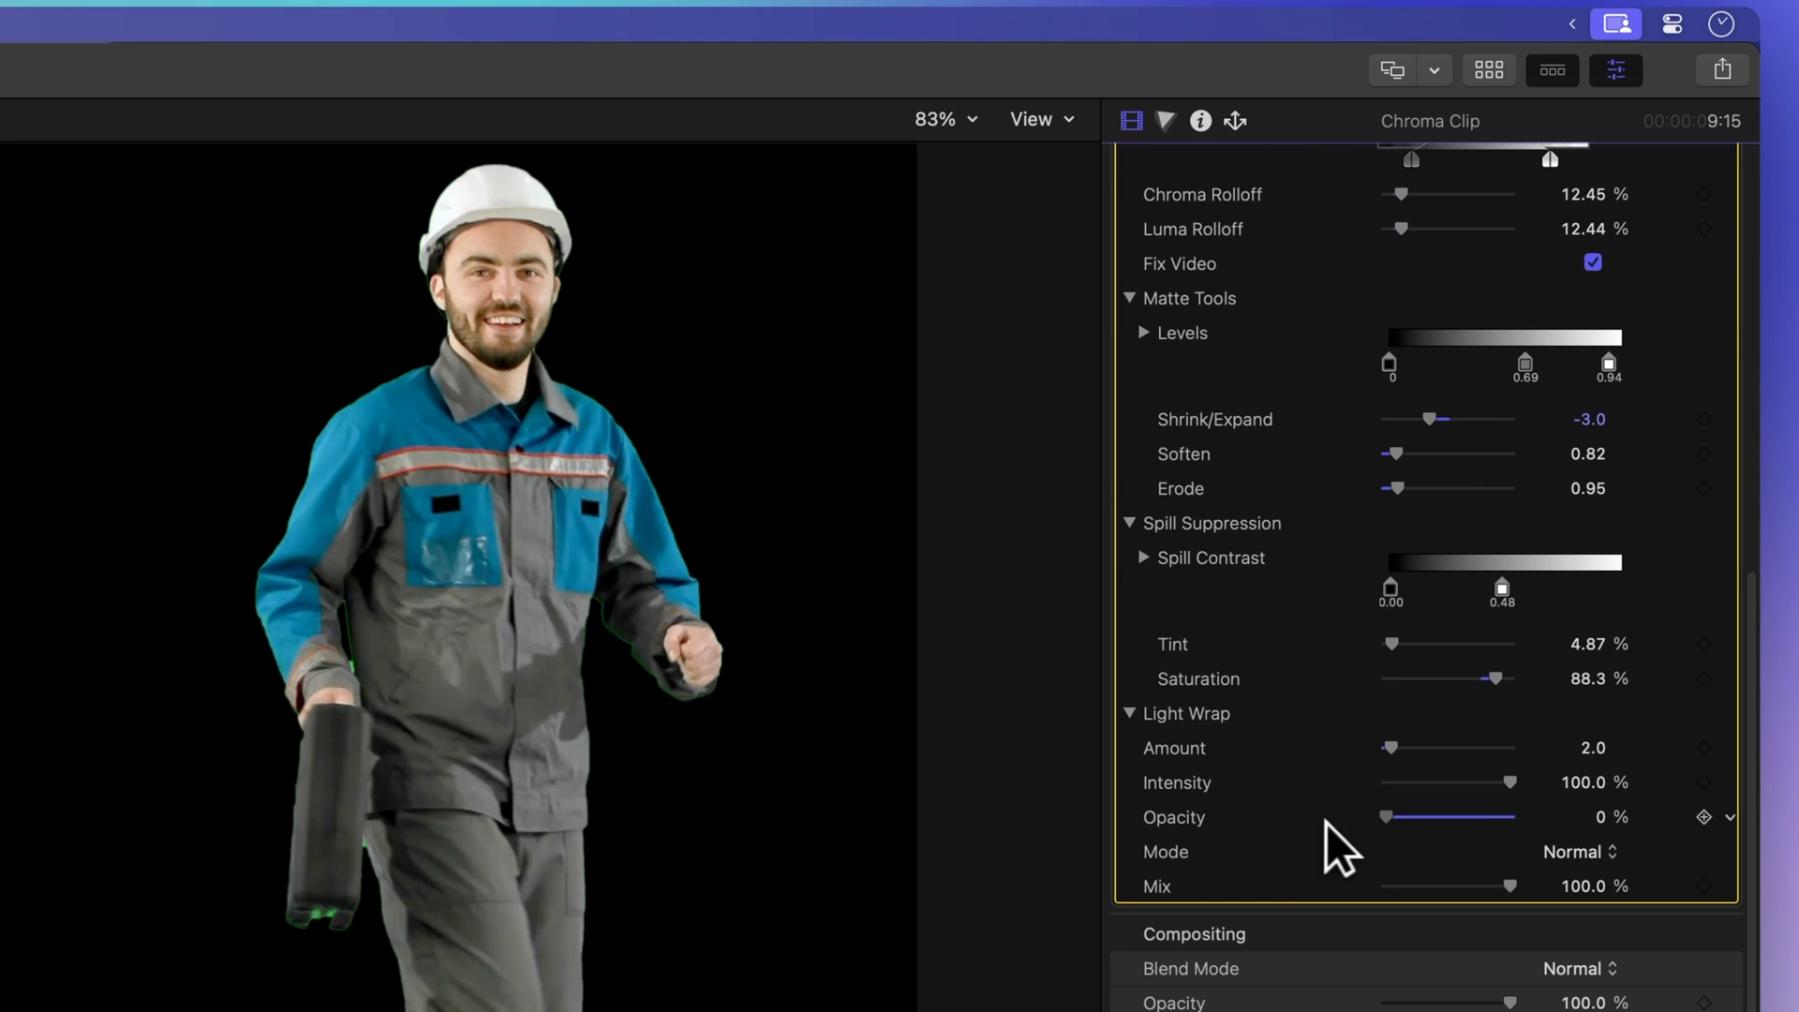
drag(1388, 815, 1508, 815)
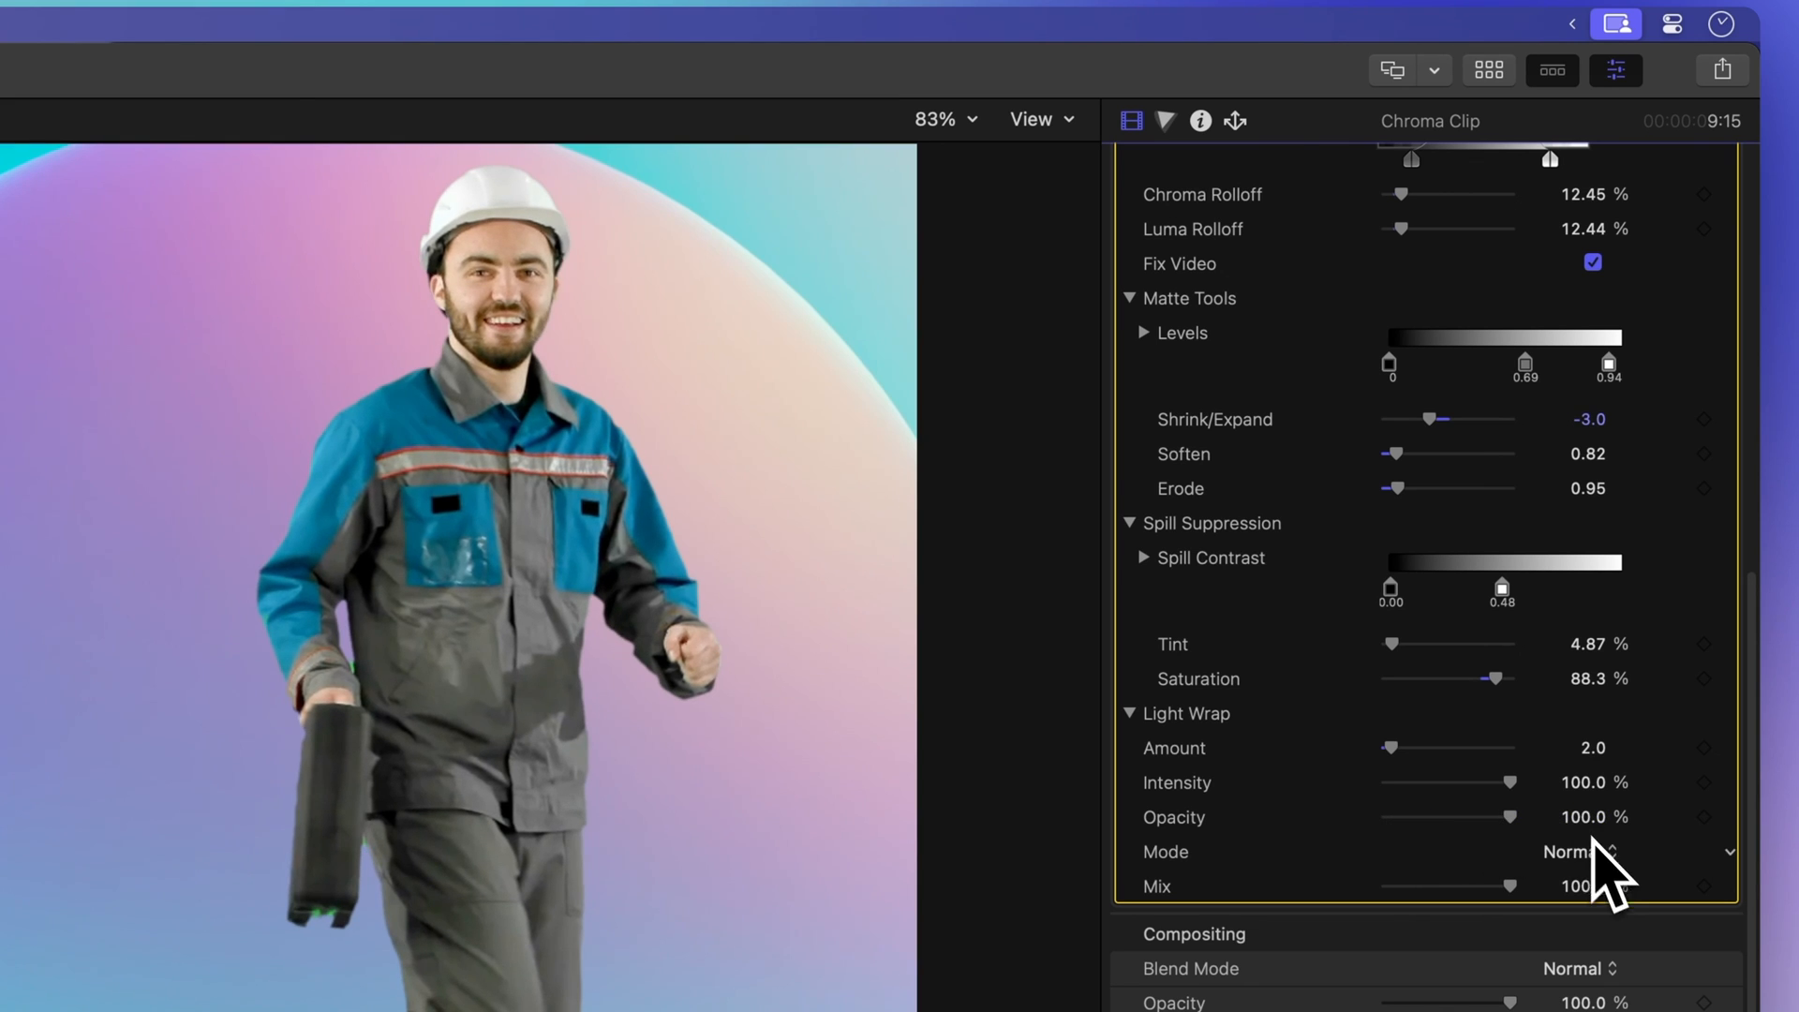
- Compare light wrap modes Normal, Lighten and Screen against the gradient background
click(1582, 851)
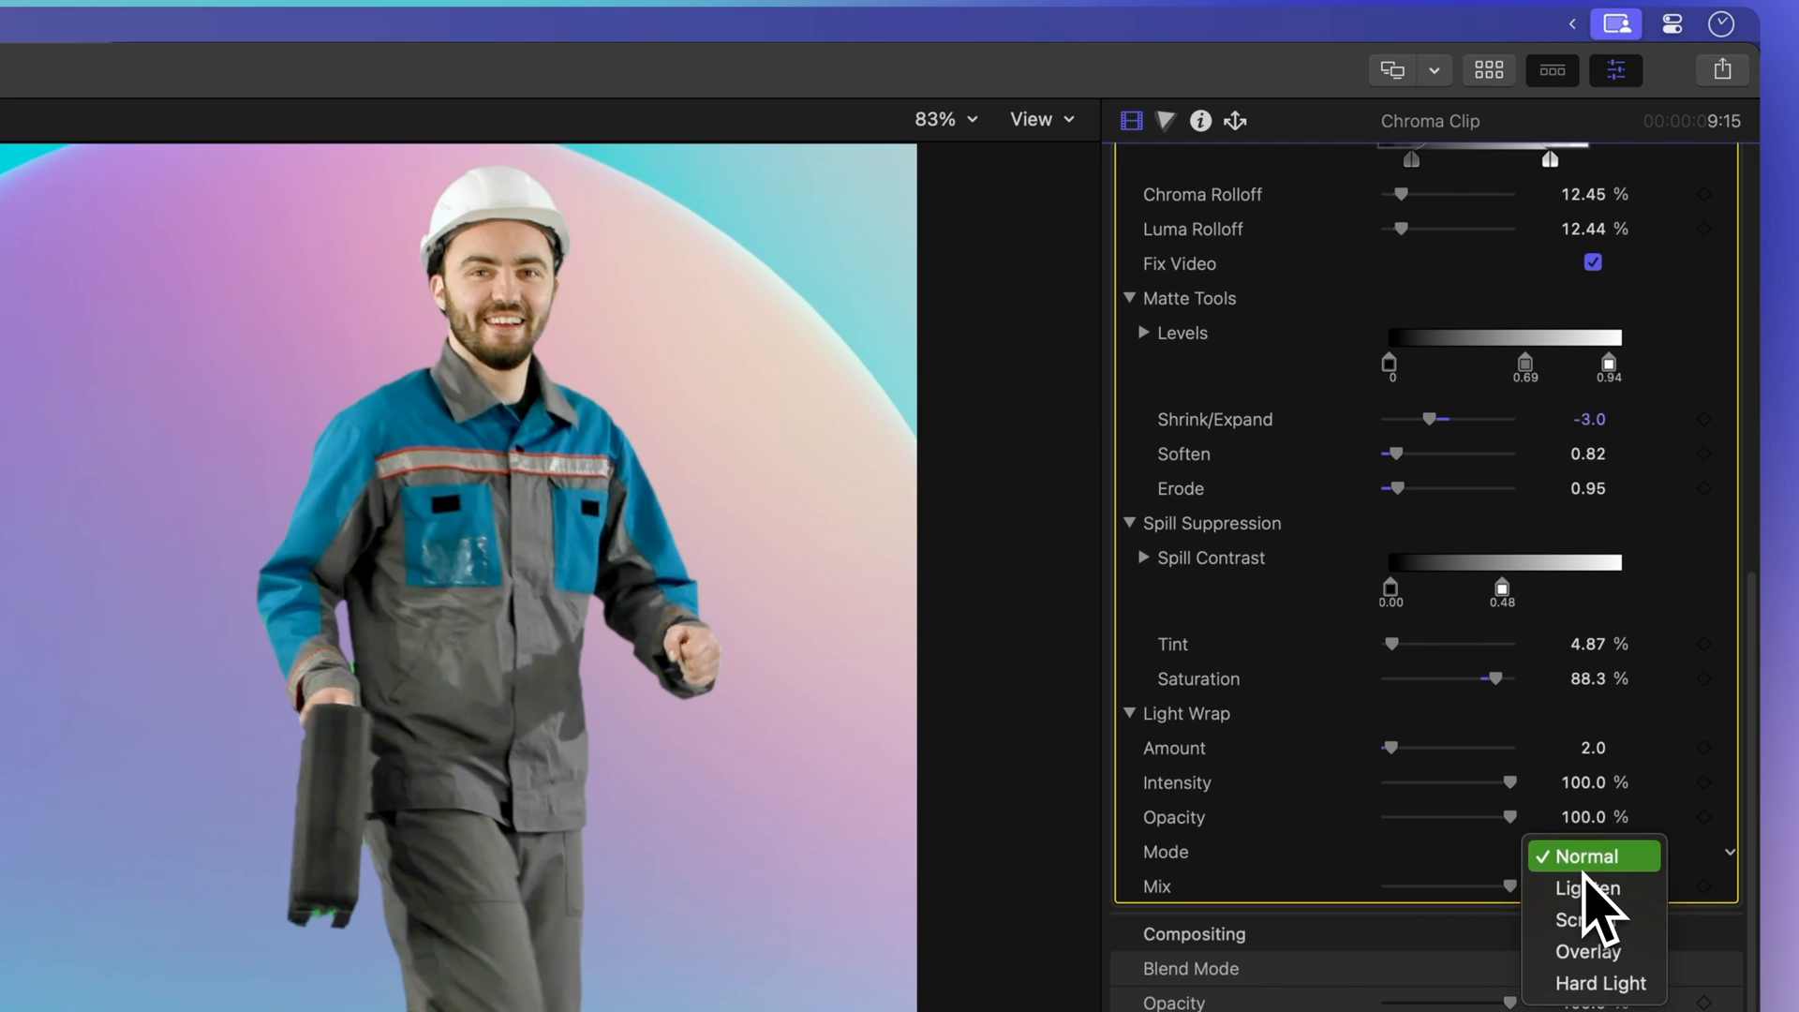
mouse_move(1585, 909)
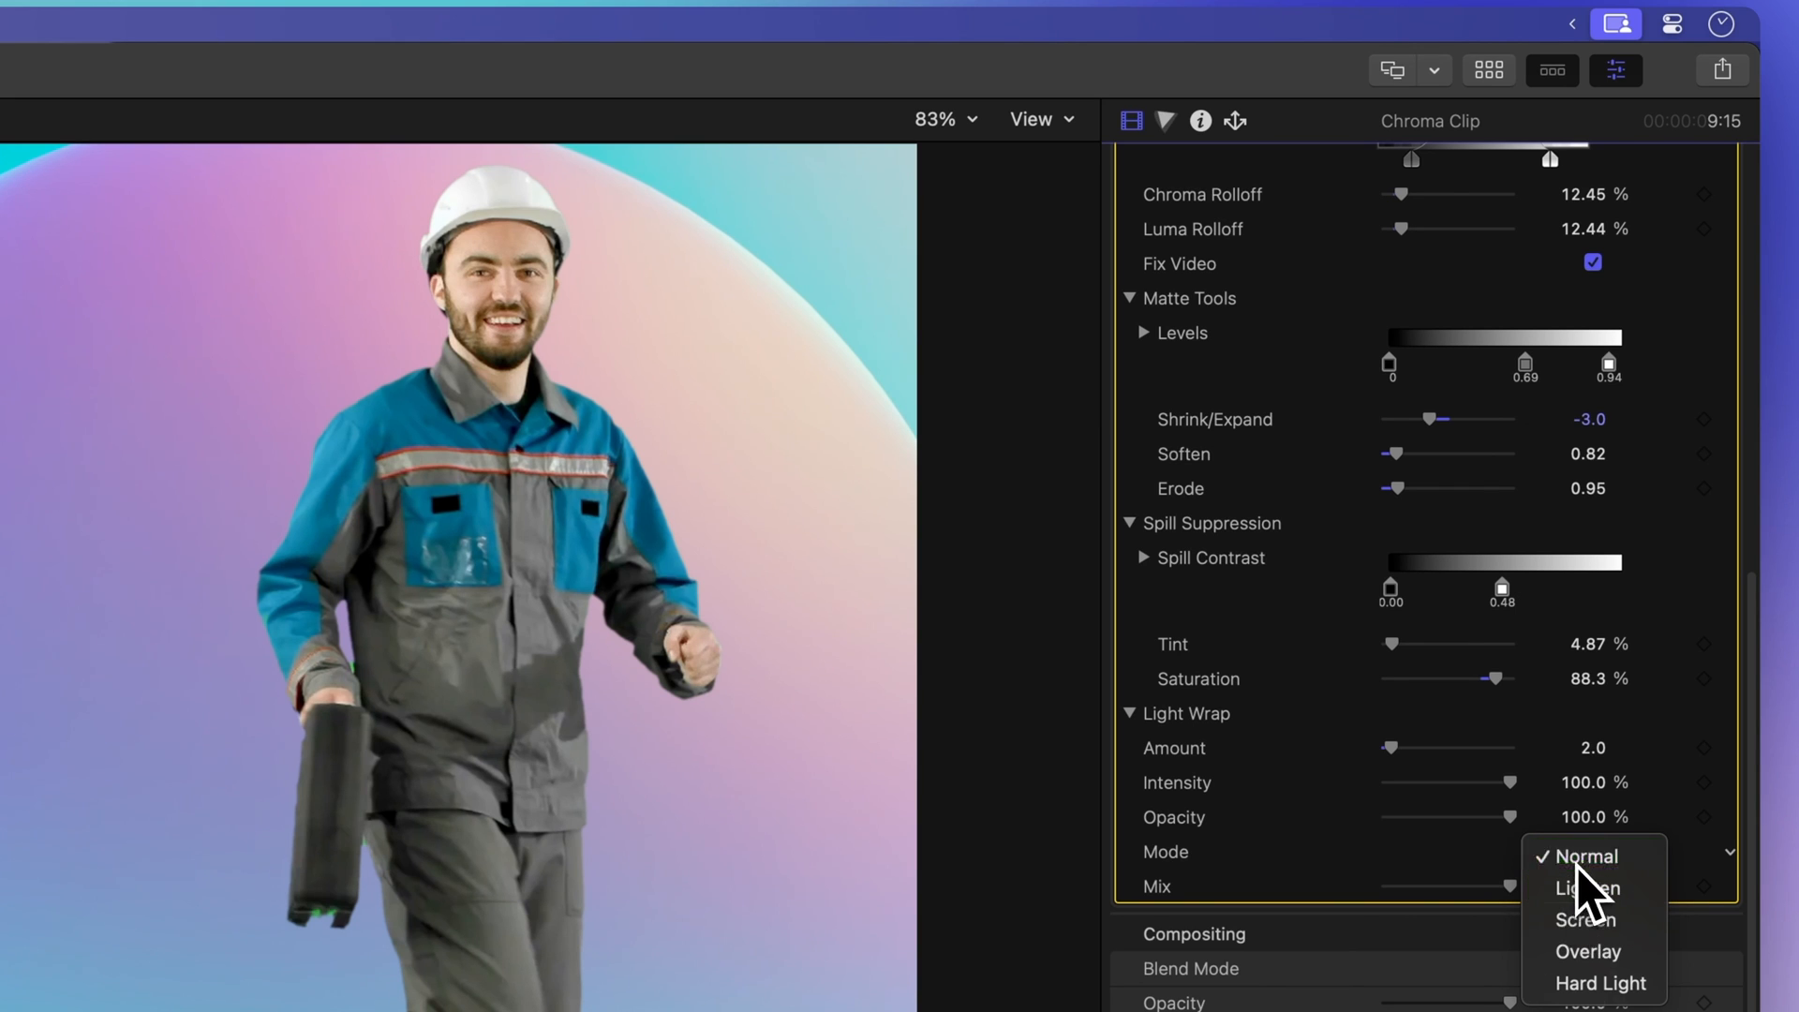
click(1585, 858)
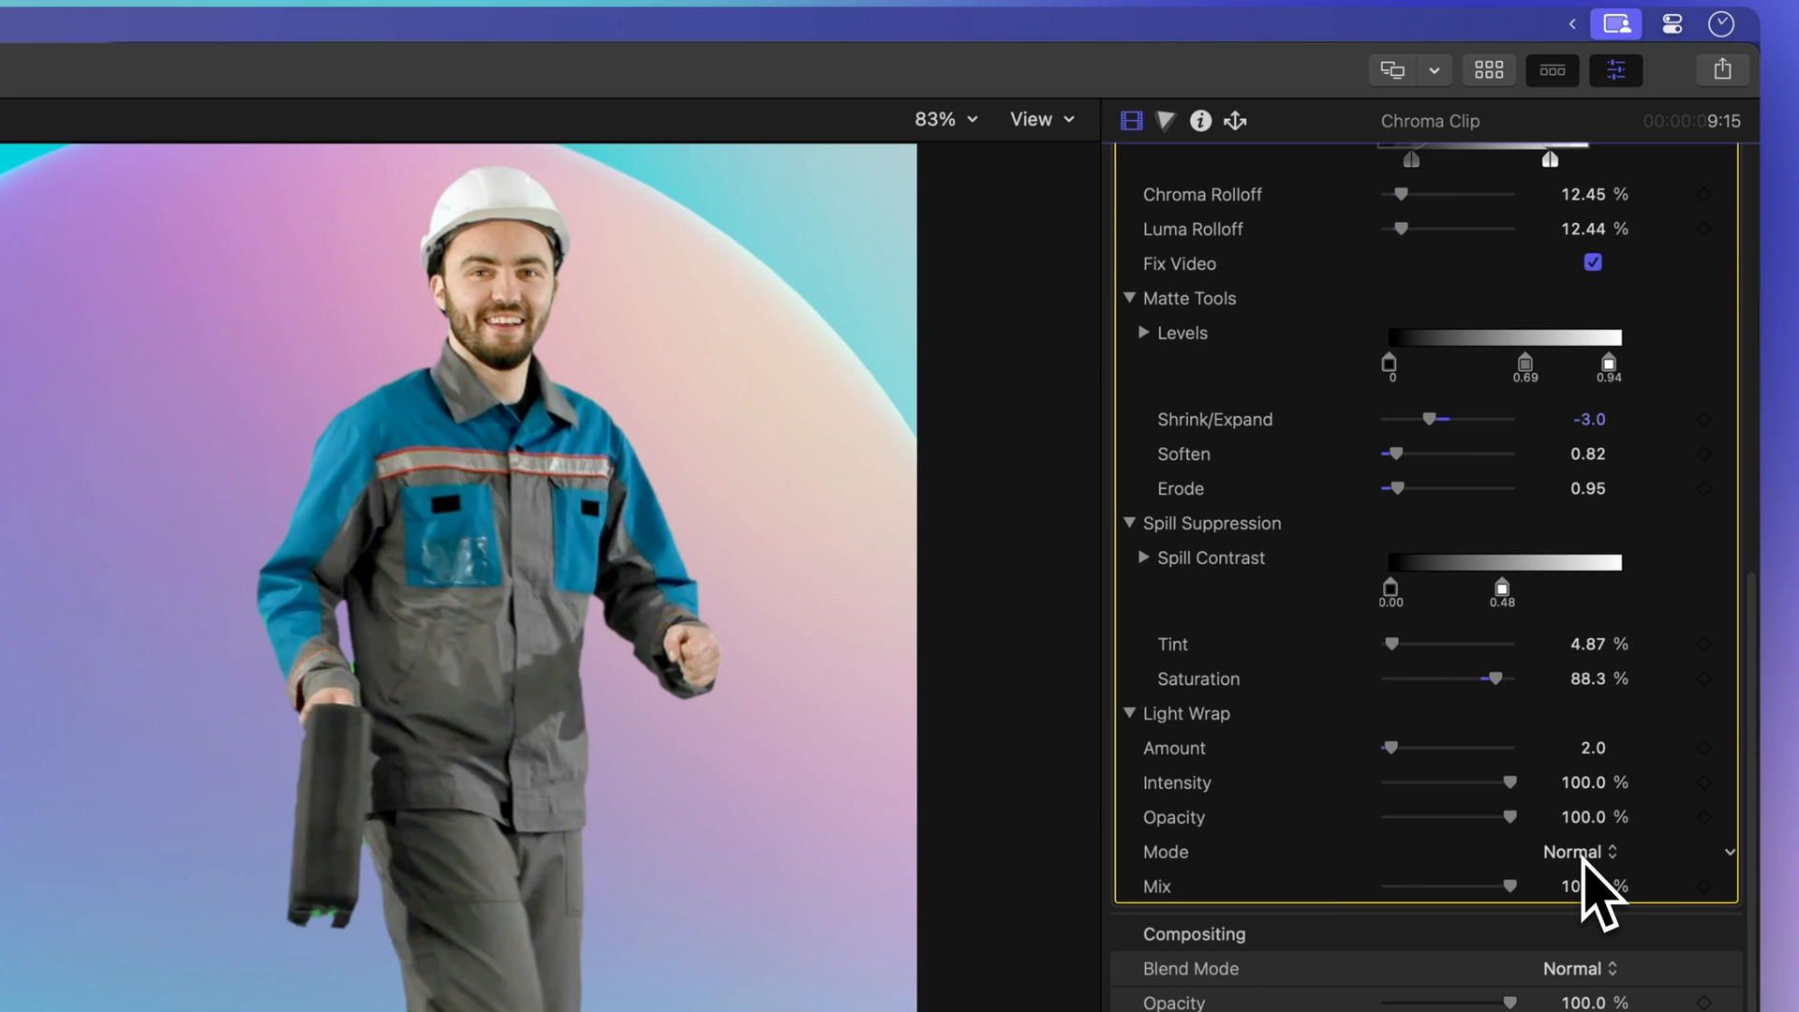
click(1577, 850)
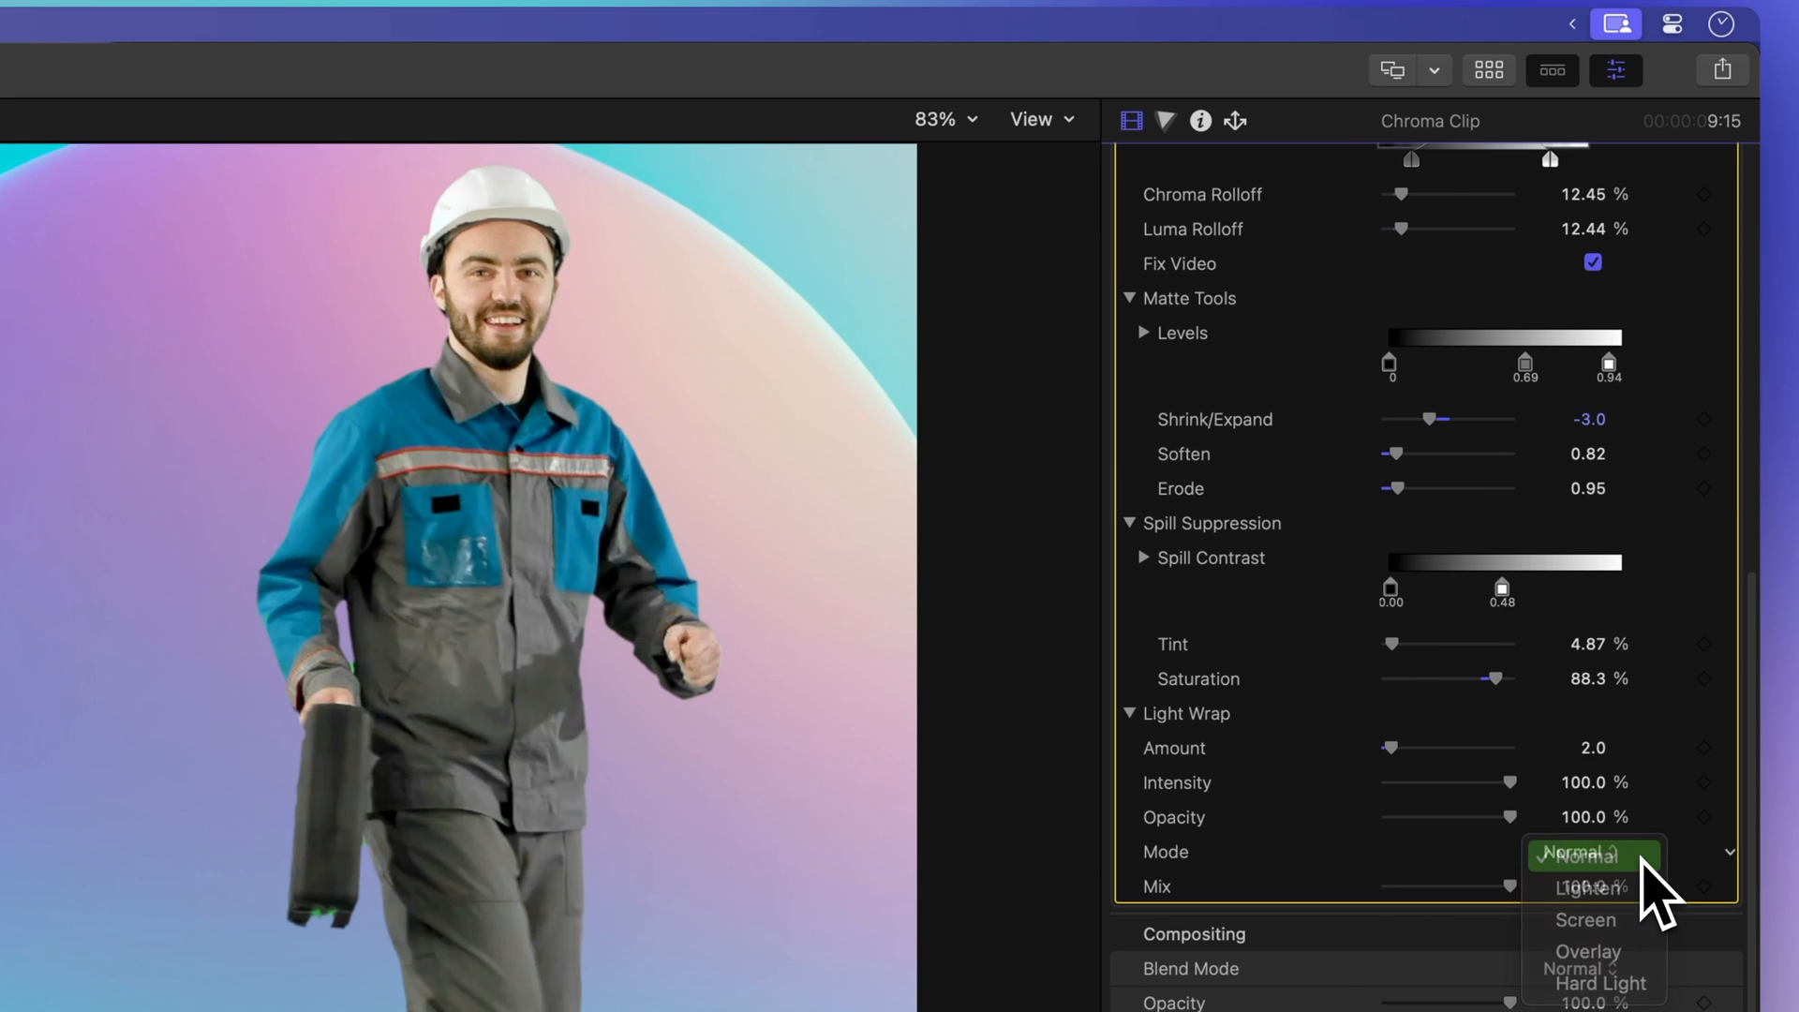
click(1585, 887)
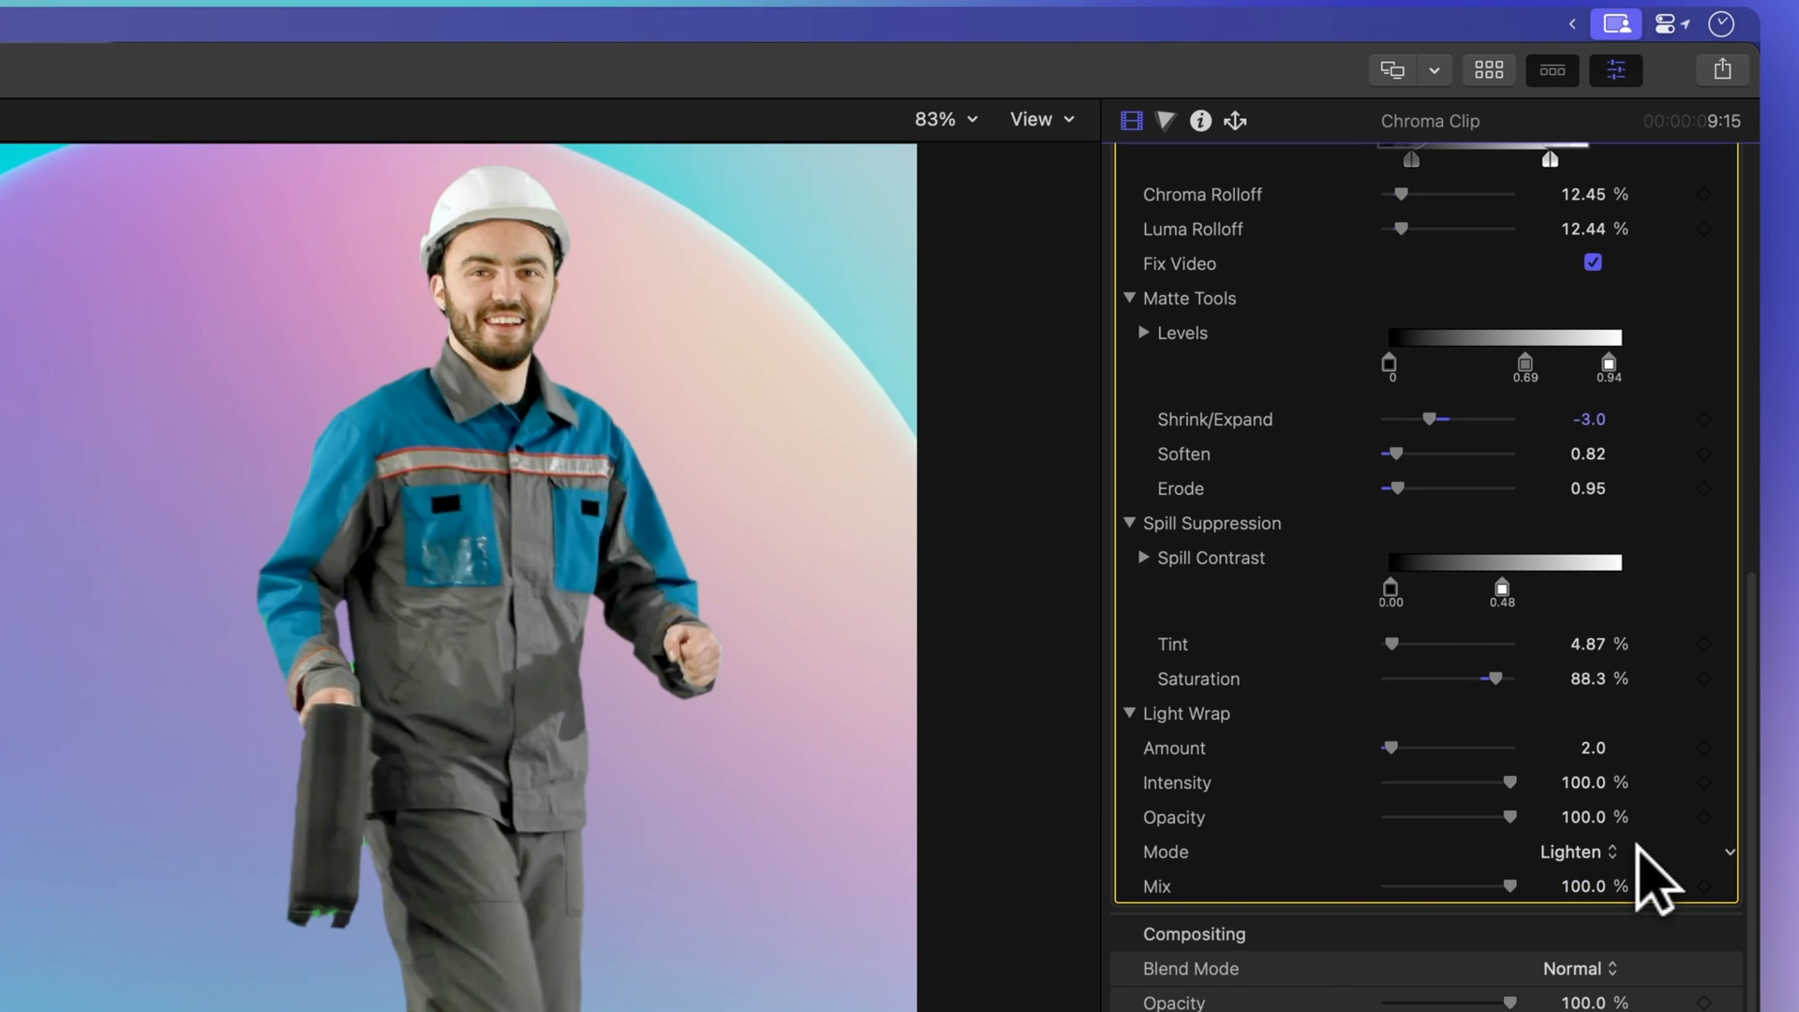
click(1570, 851)
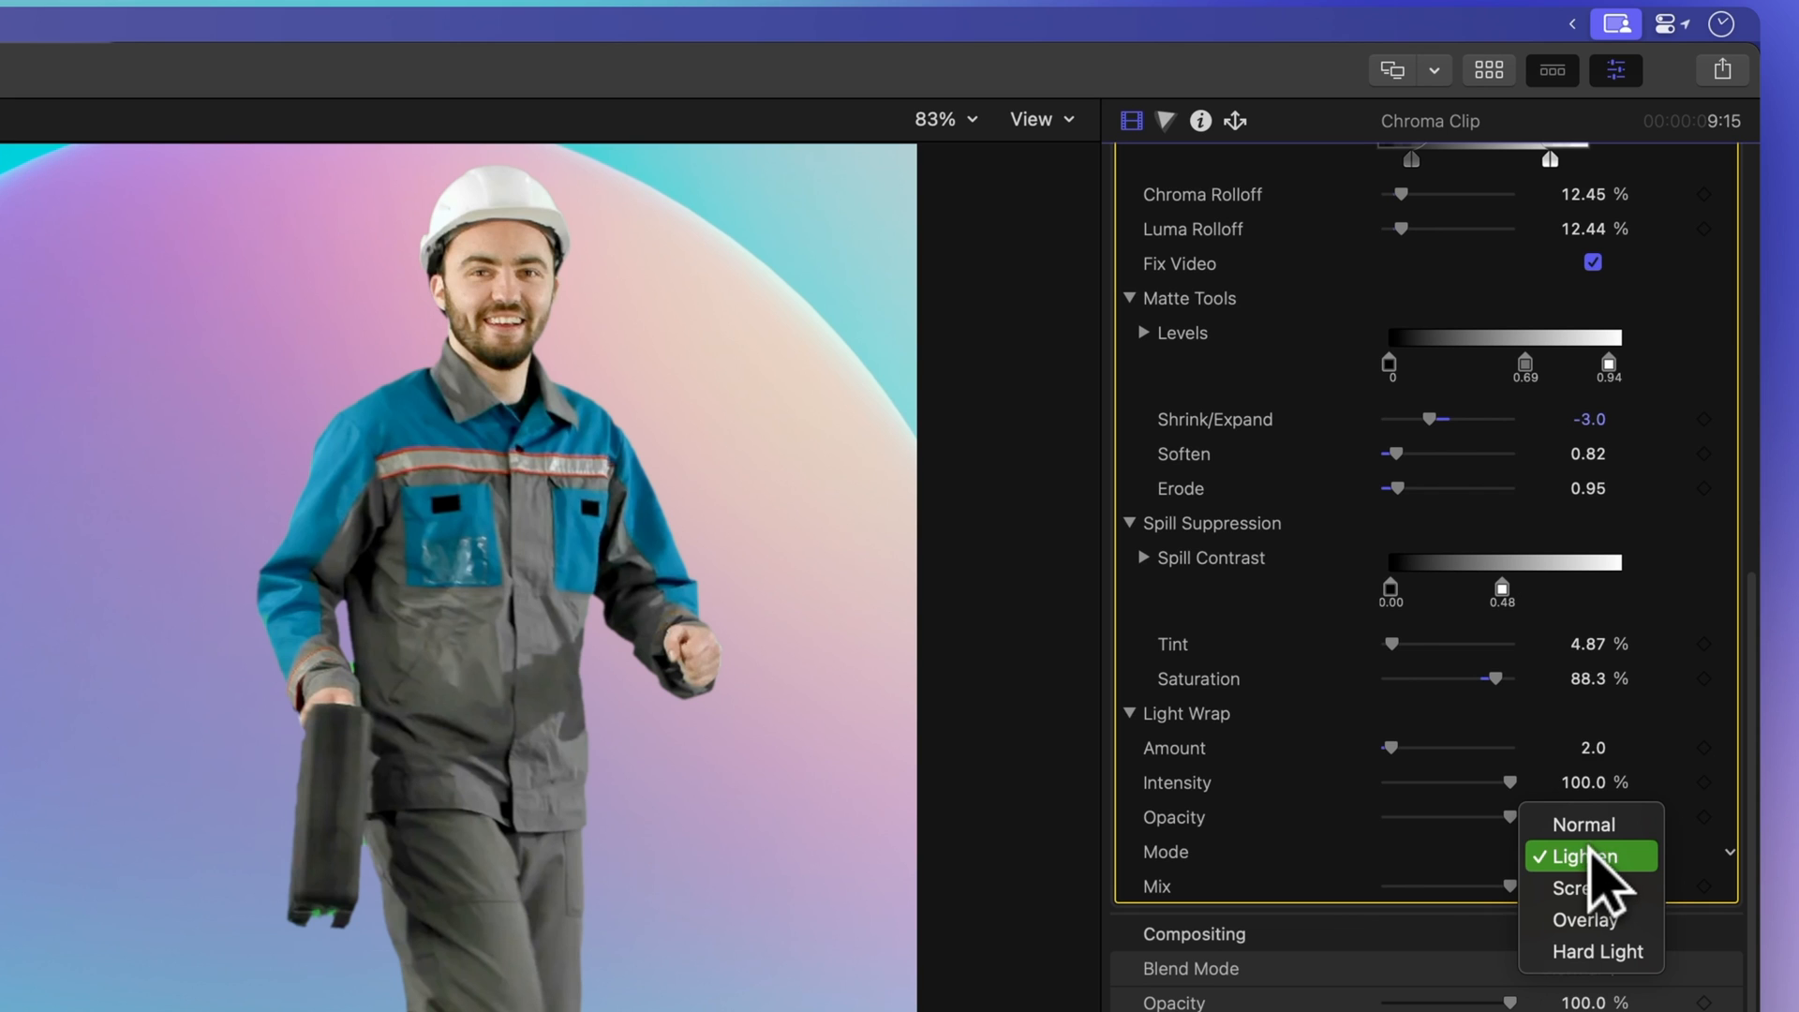
click(1578, 887)
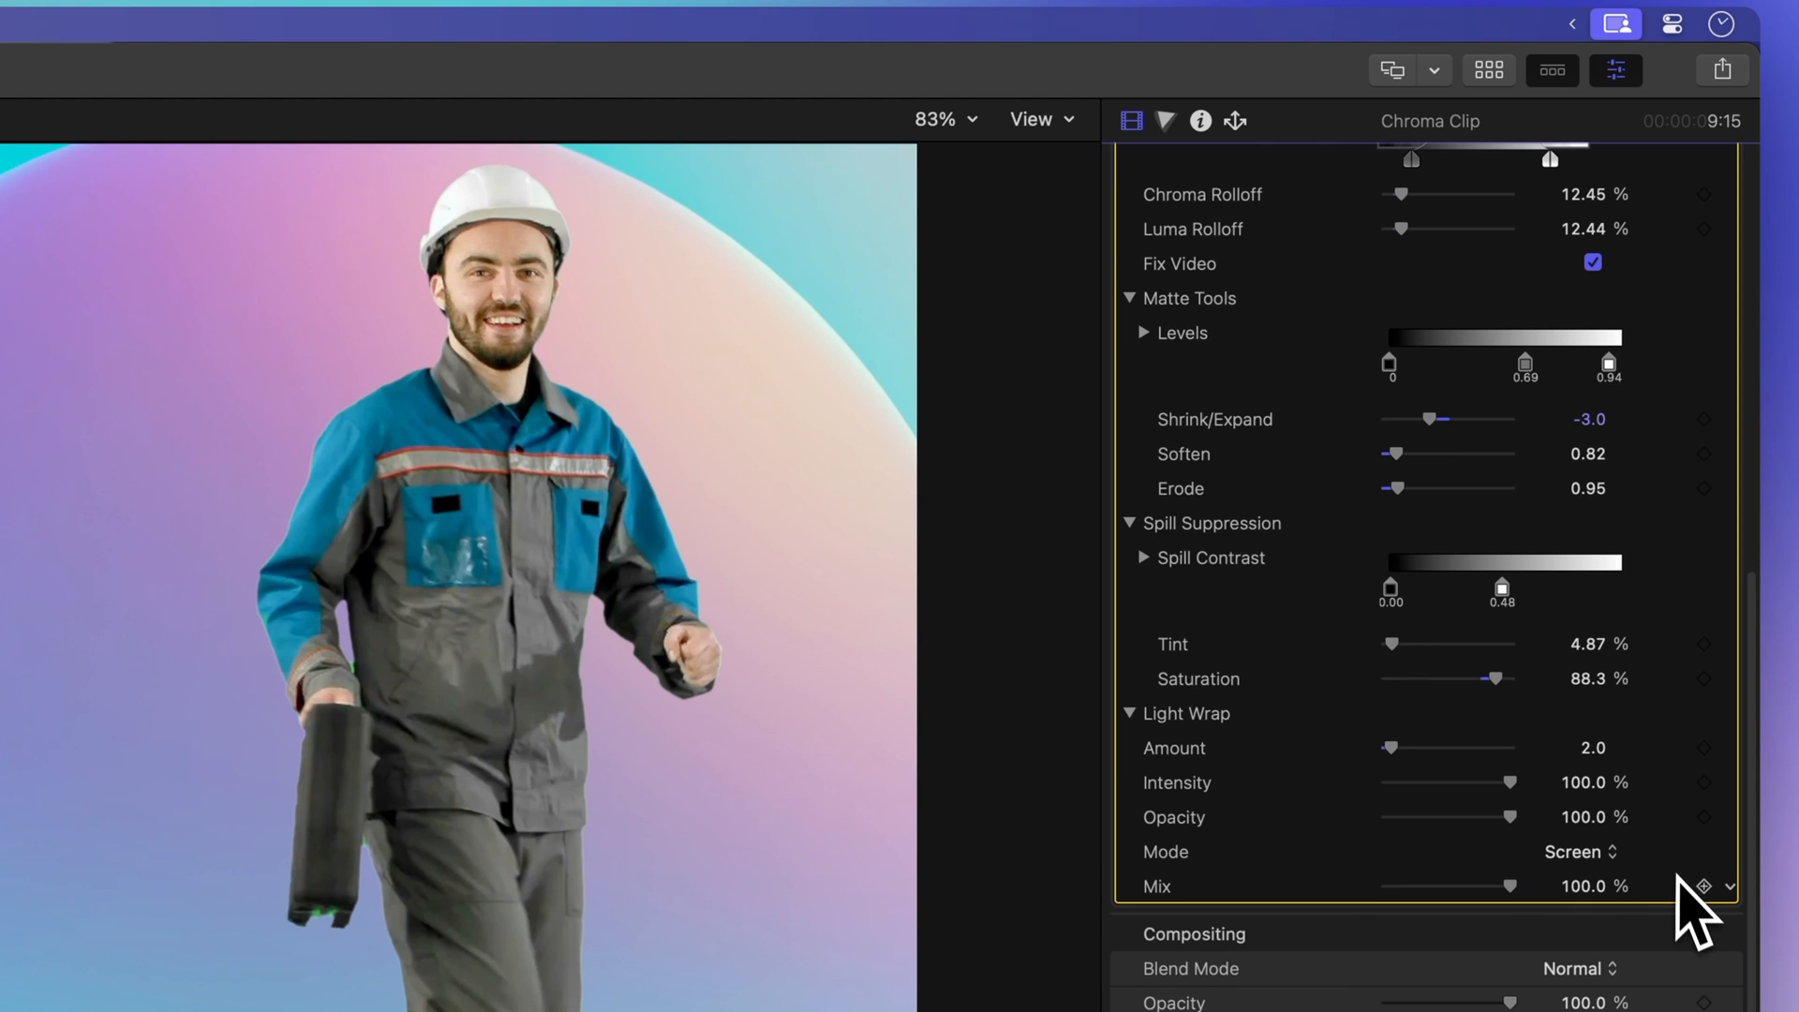
mouse_move(1683, 884)
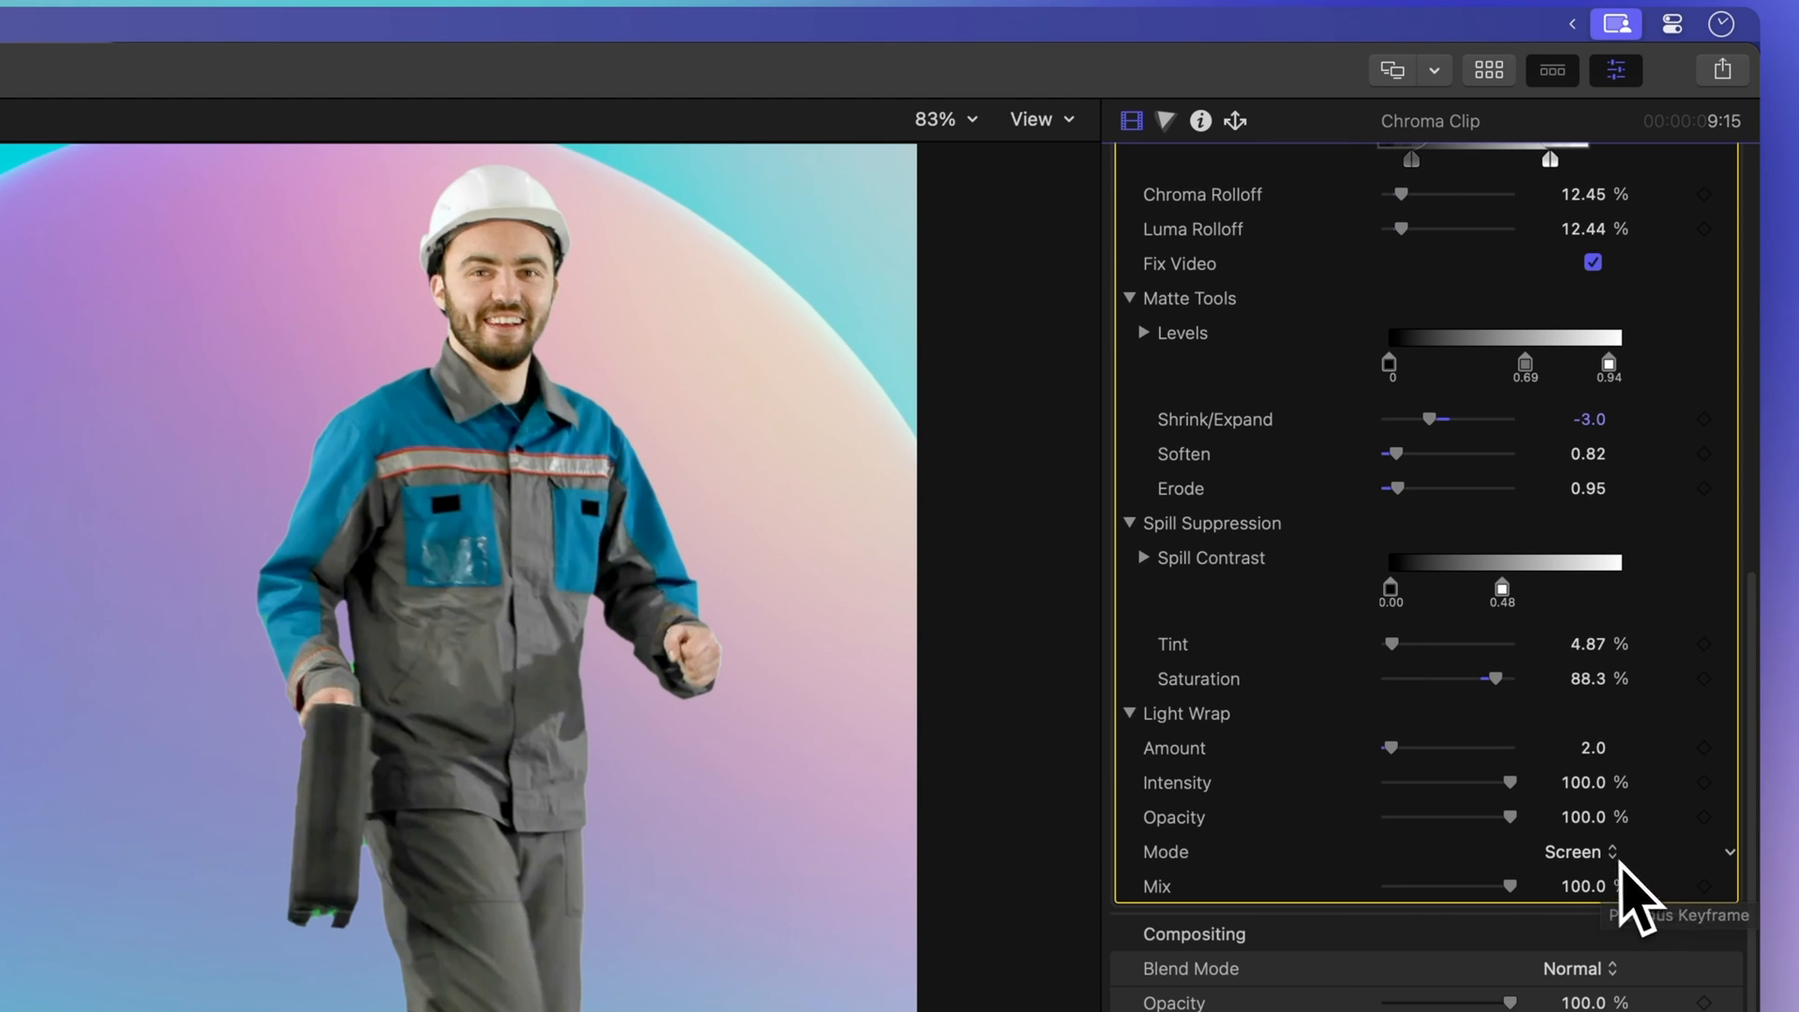
- Try Overlay, then leave the light wrap Mode on Hard Light
click(1582, 850)
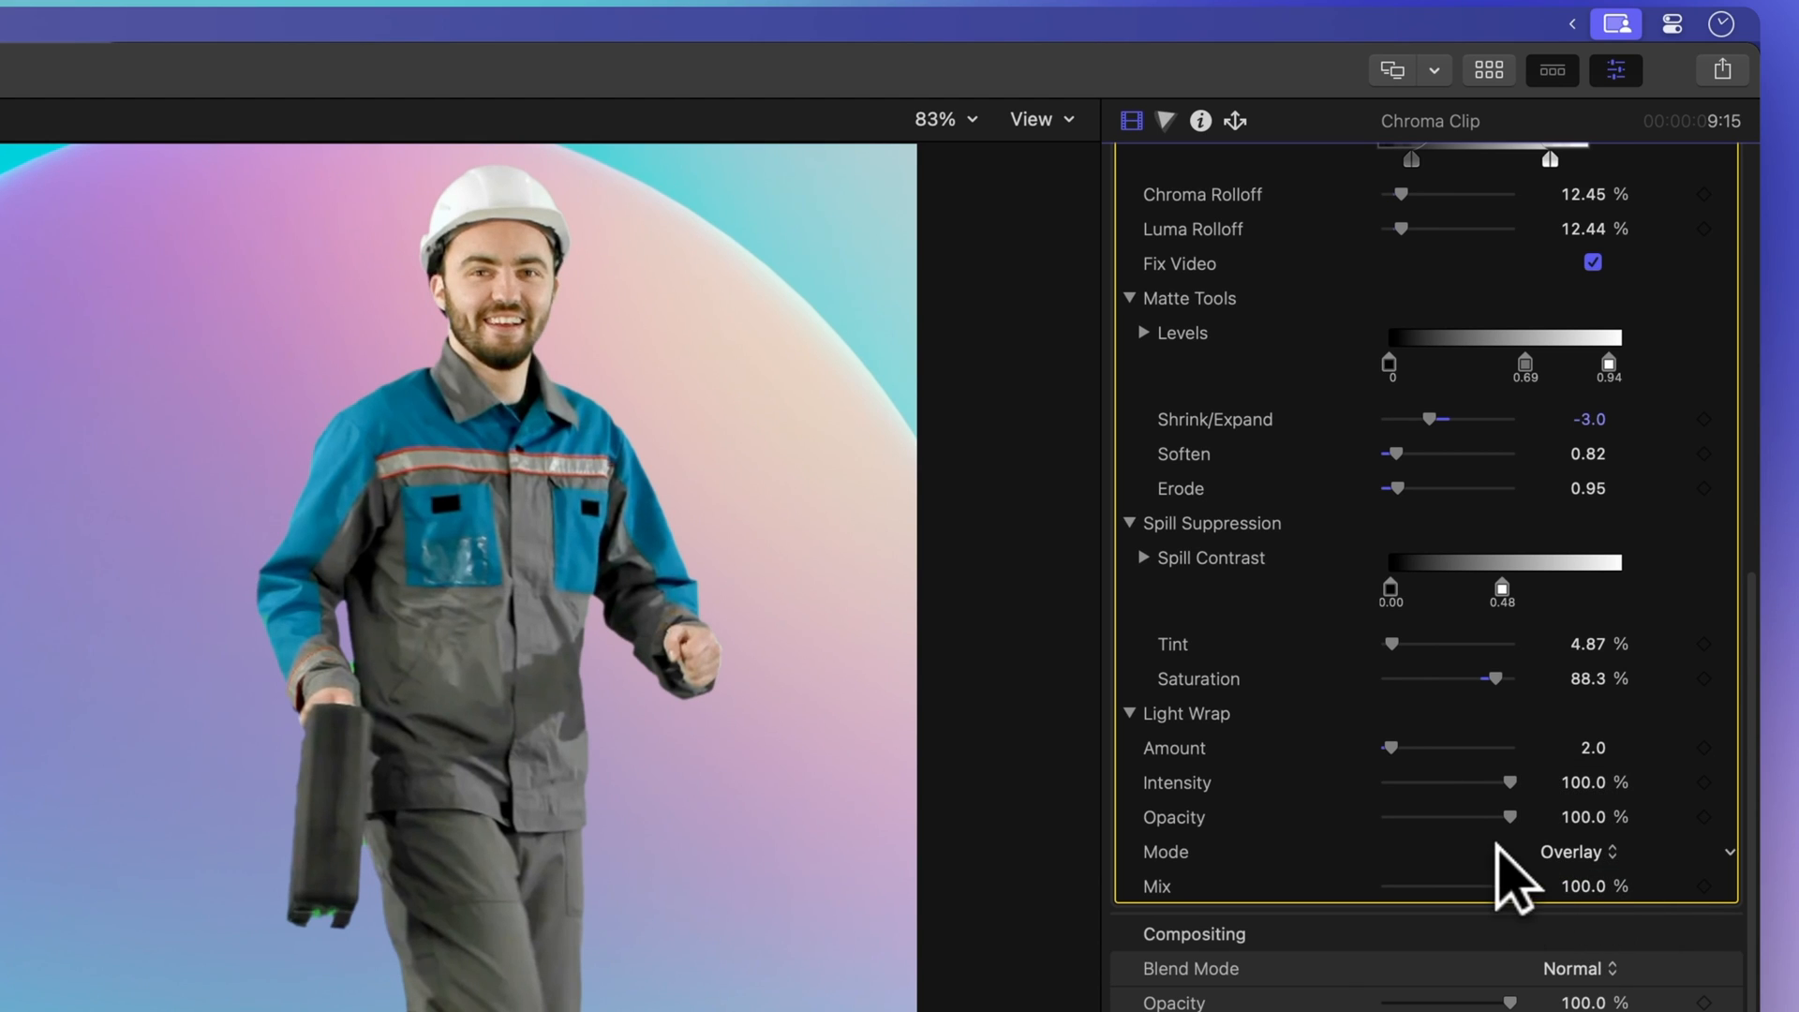
mouse_move(1628, 869)
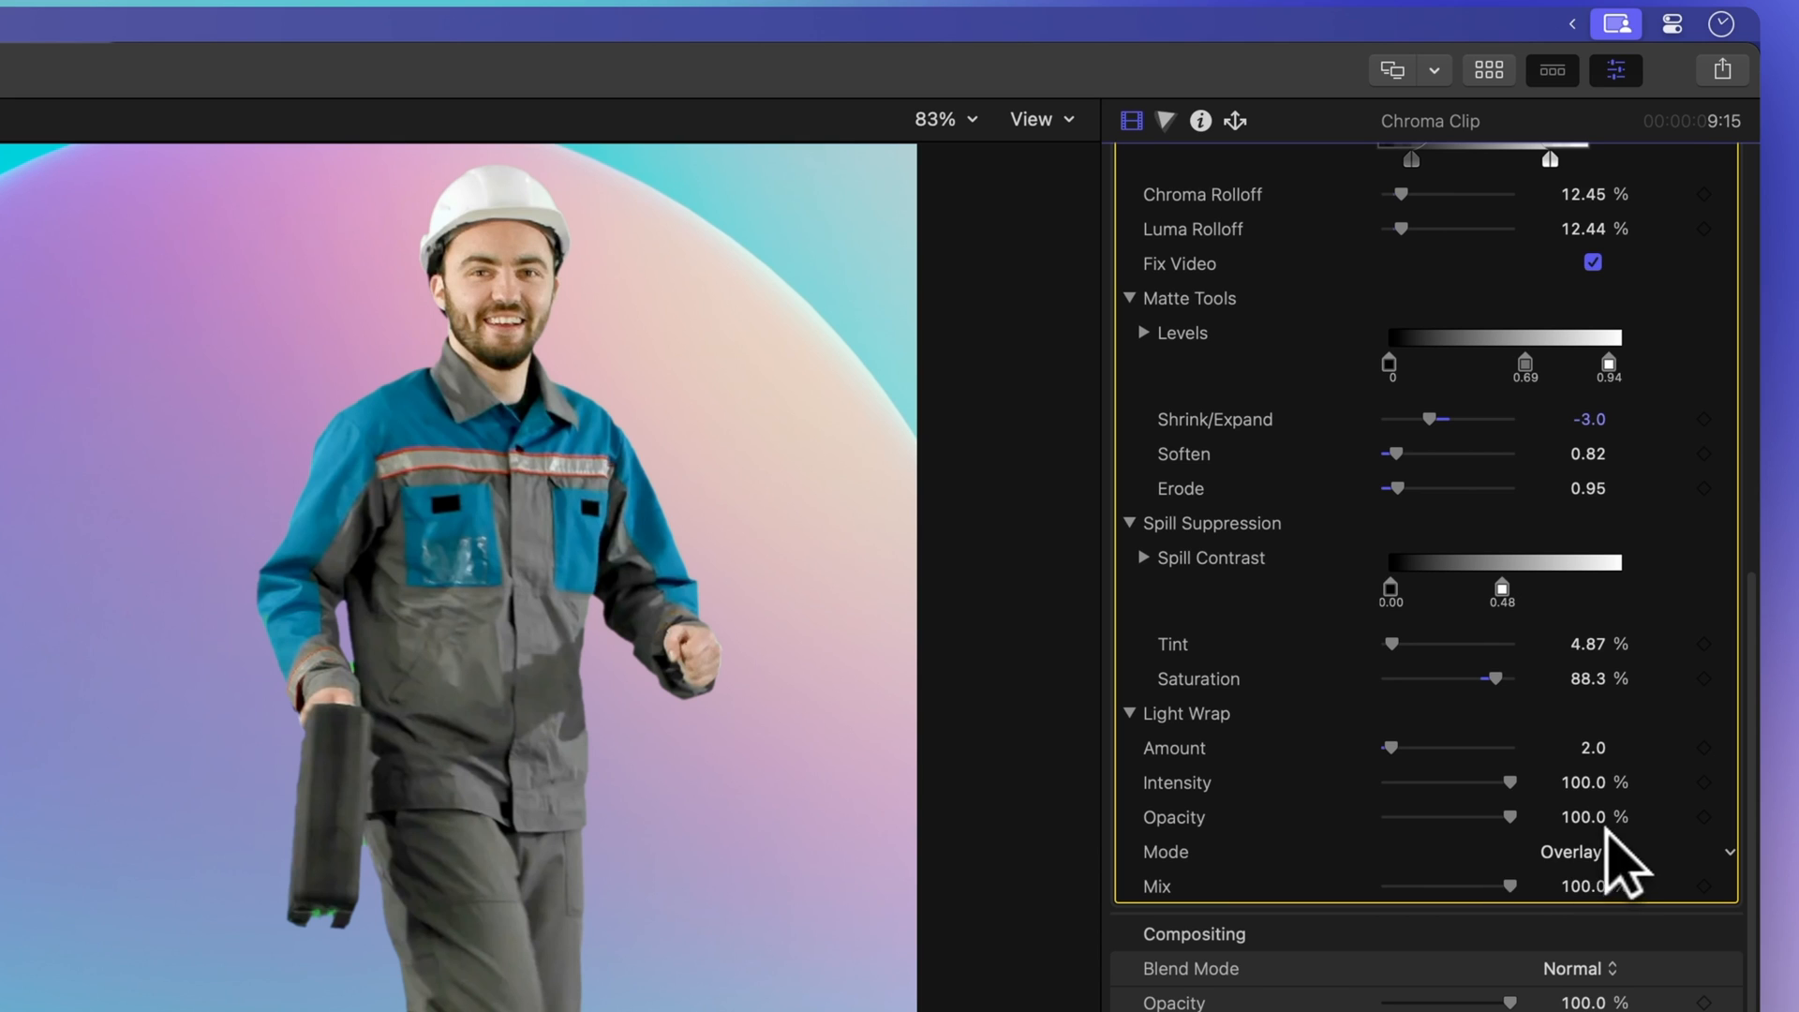
mouse_move(1491, 881)
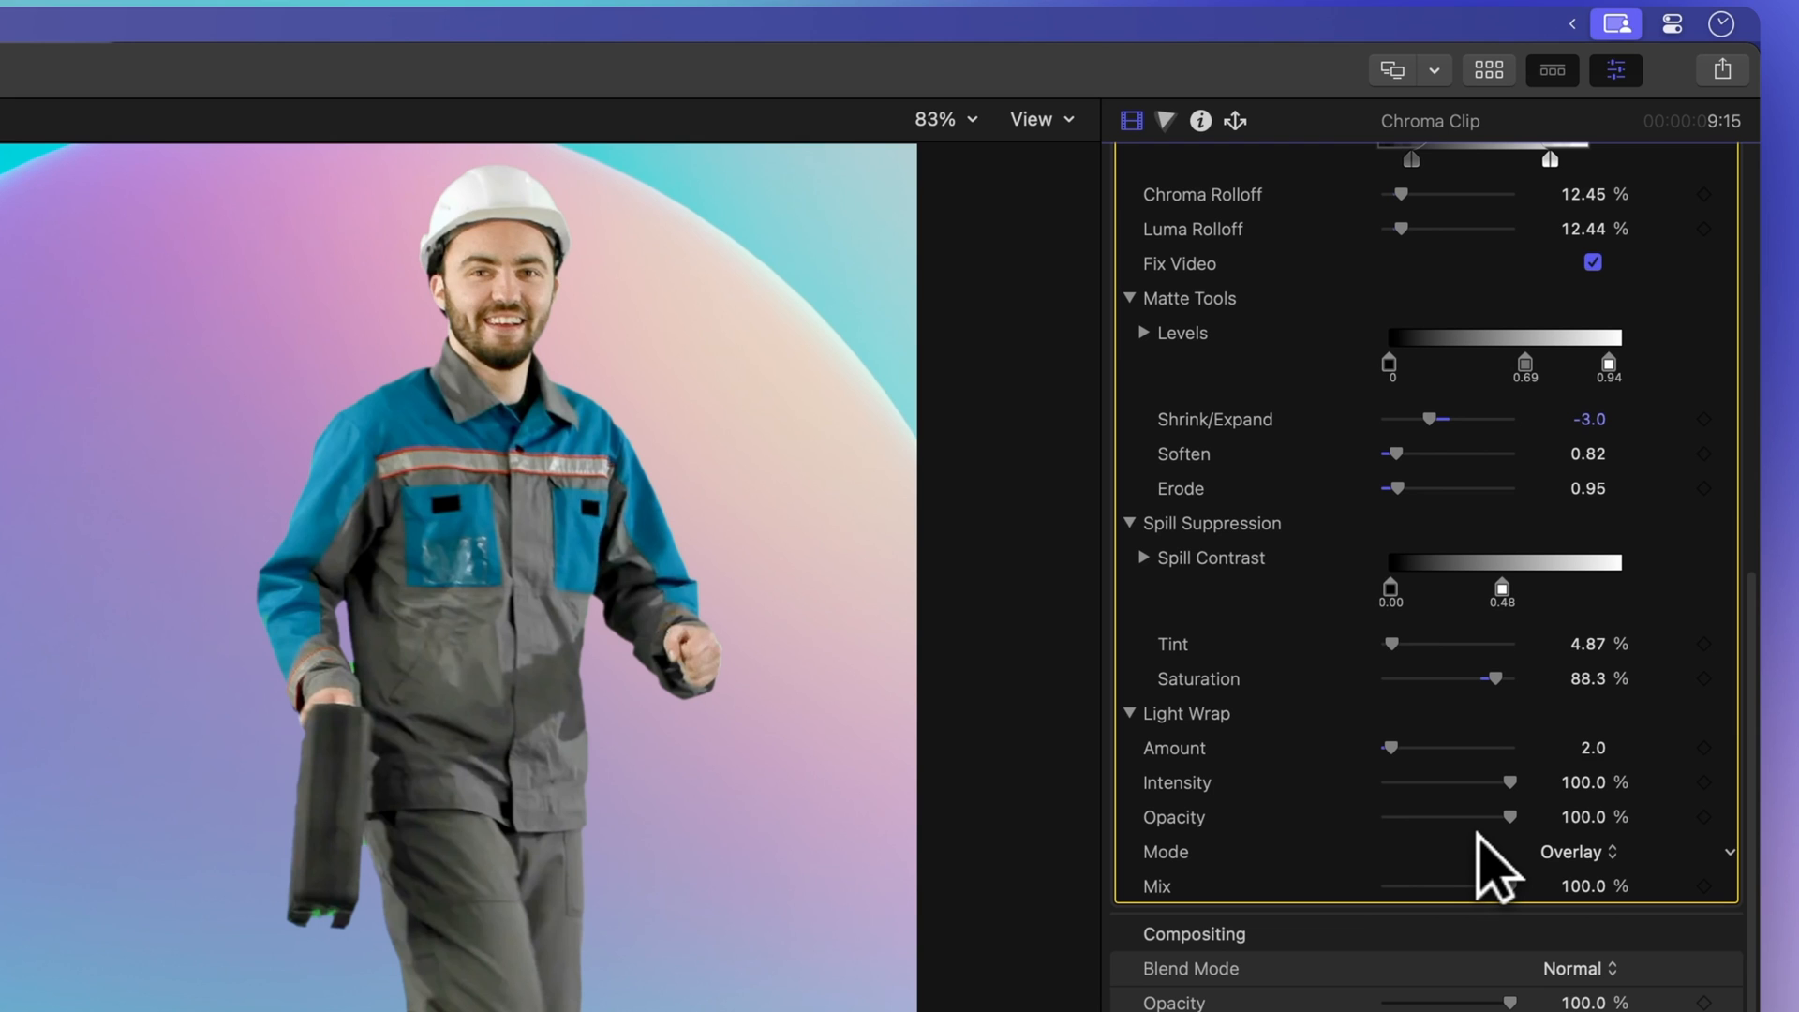
click(1577, 851)
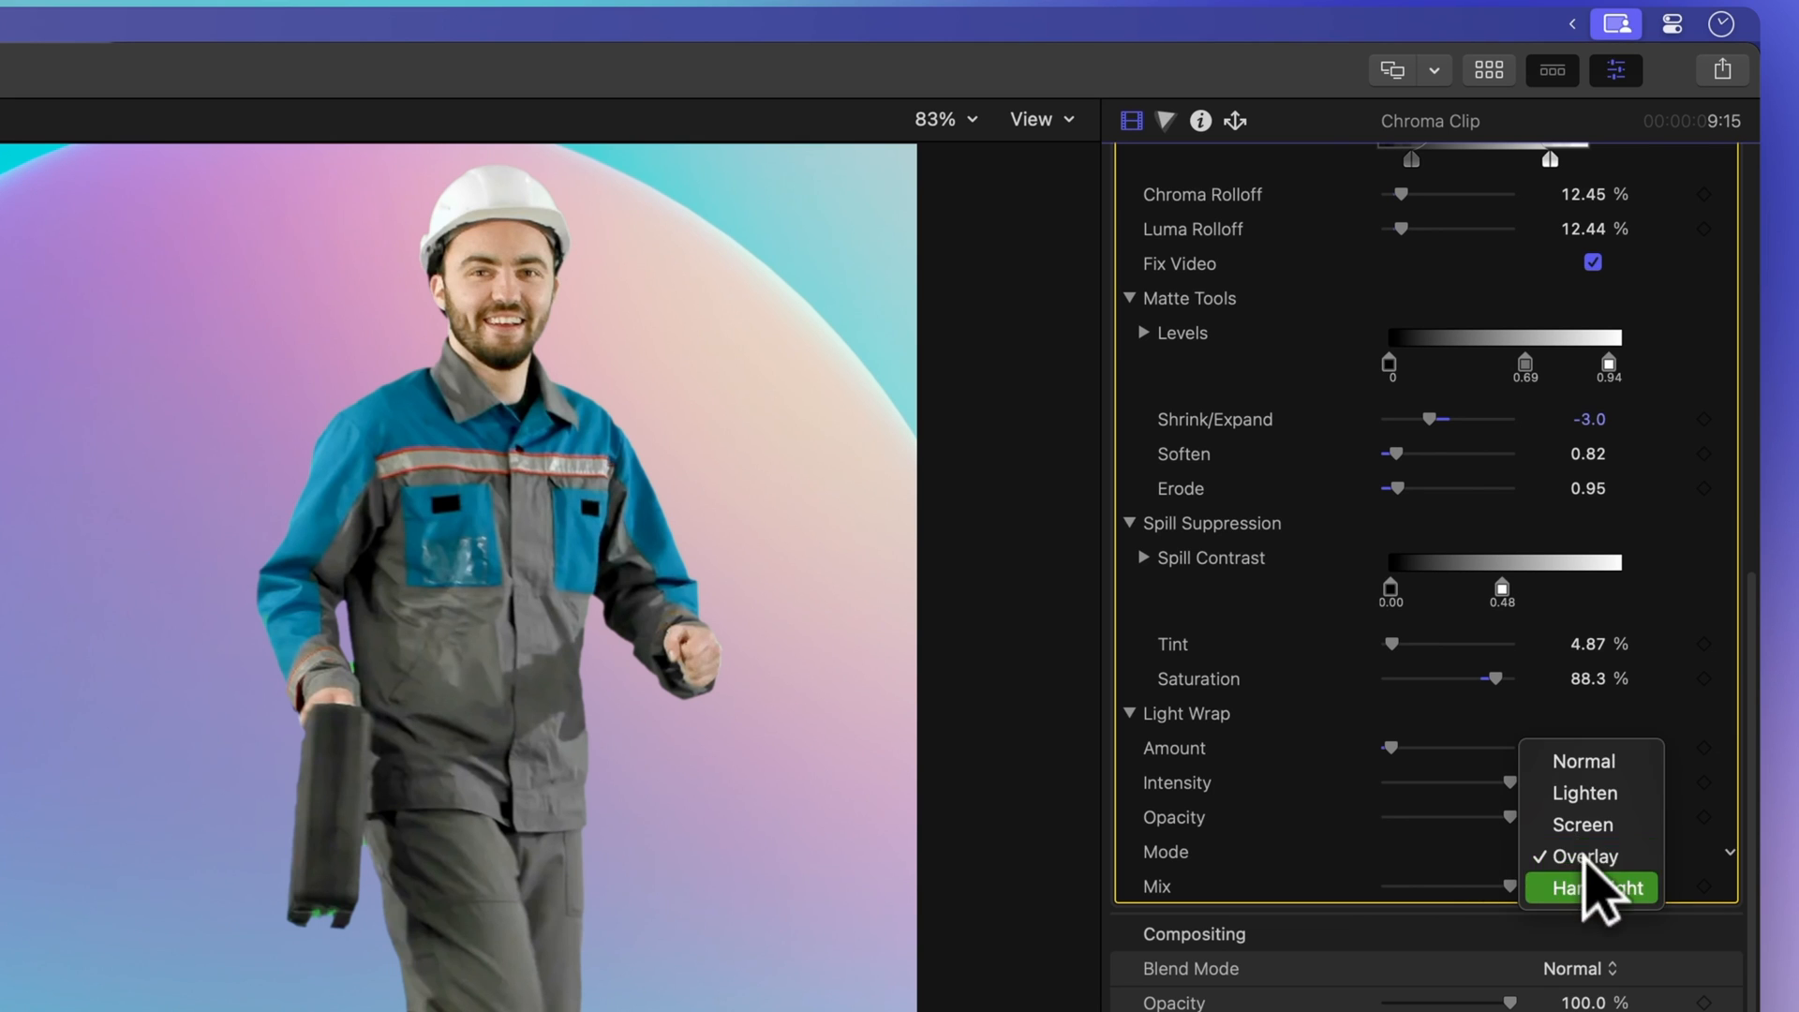
click(1587, 888)
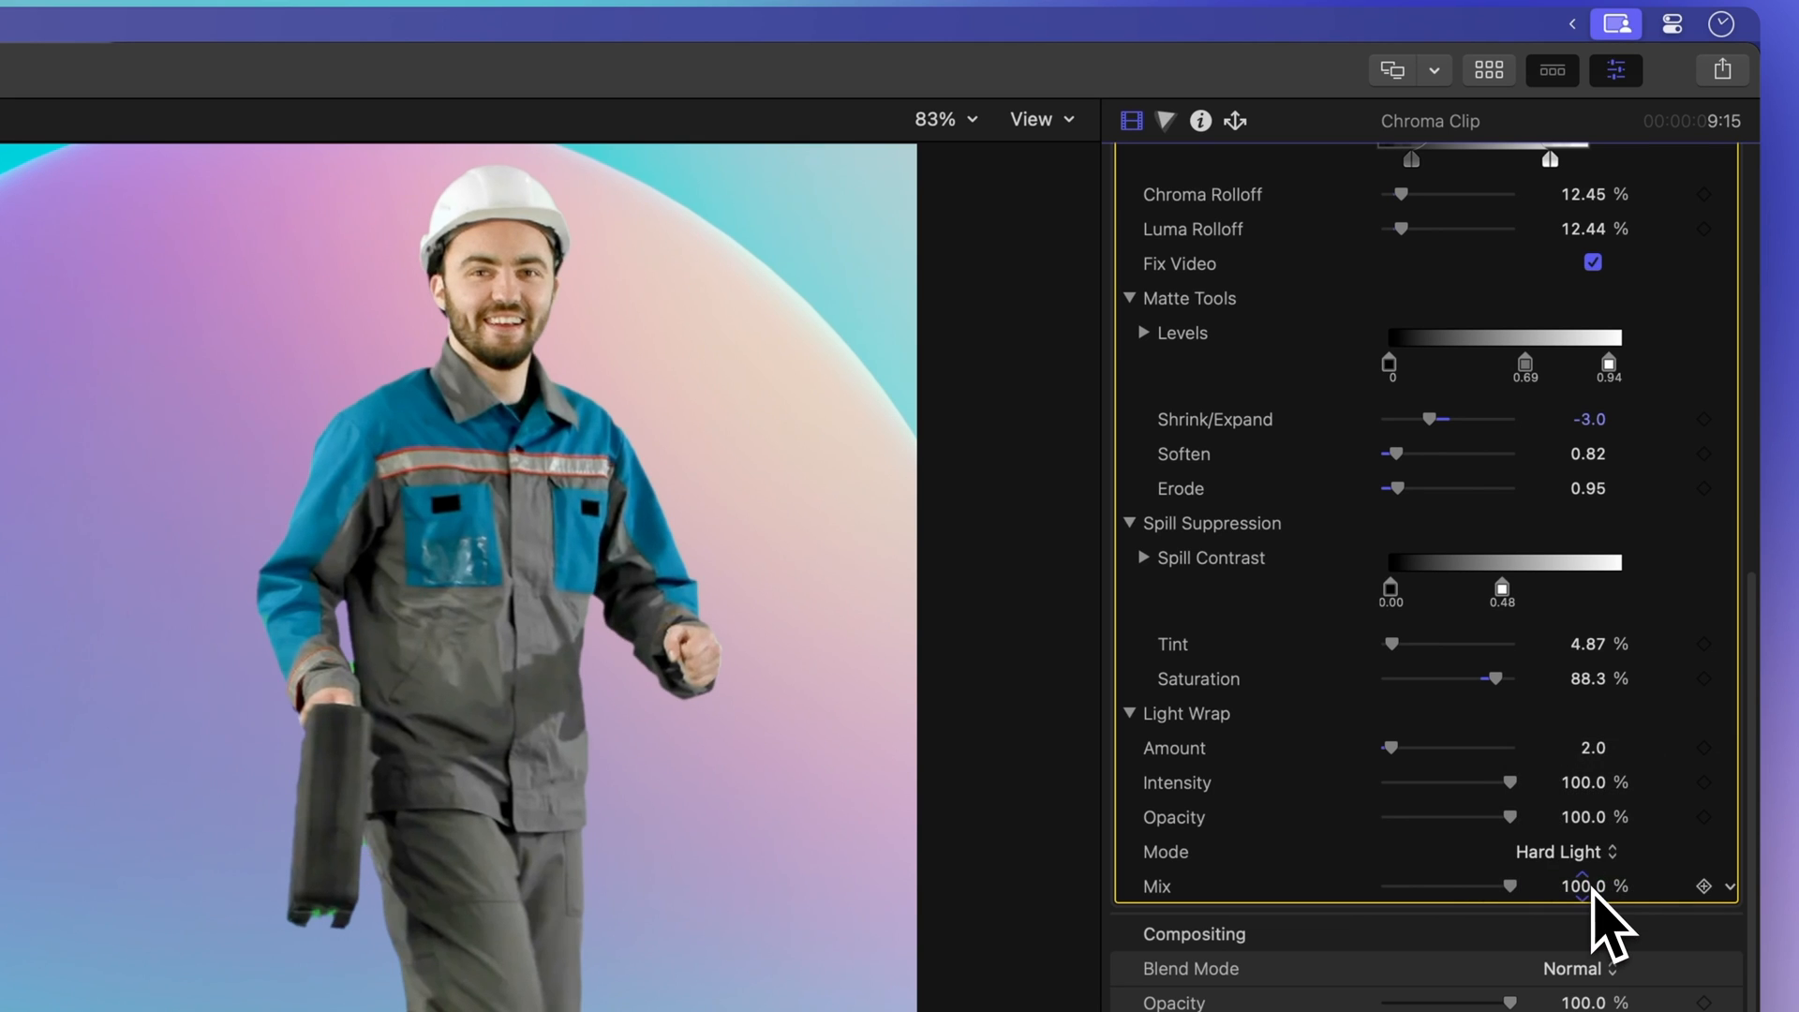